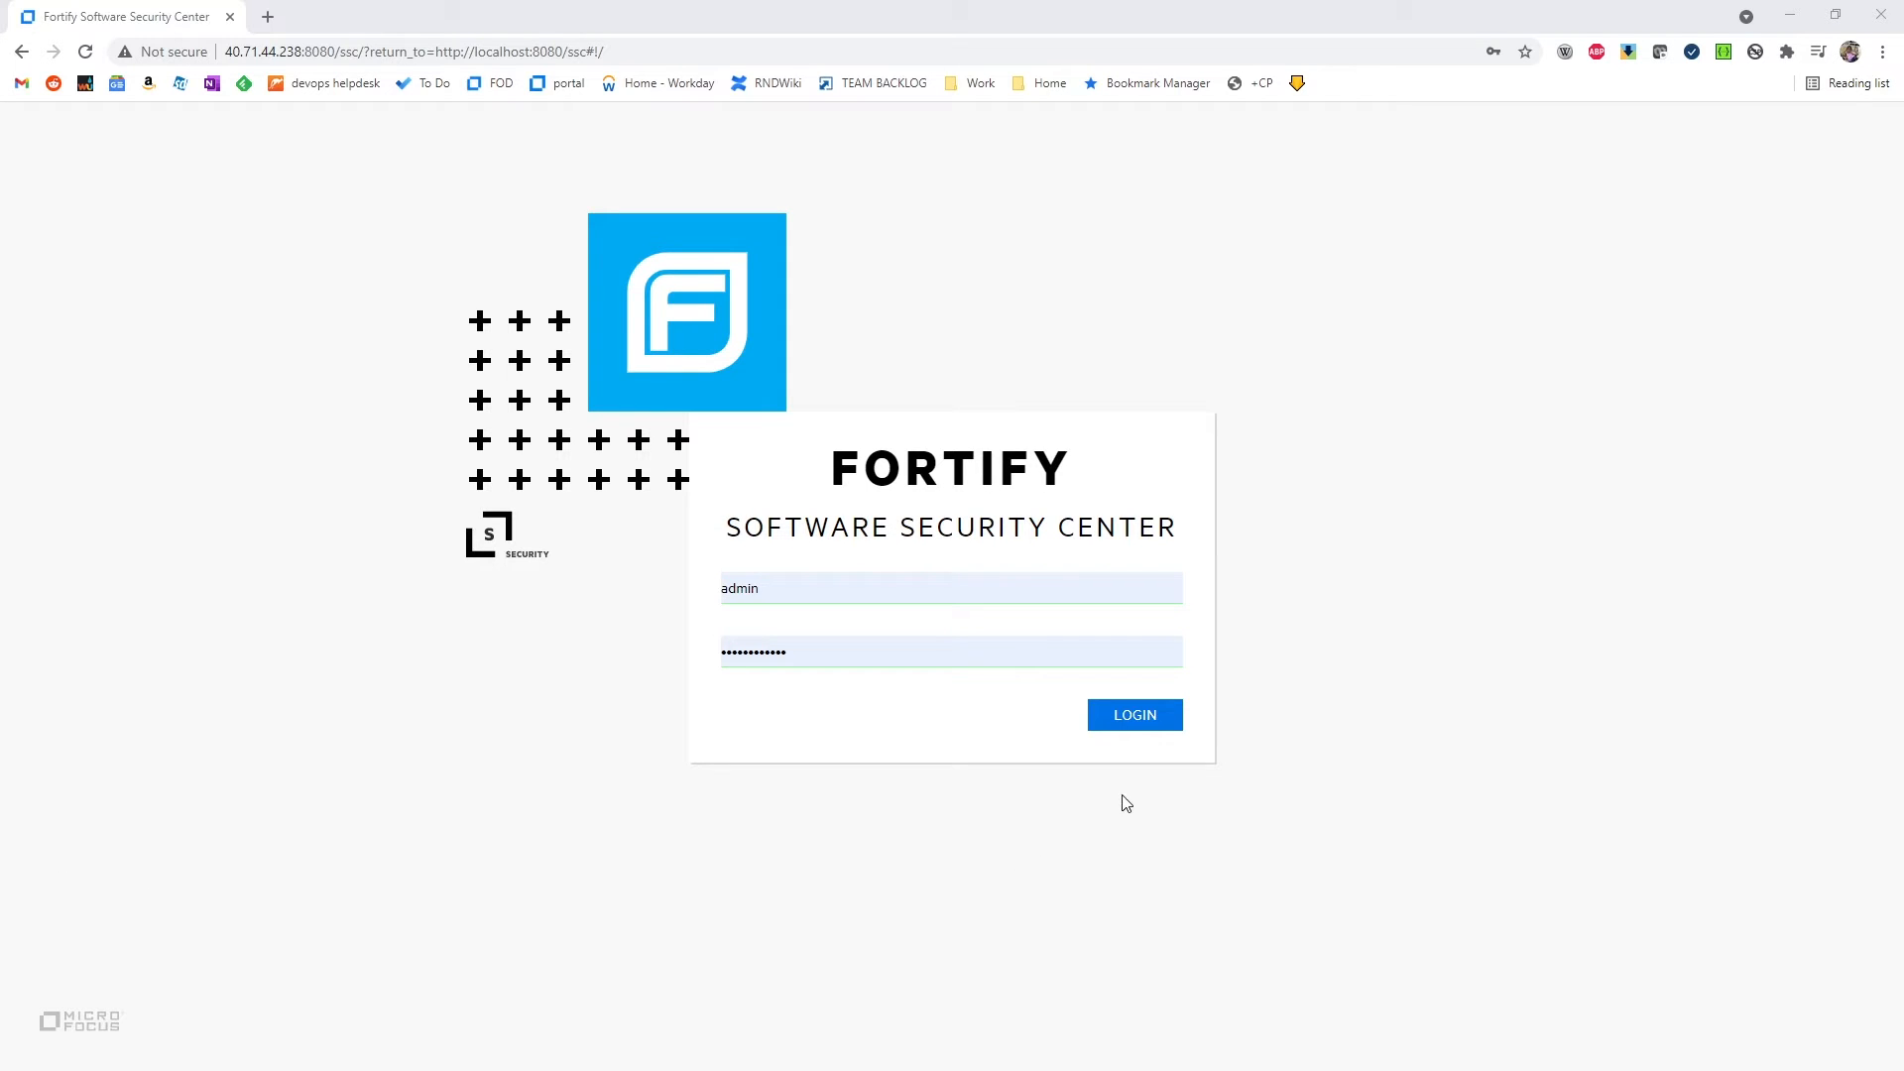
Sign in as admin and bring up the ScanCentral DAST scans list
left_click(1133, 714)
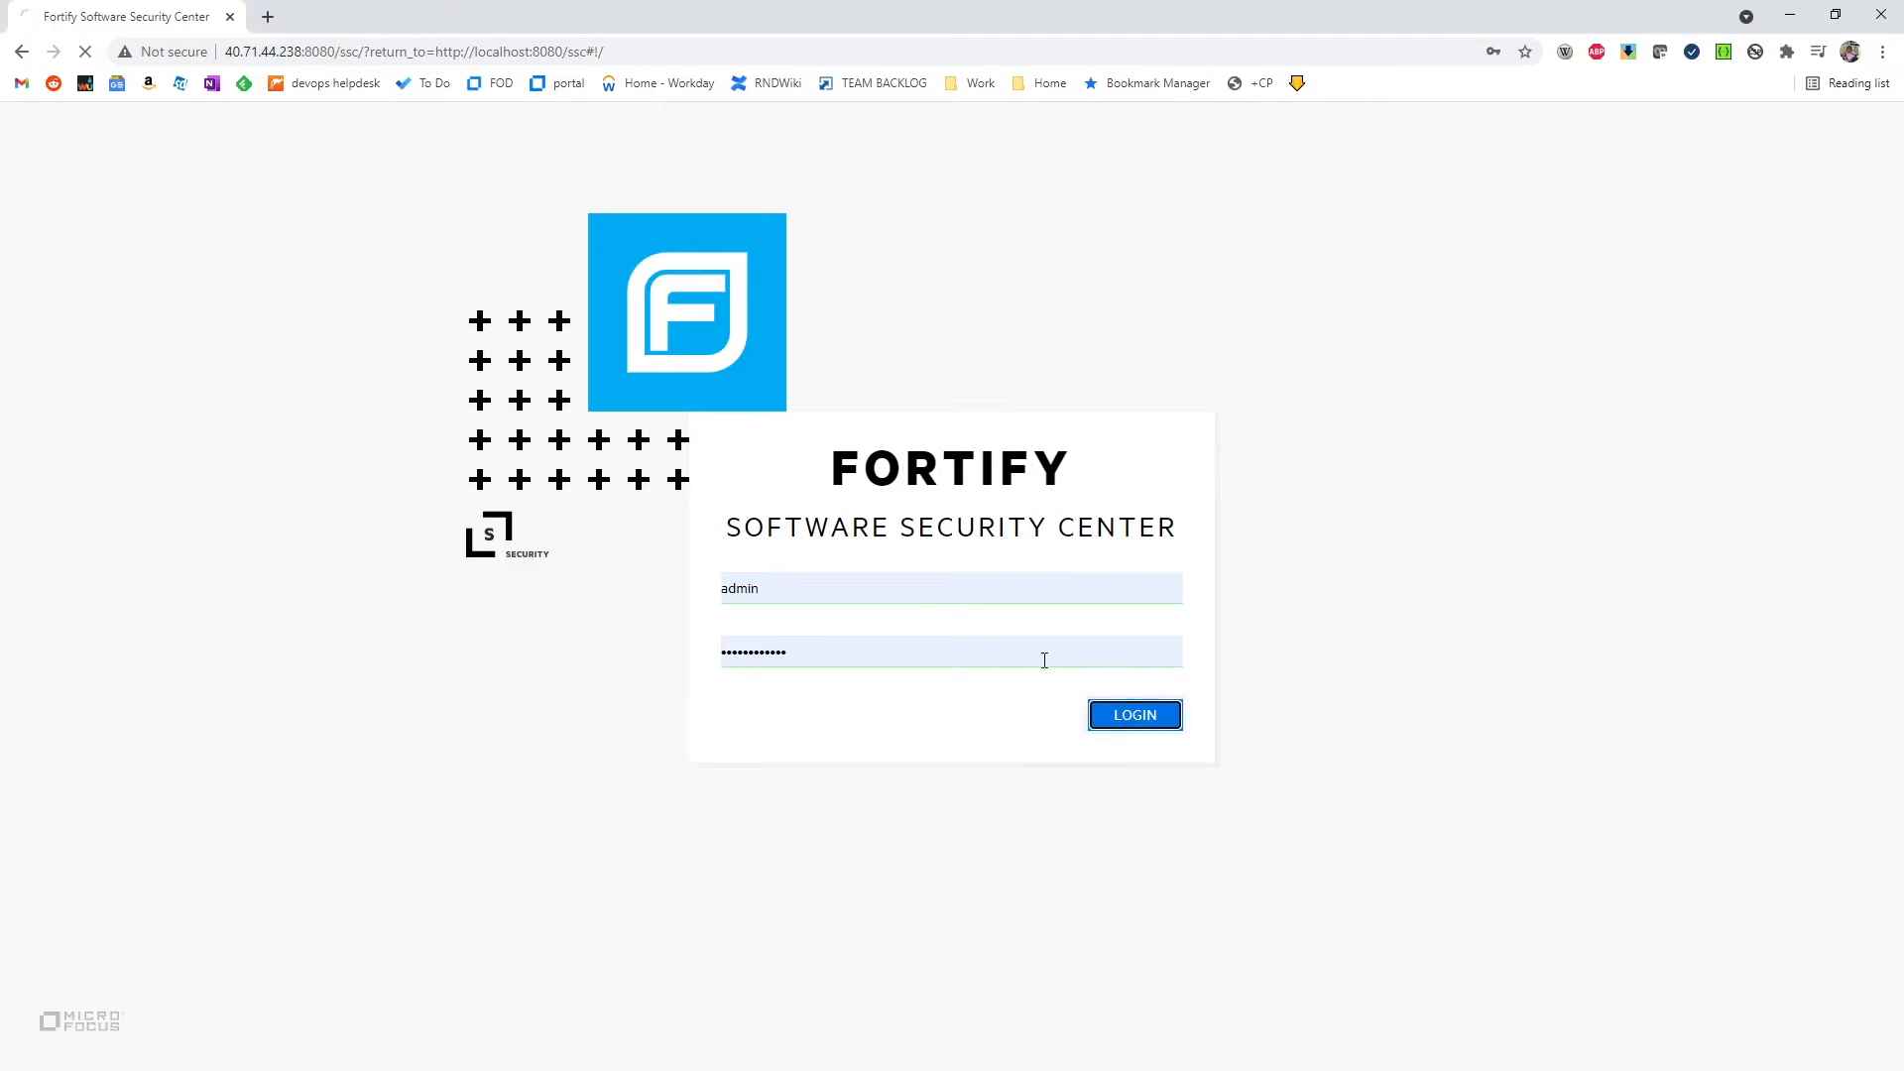
left_click(1132, 714)
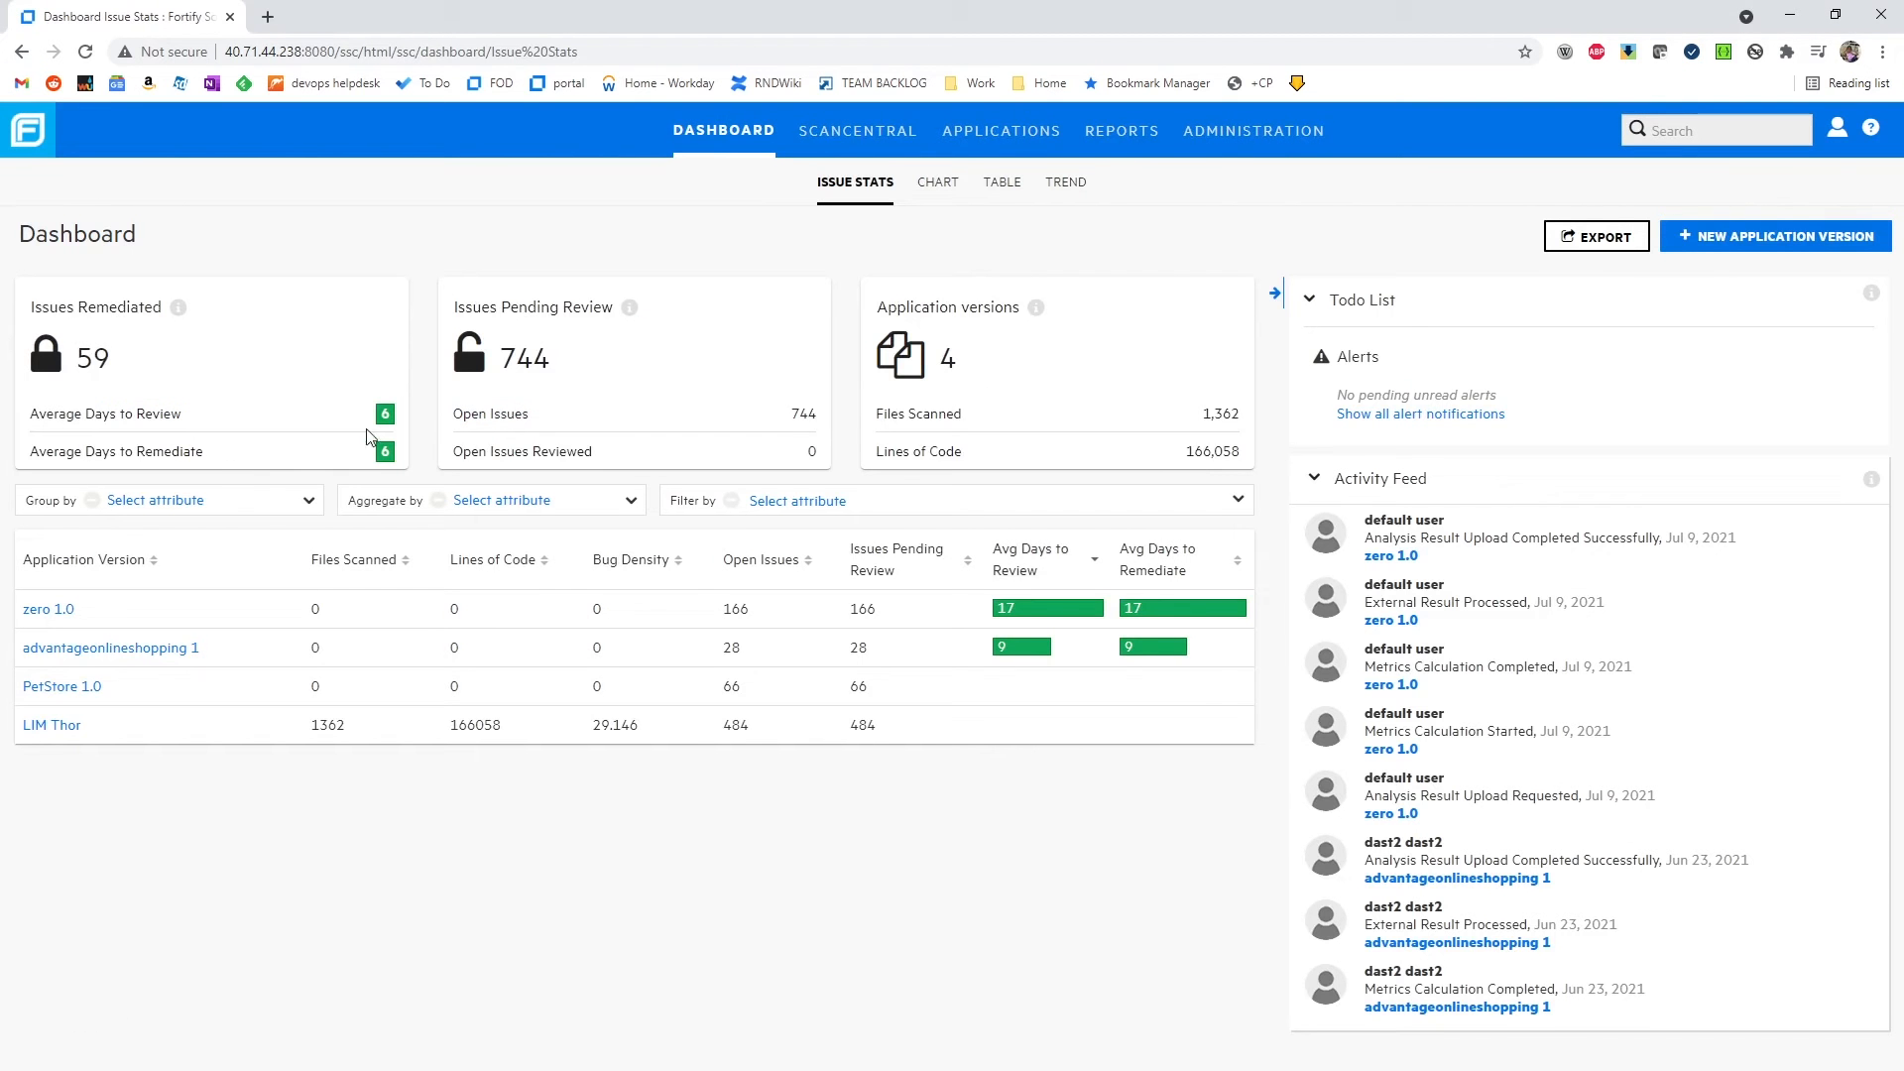
left_click(847, 131)
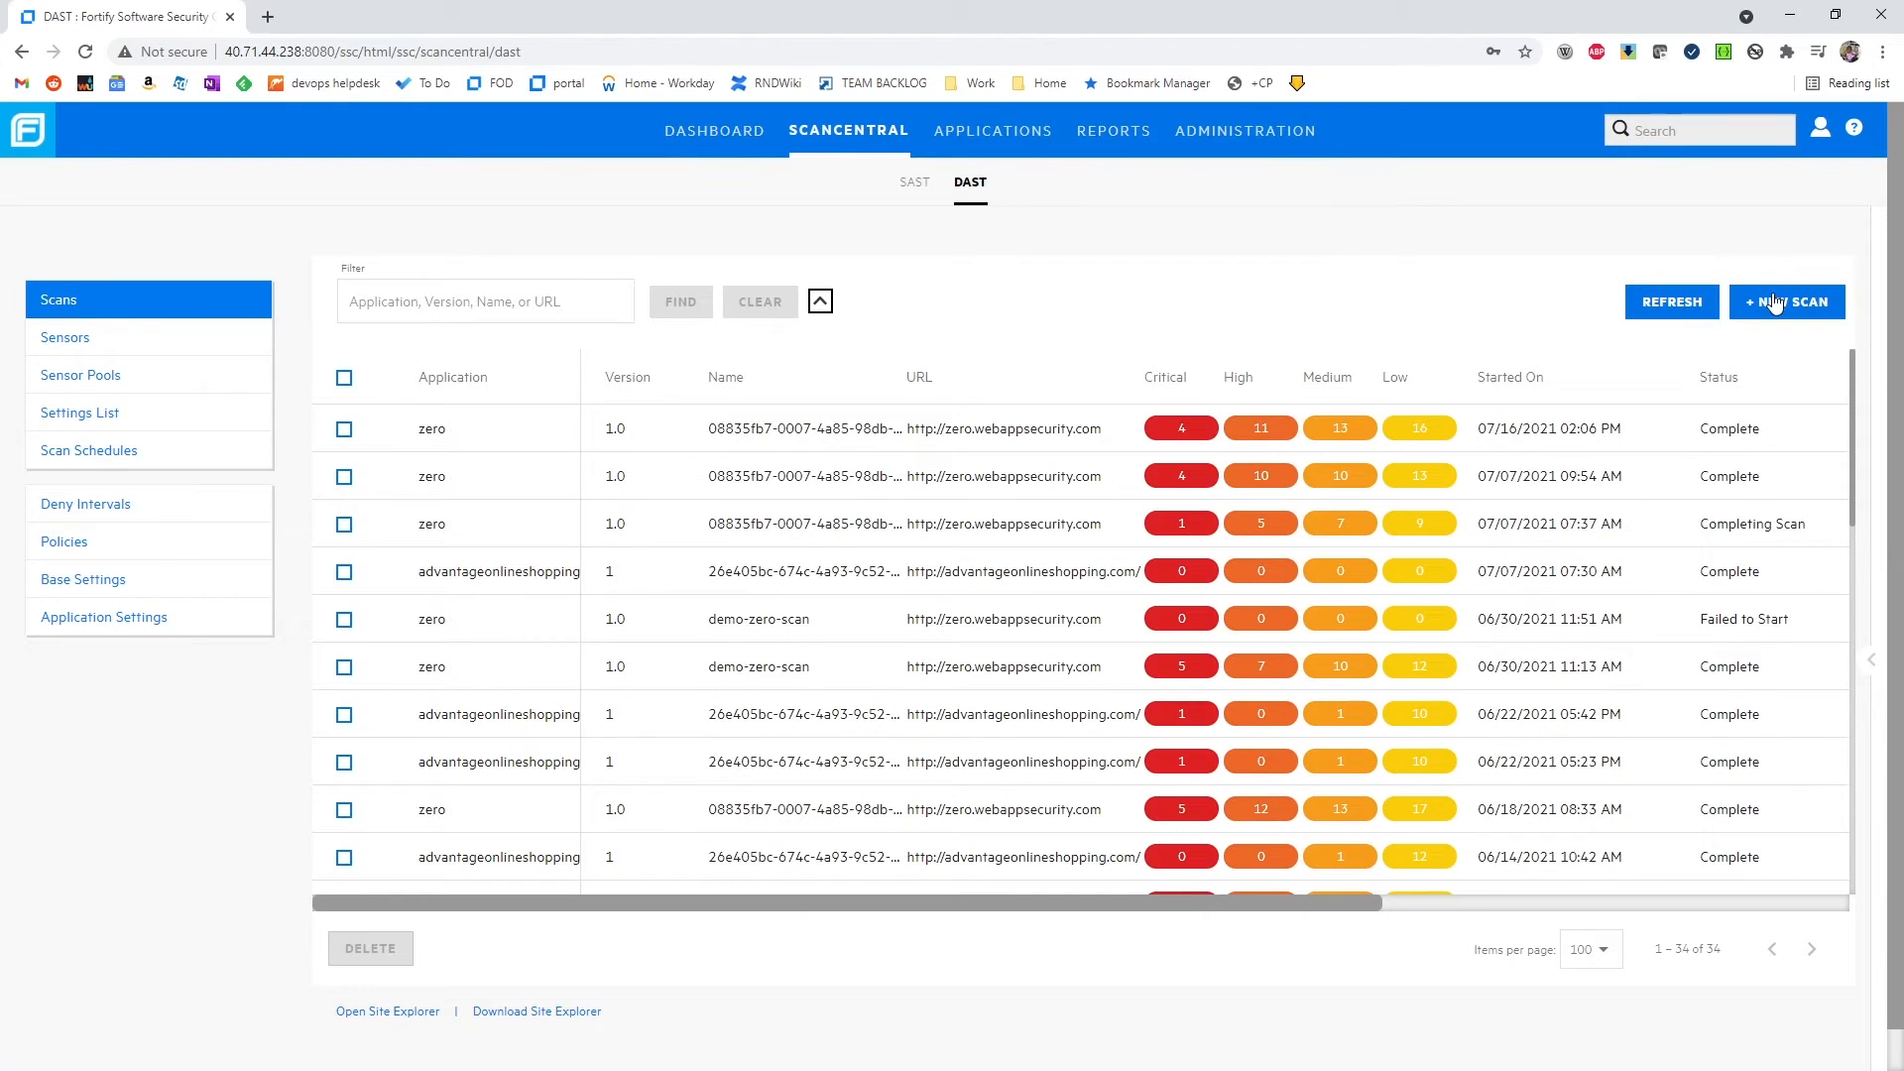
left_click(1787, 301)
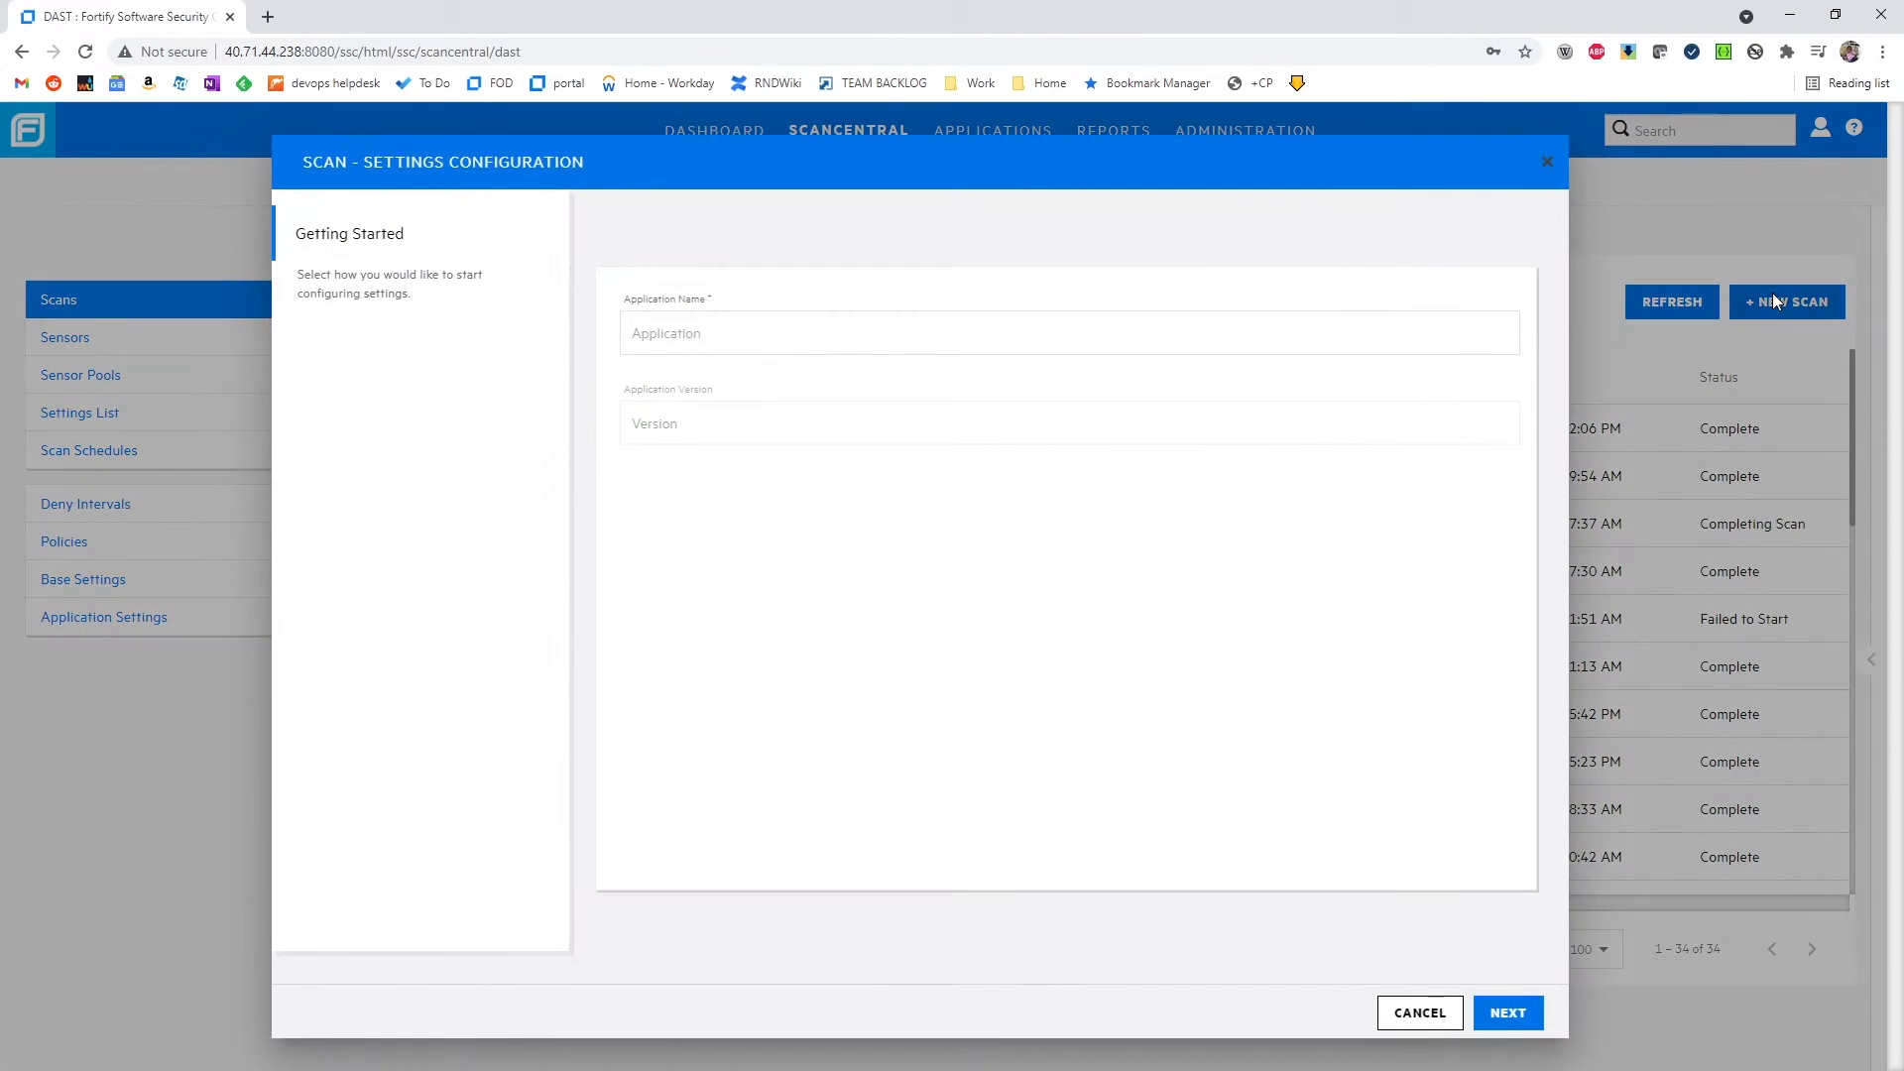
type("zero")
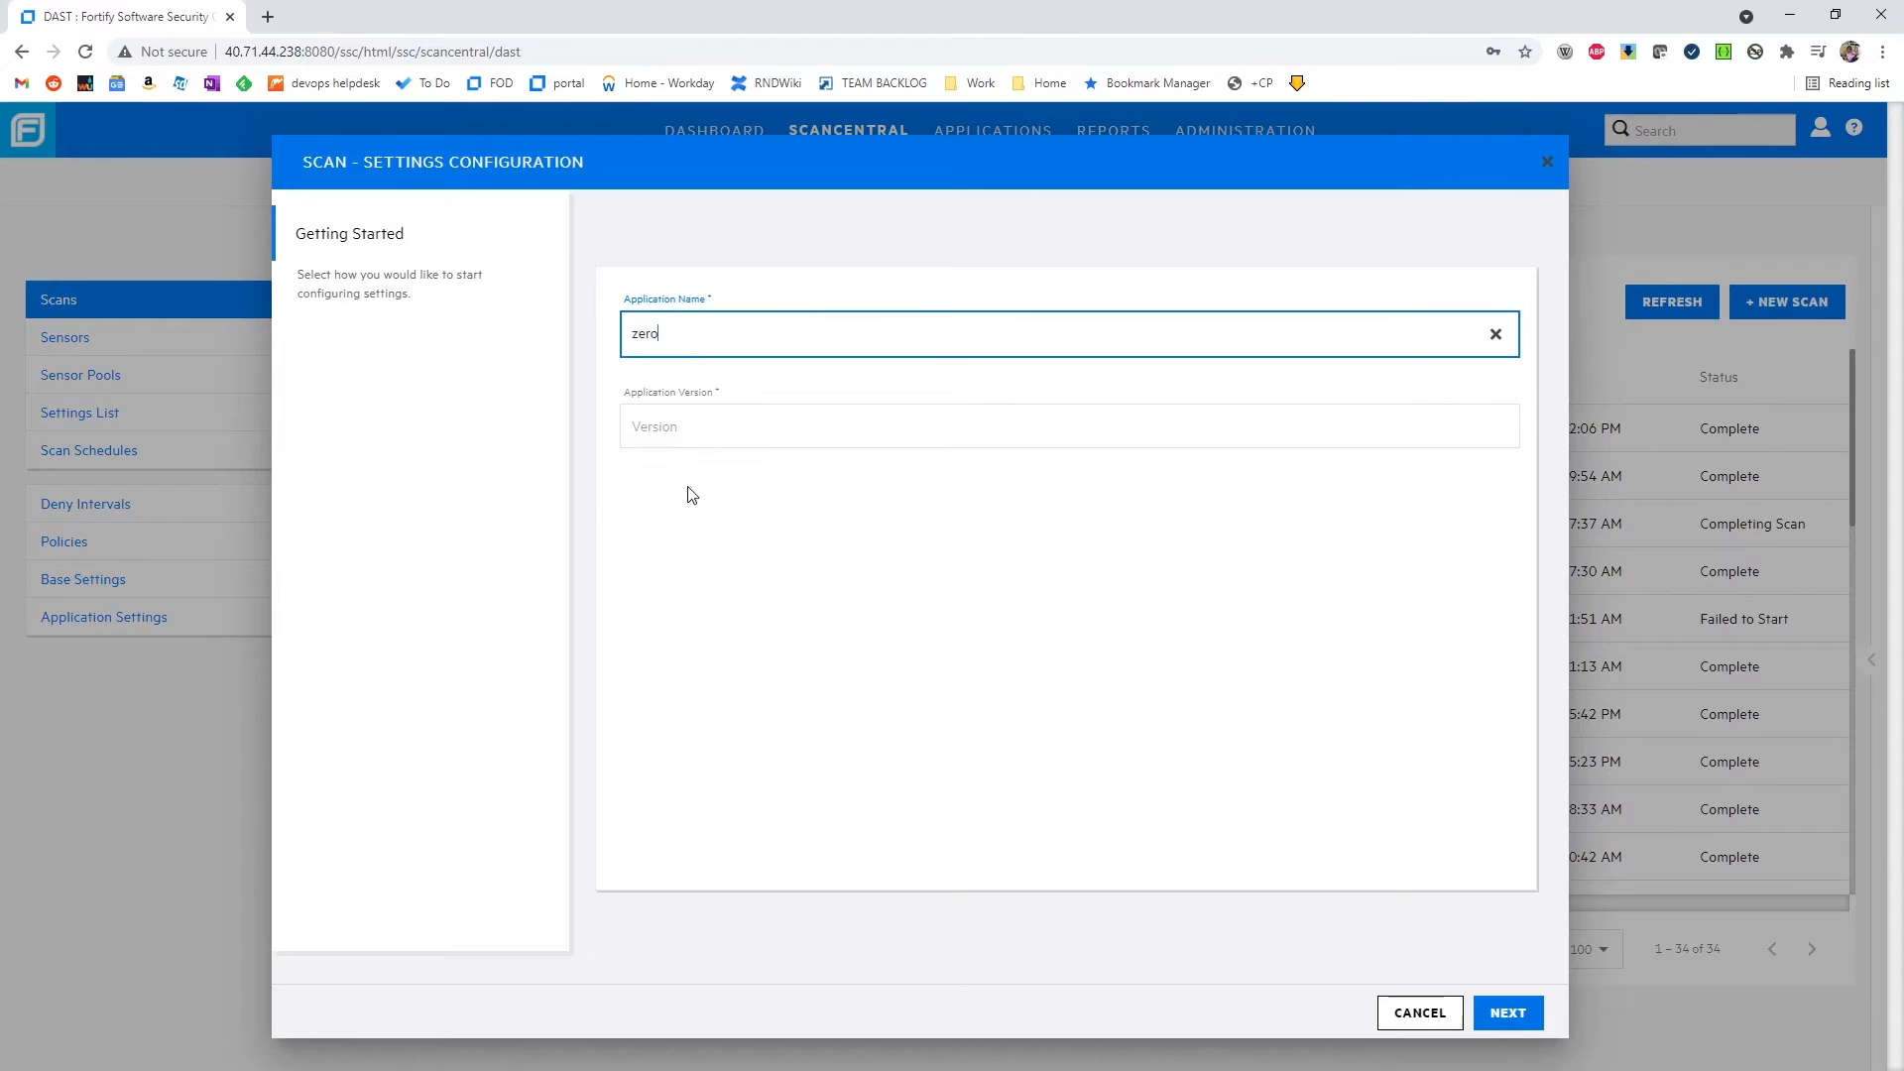
left_click(1508, 1011)
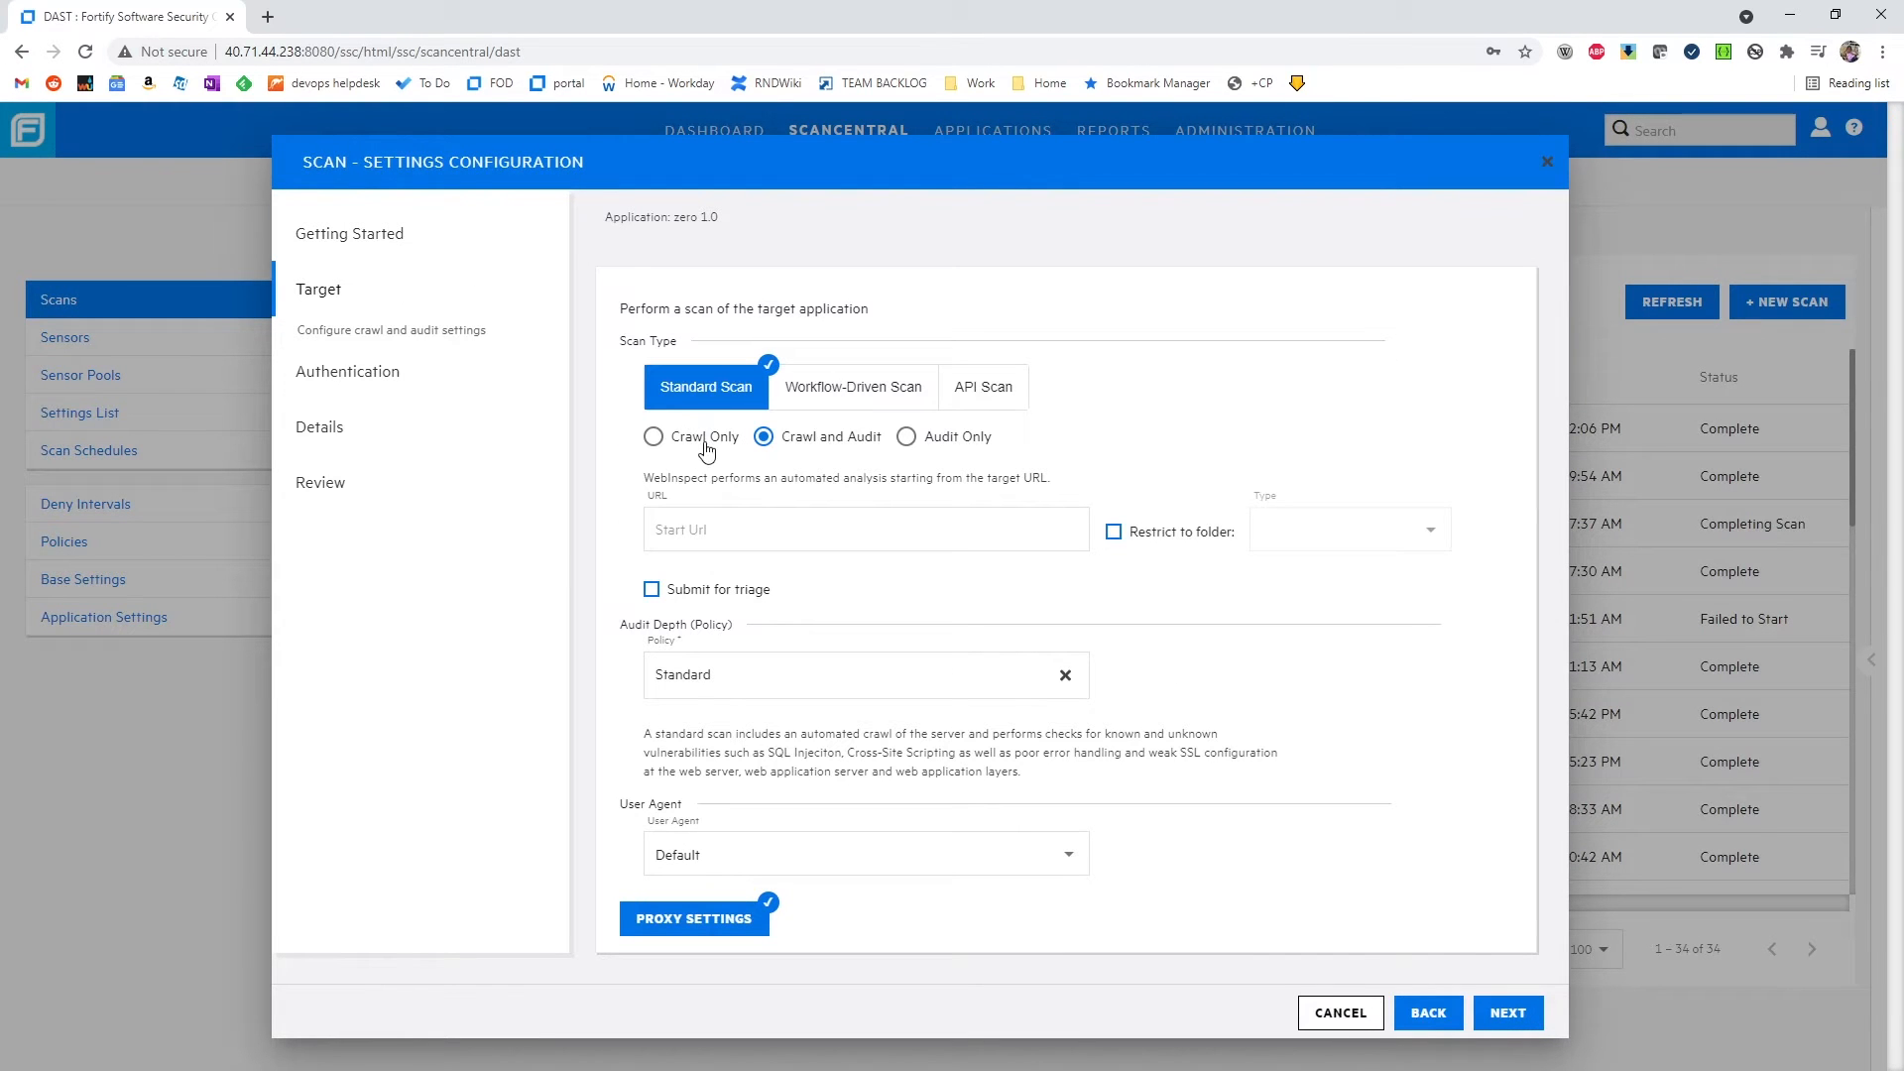
type("http://zero.webappsecurity.com/")
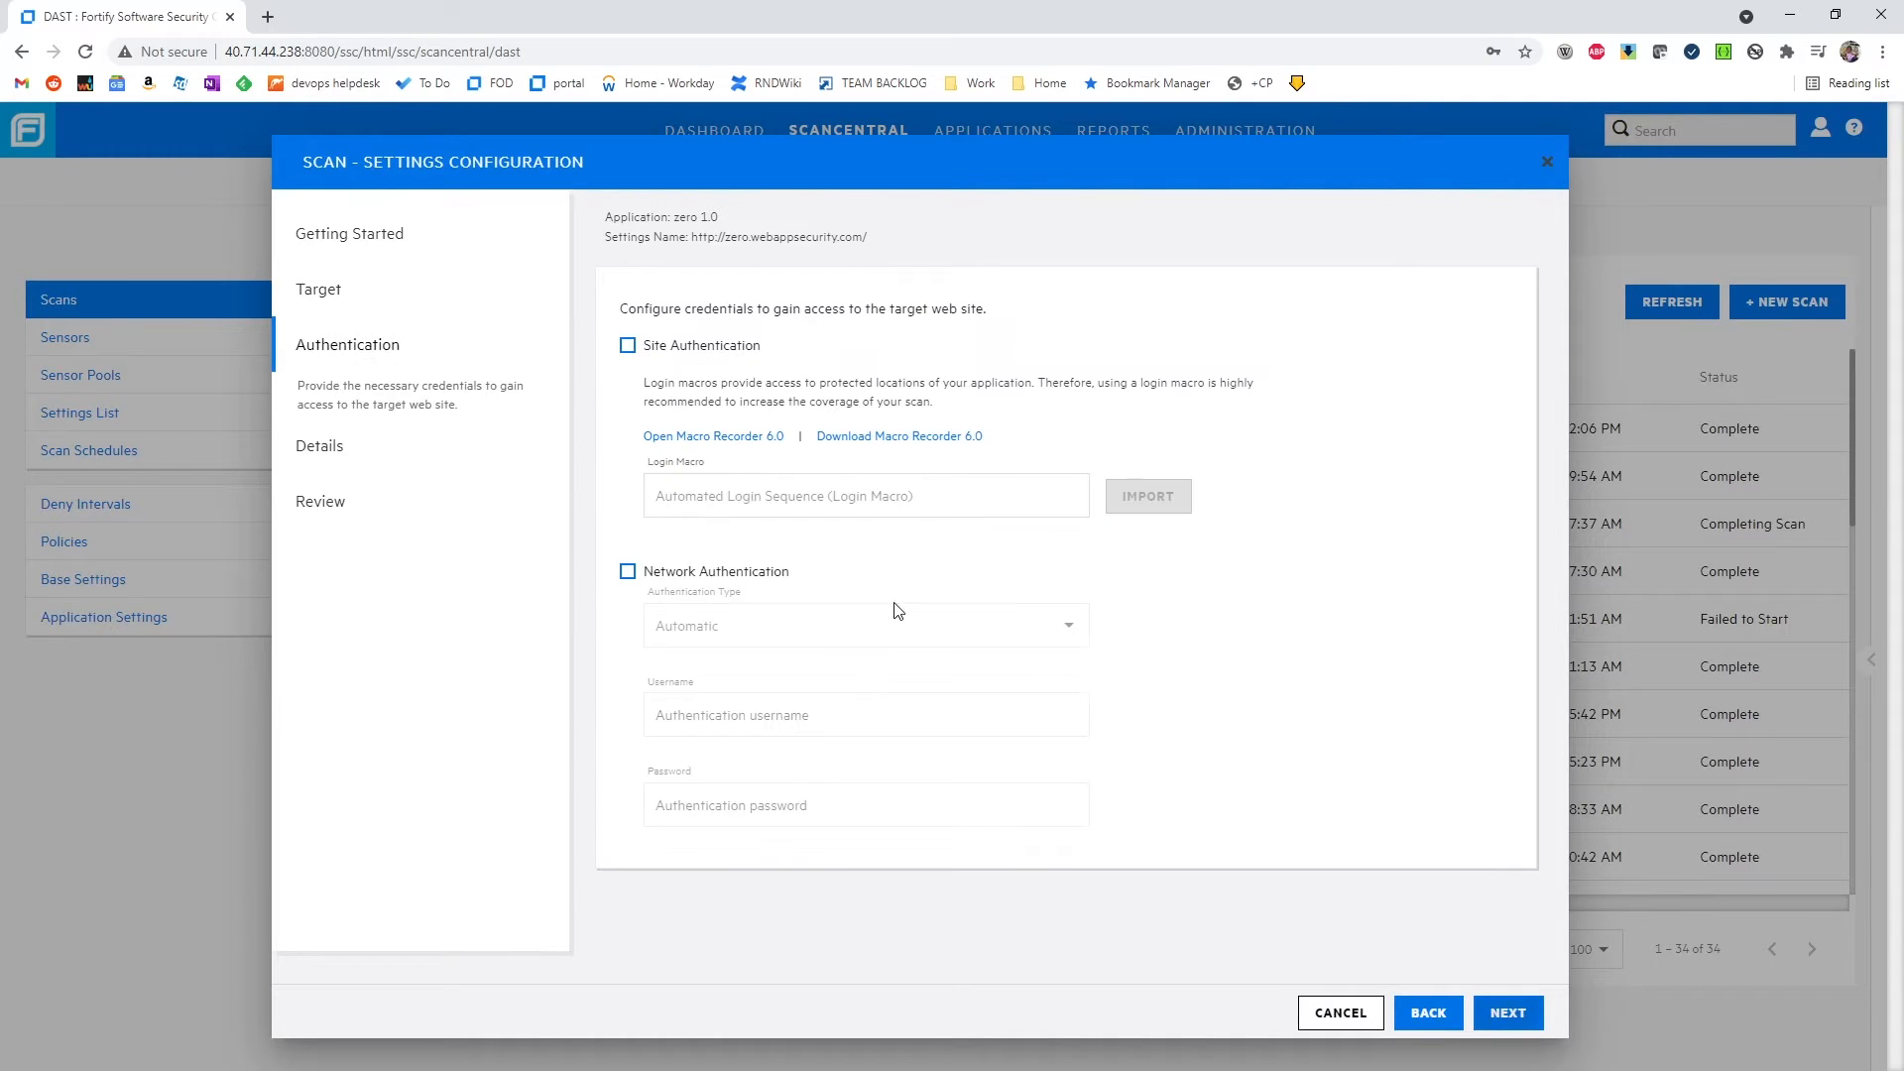
mouse_move(885, 595)
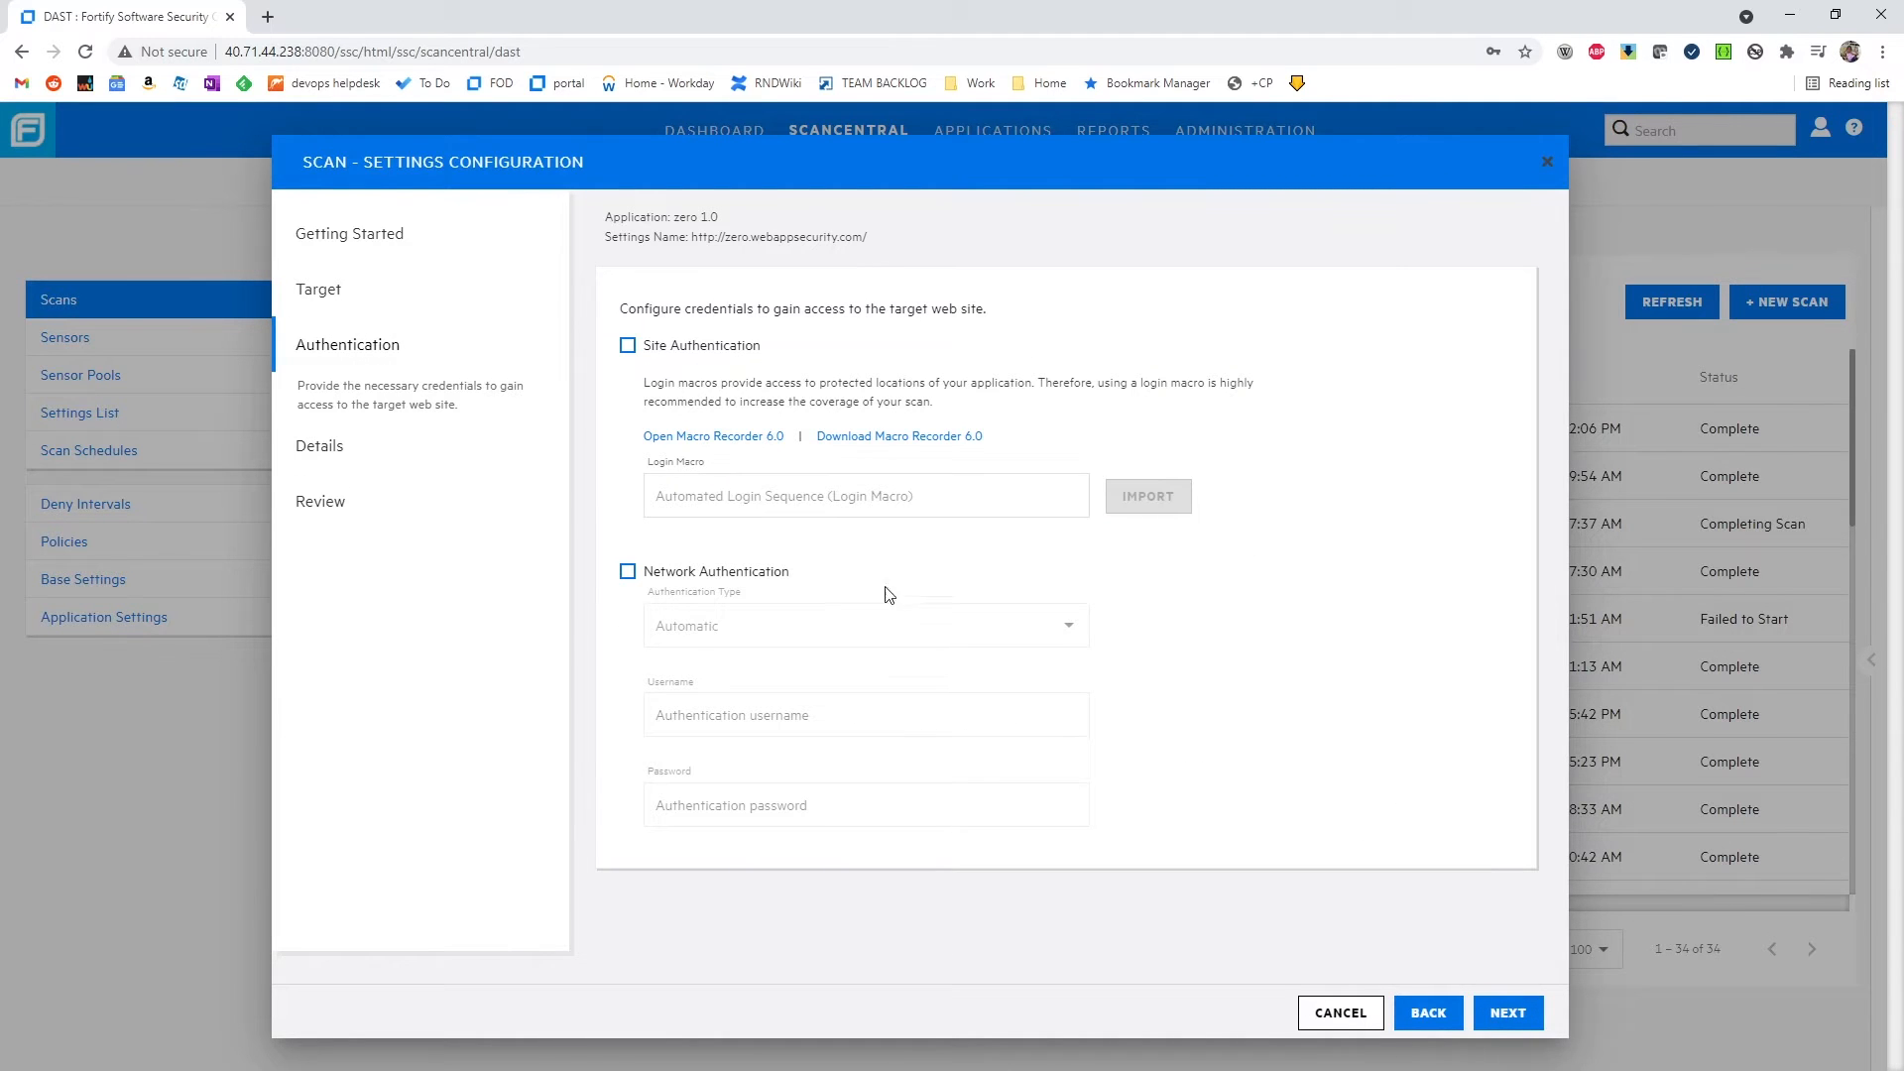
left_click(1507, 1011)
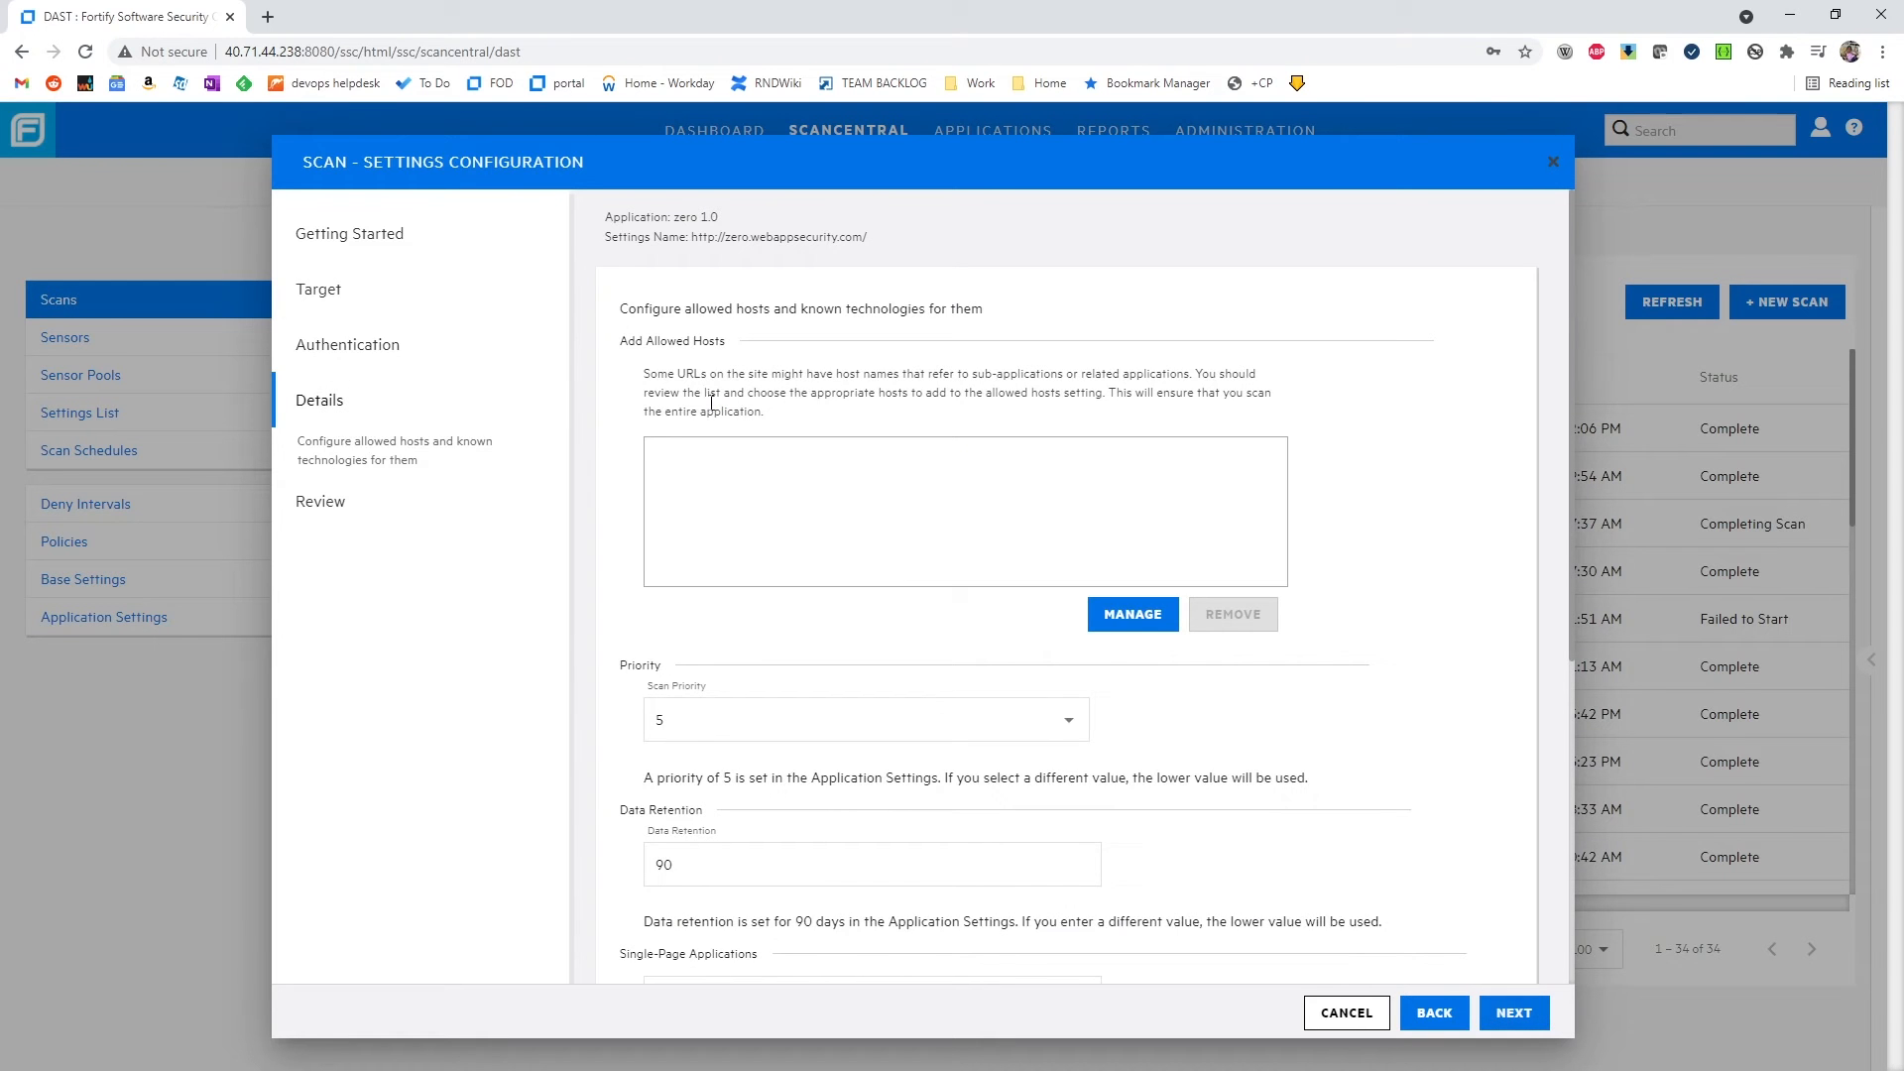
left_click(1130, 613)
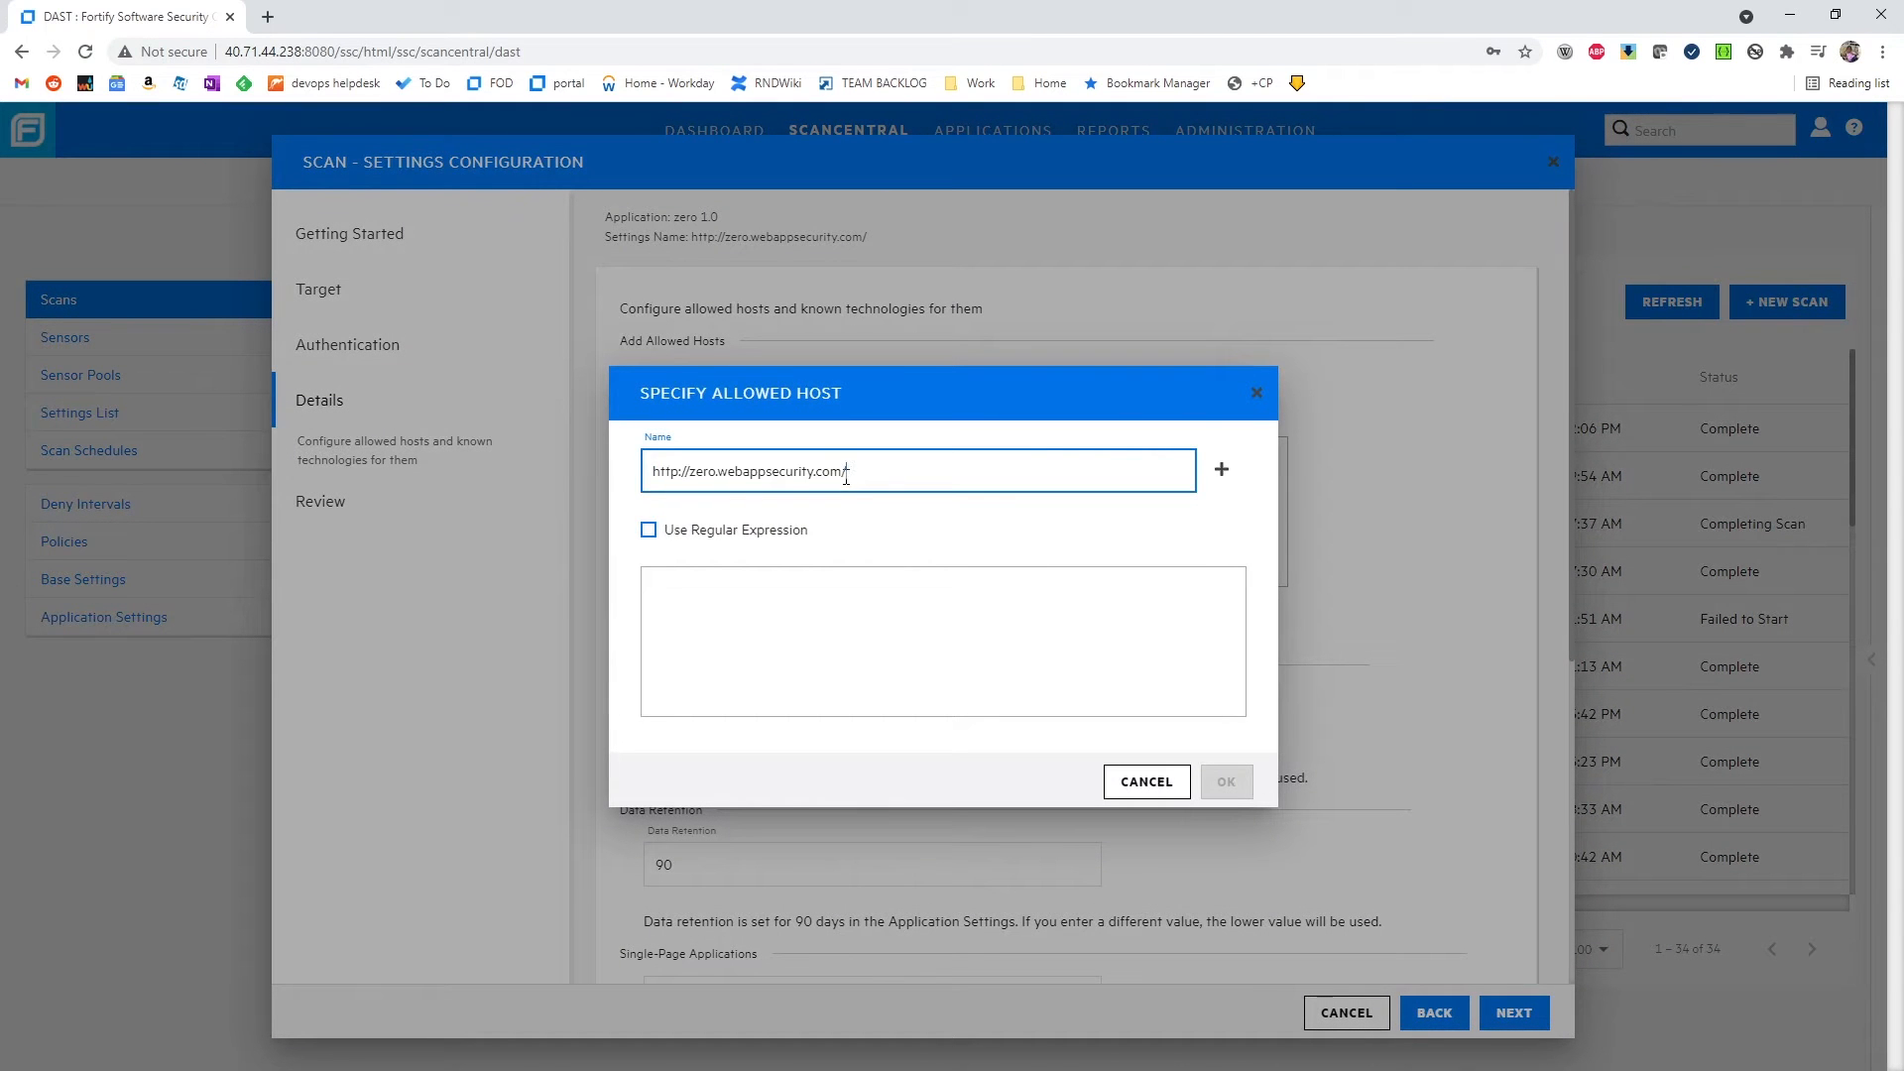
mouse_move(1037, 673)
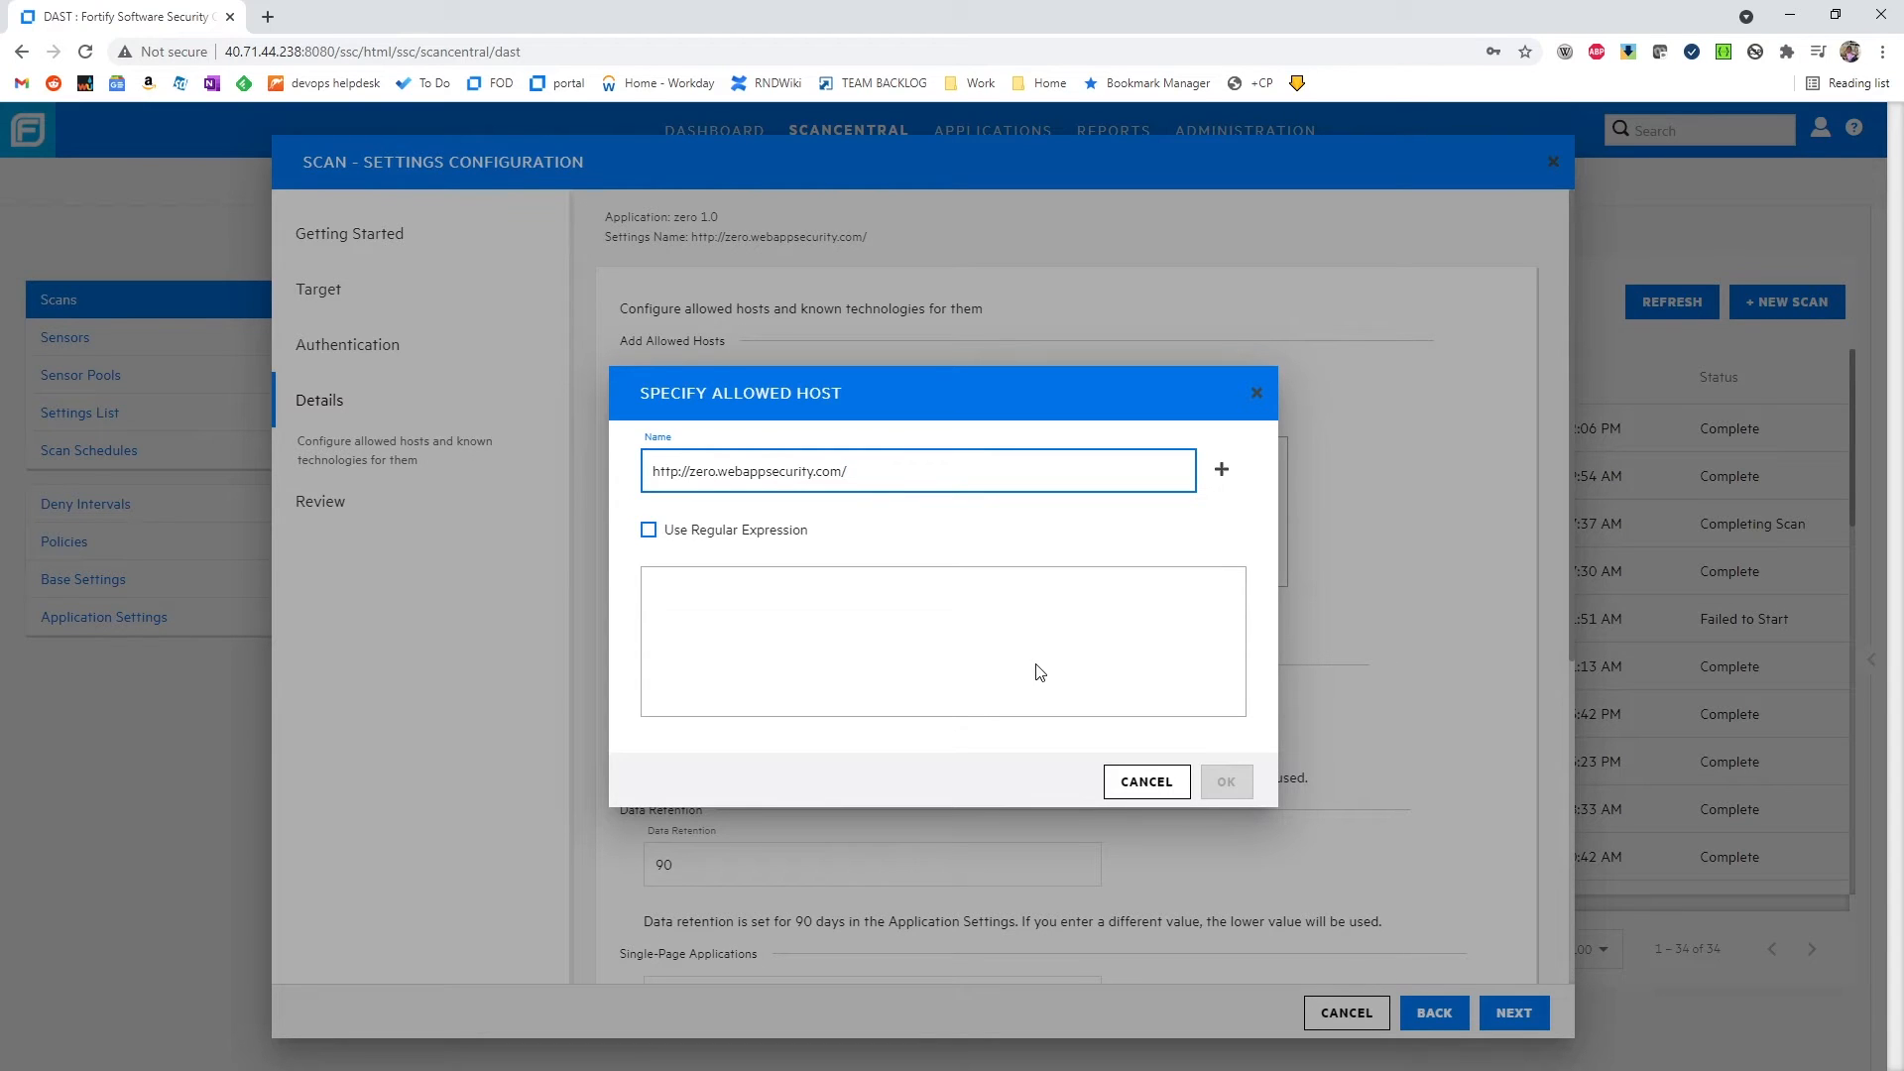
mouse_move(1117, 711)
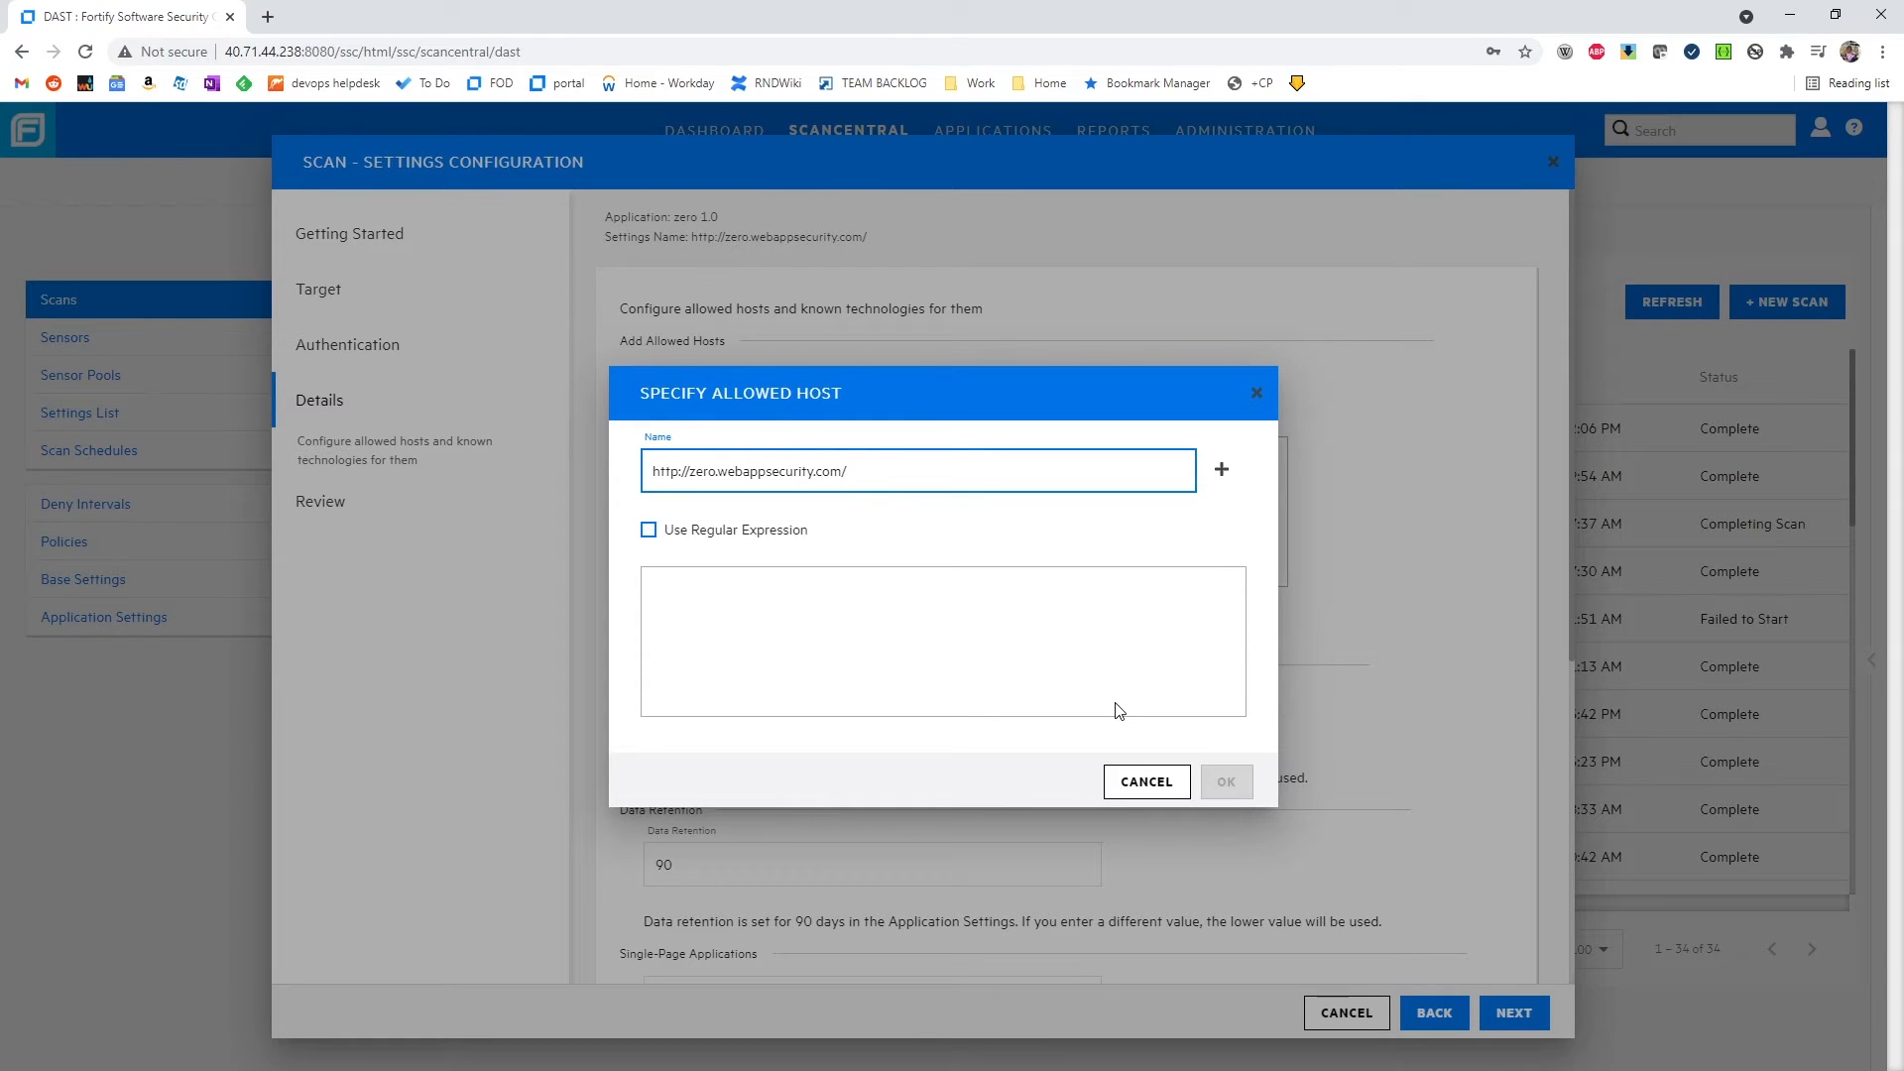
left_click(1220, 468)
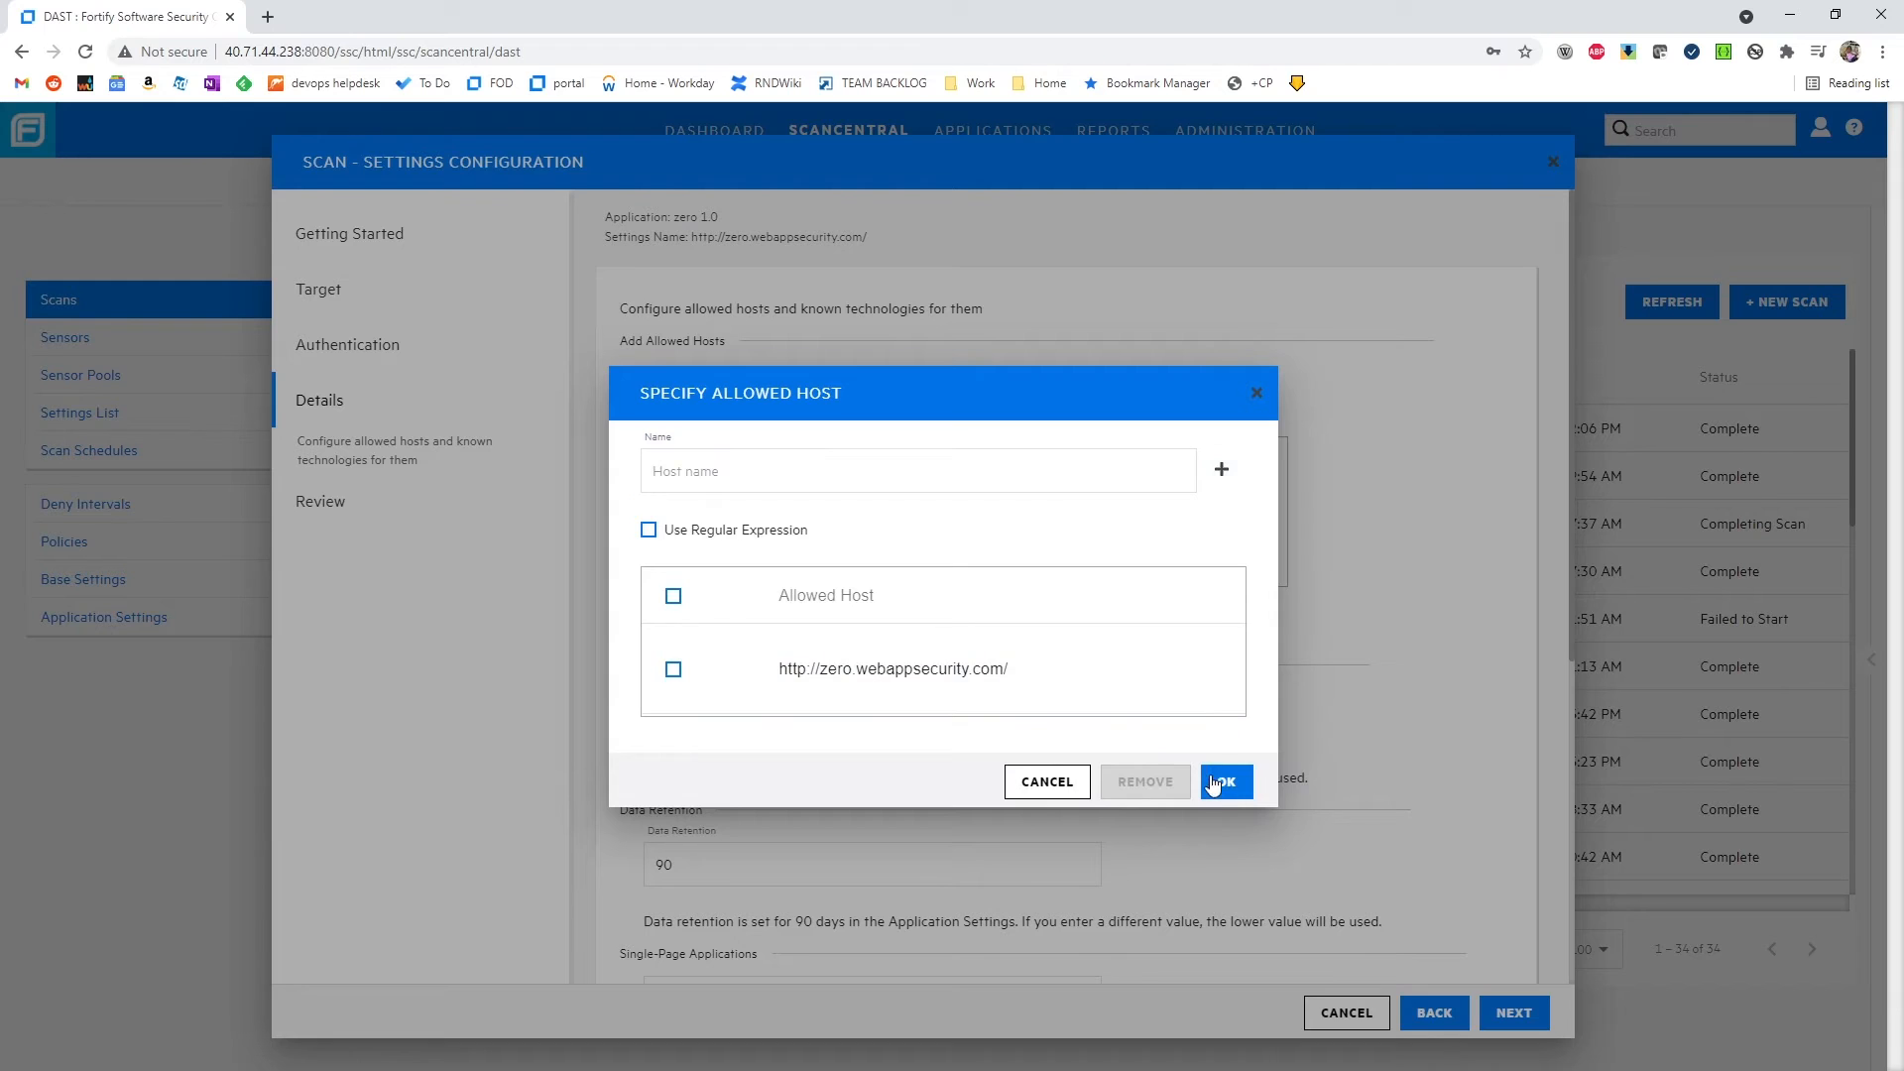
left_click(1224, 782)
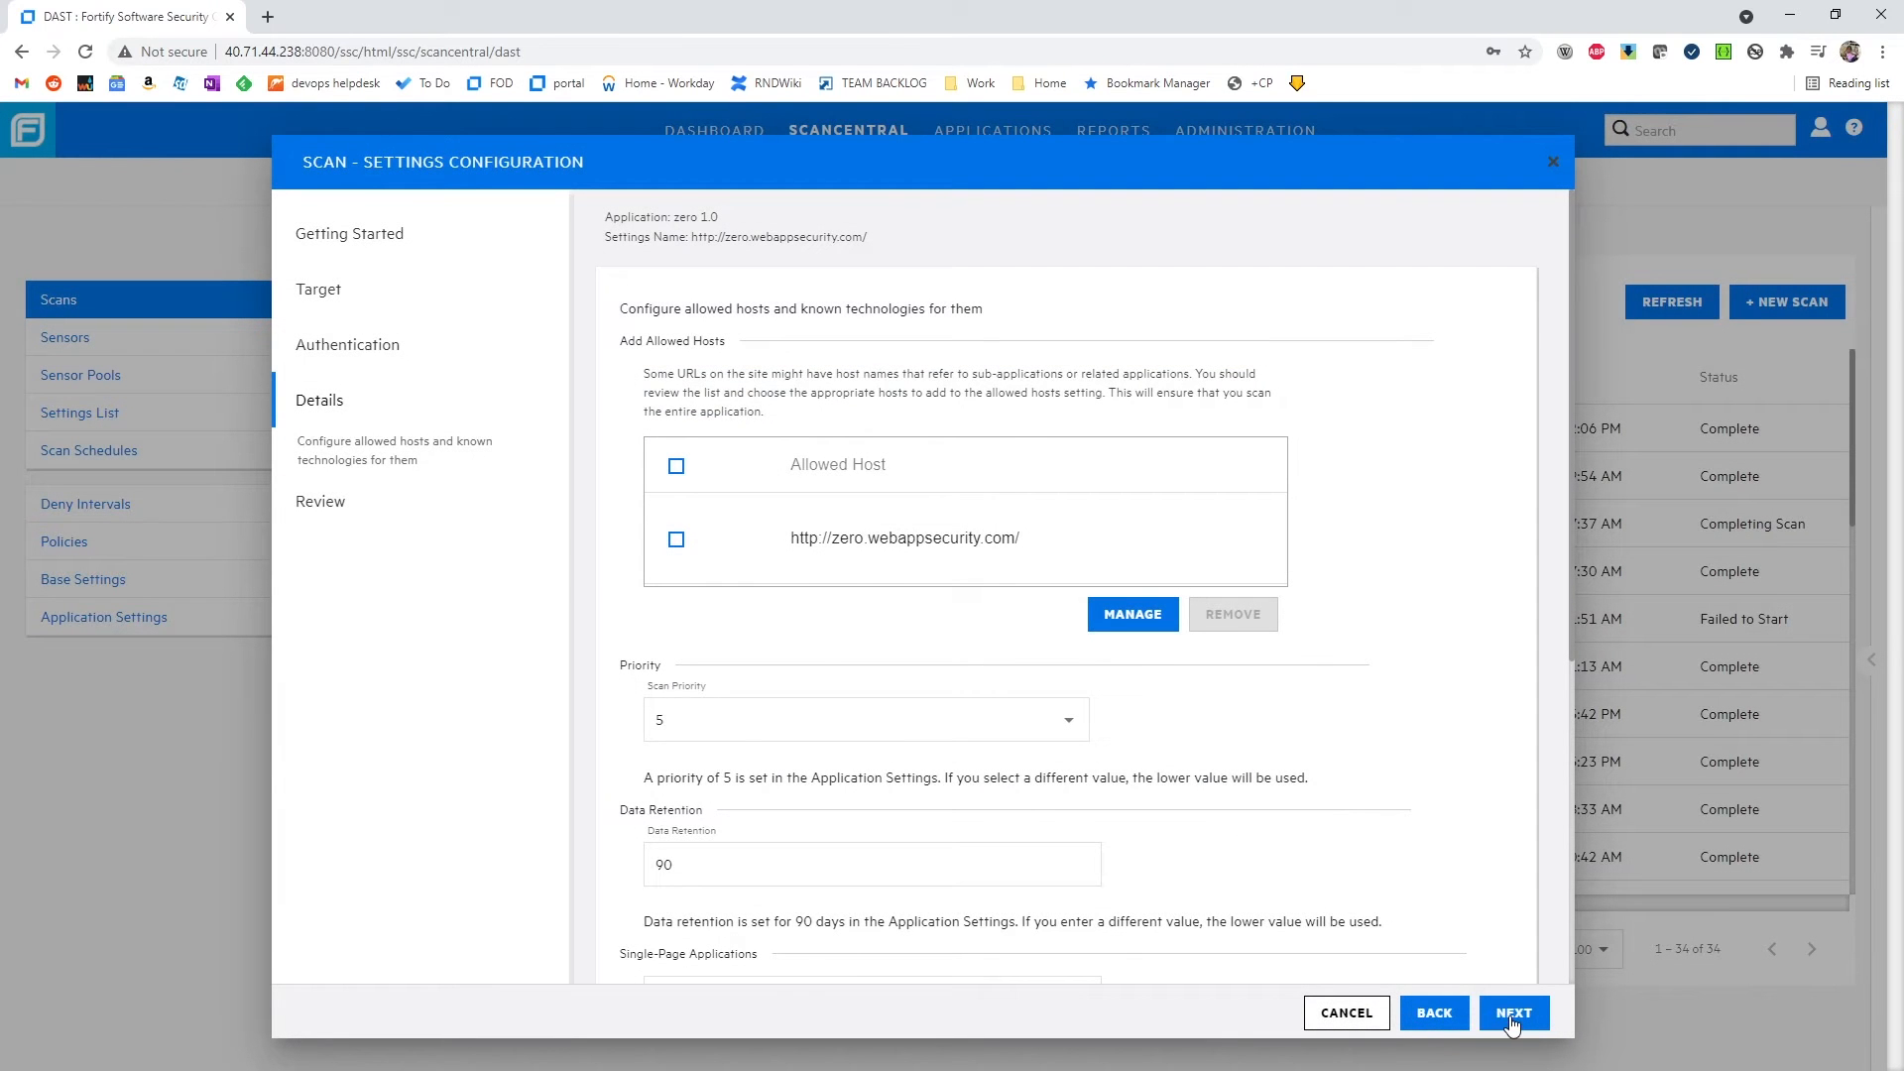
Name the scan settings zero-fast-demo, save them, and return to the DAST scans list
left_click(1513, 1012)
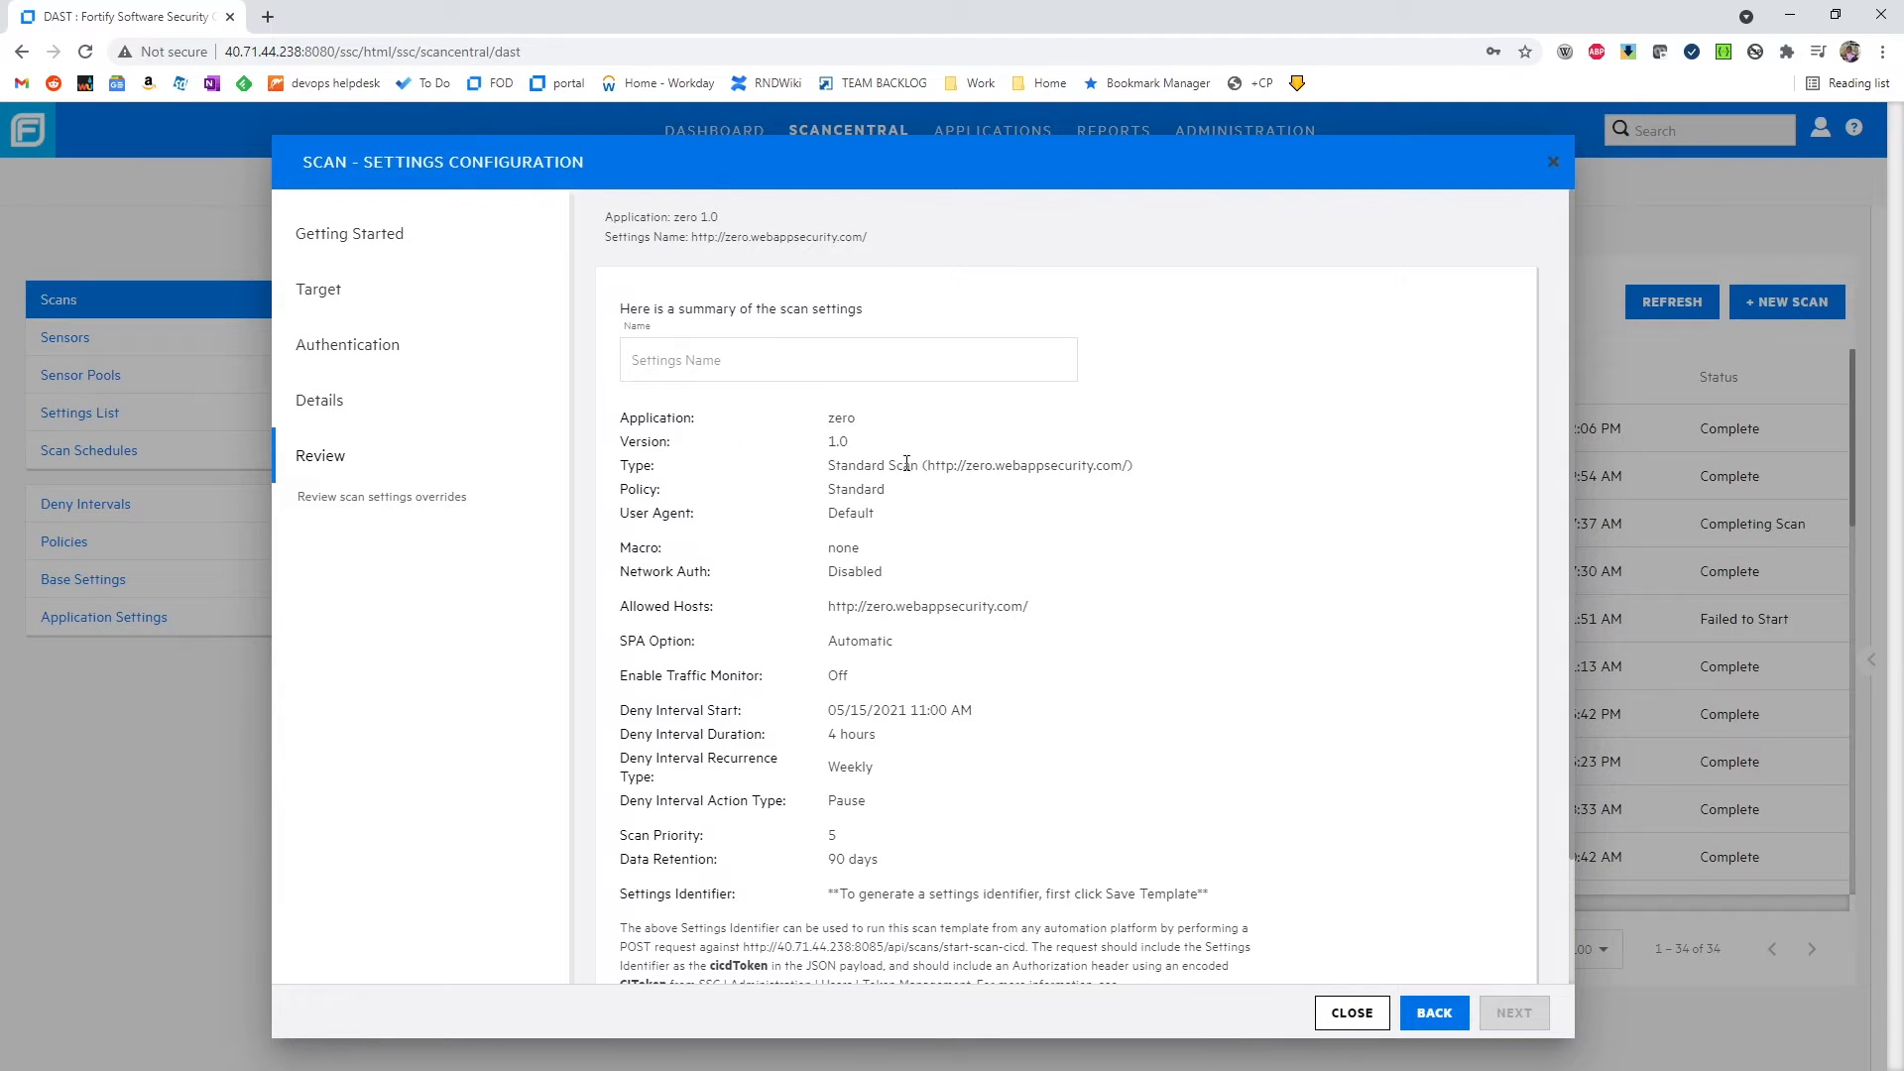
left_click(847, 359)
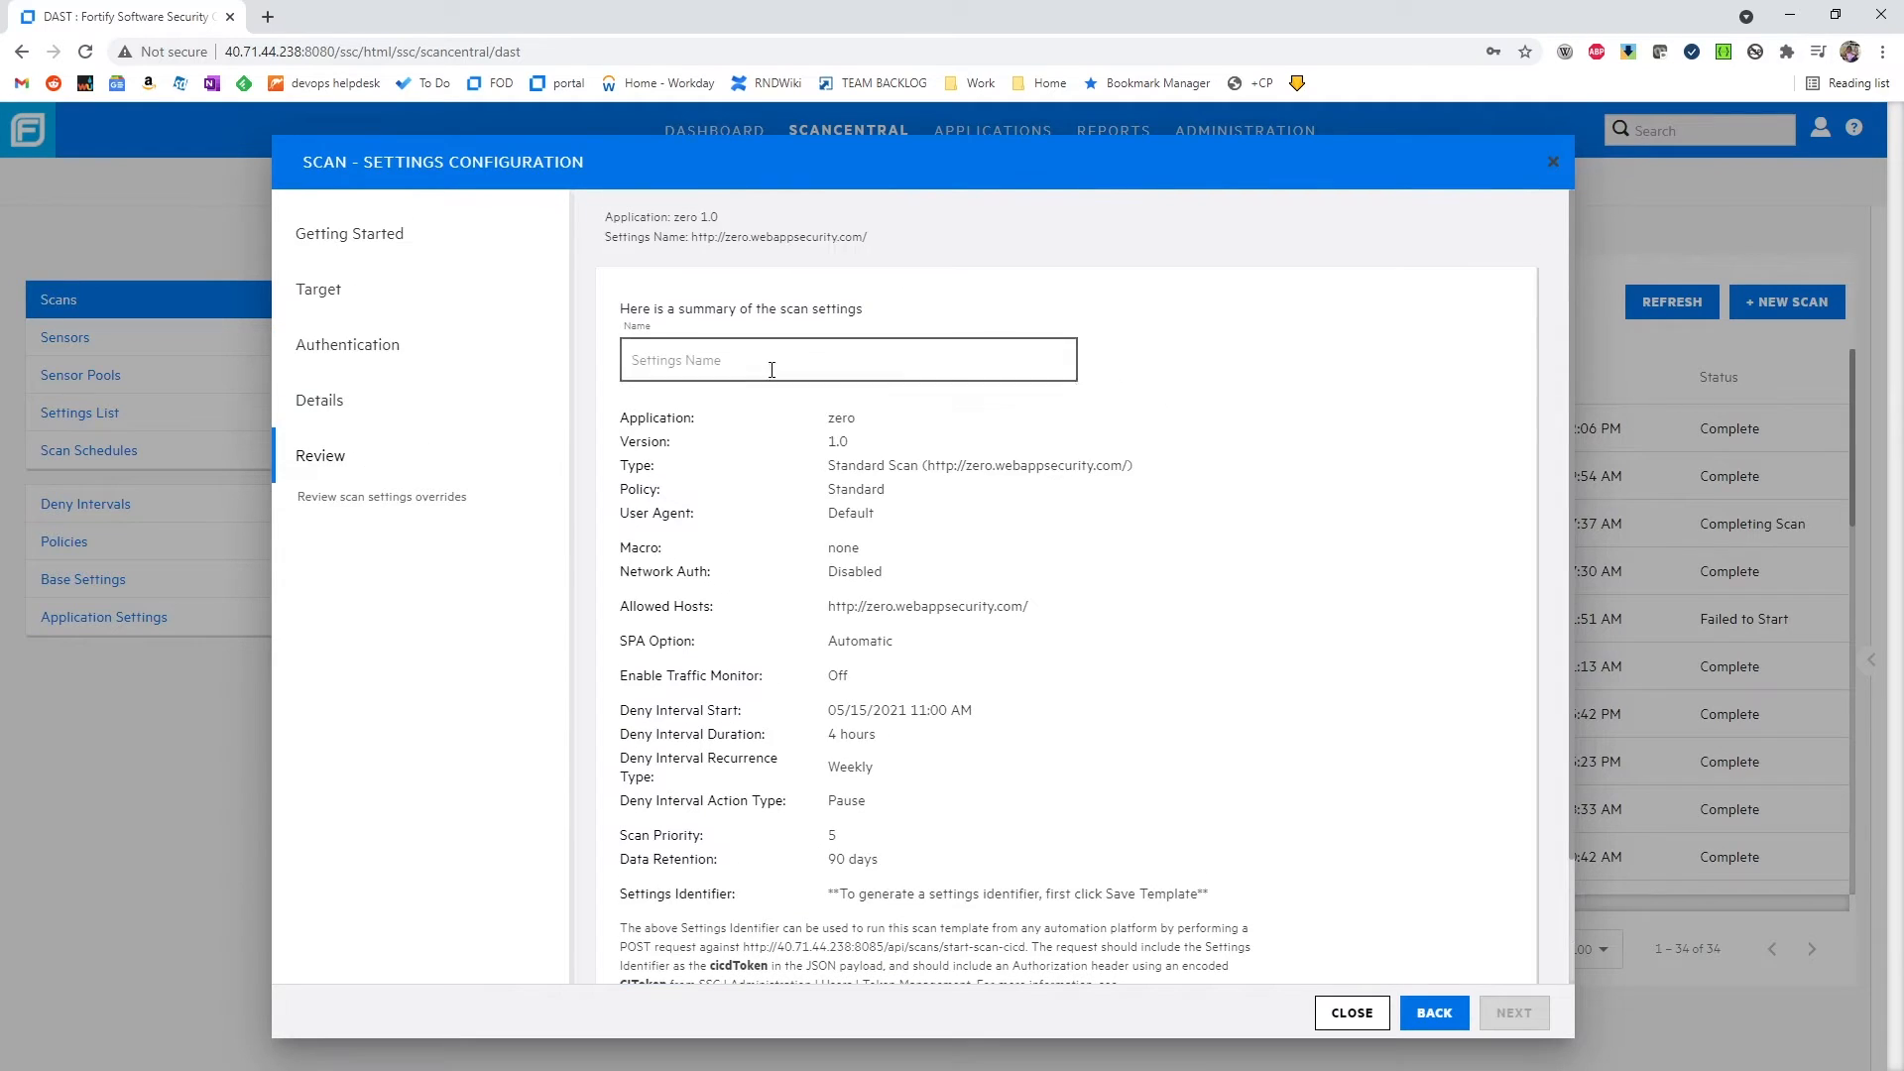
type("zero-fast-")
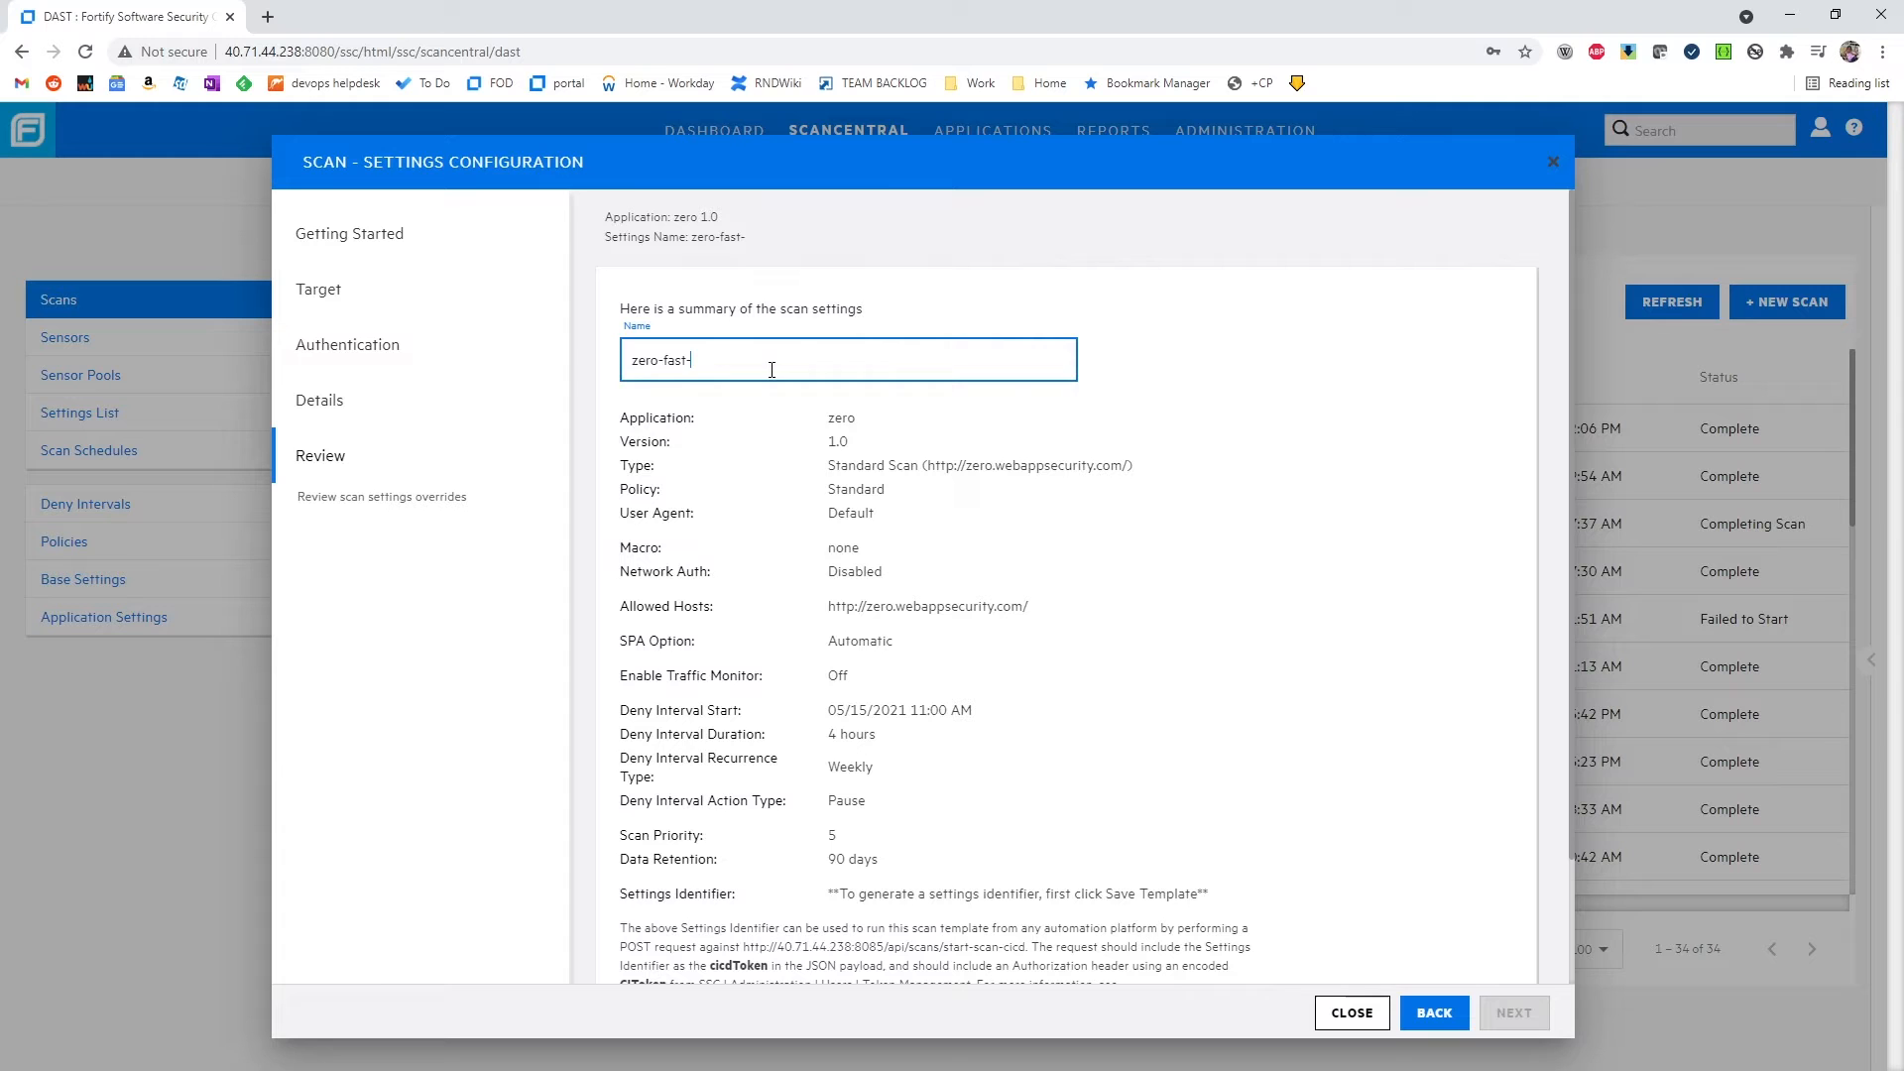
type("demo")
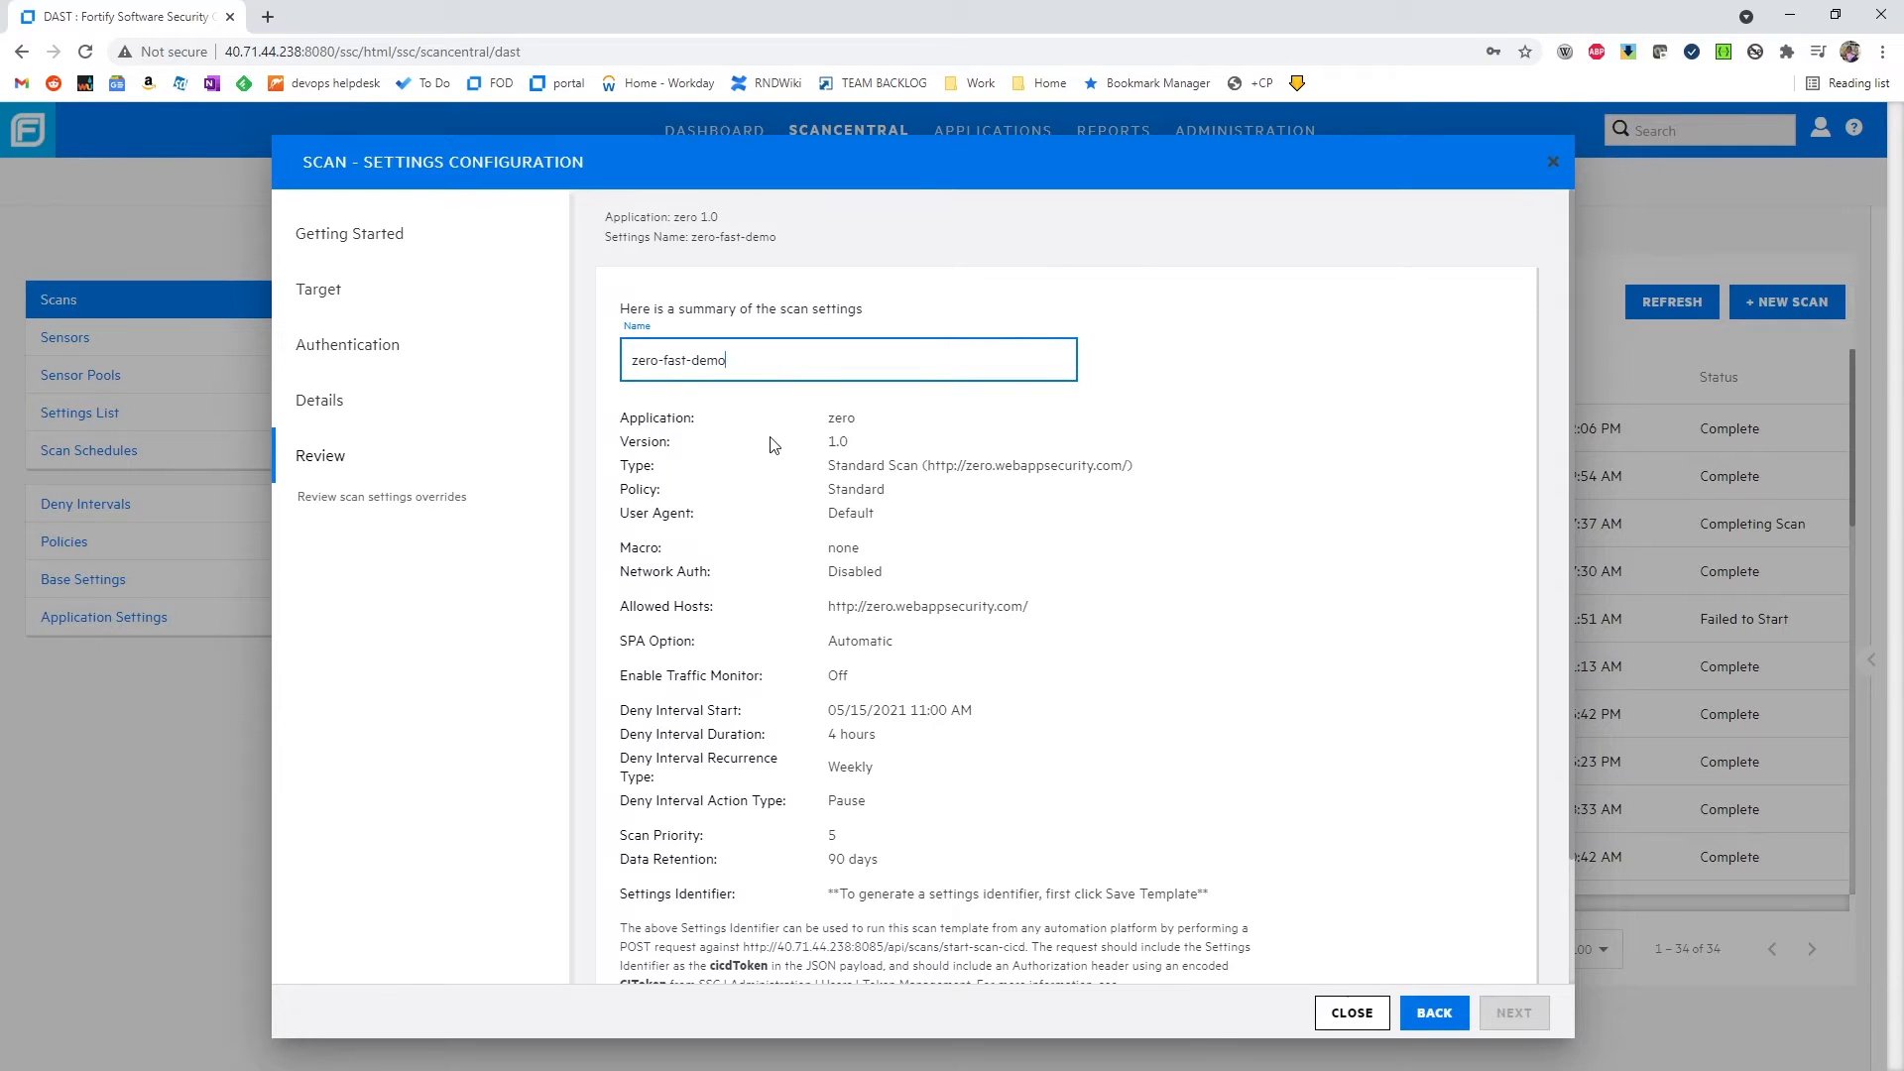
scroll("down", 3)
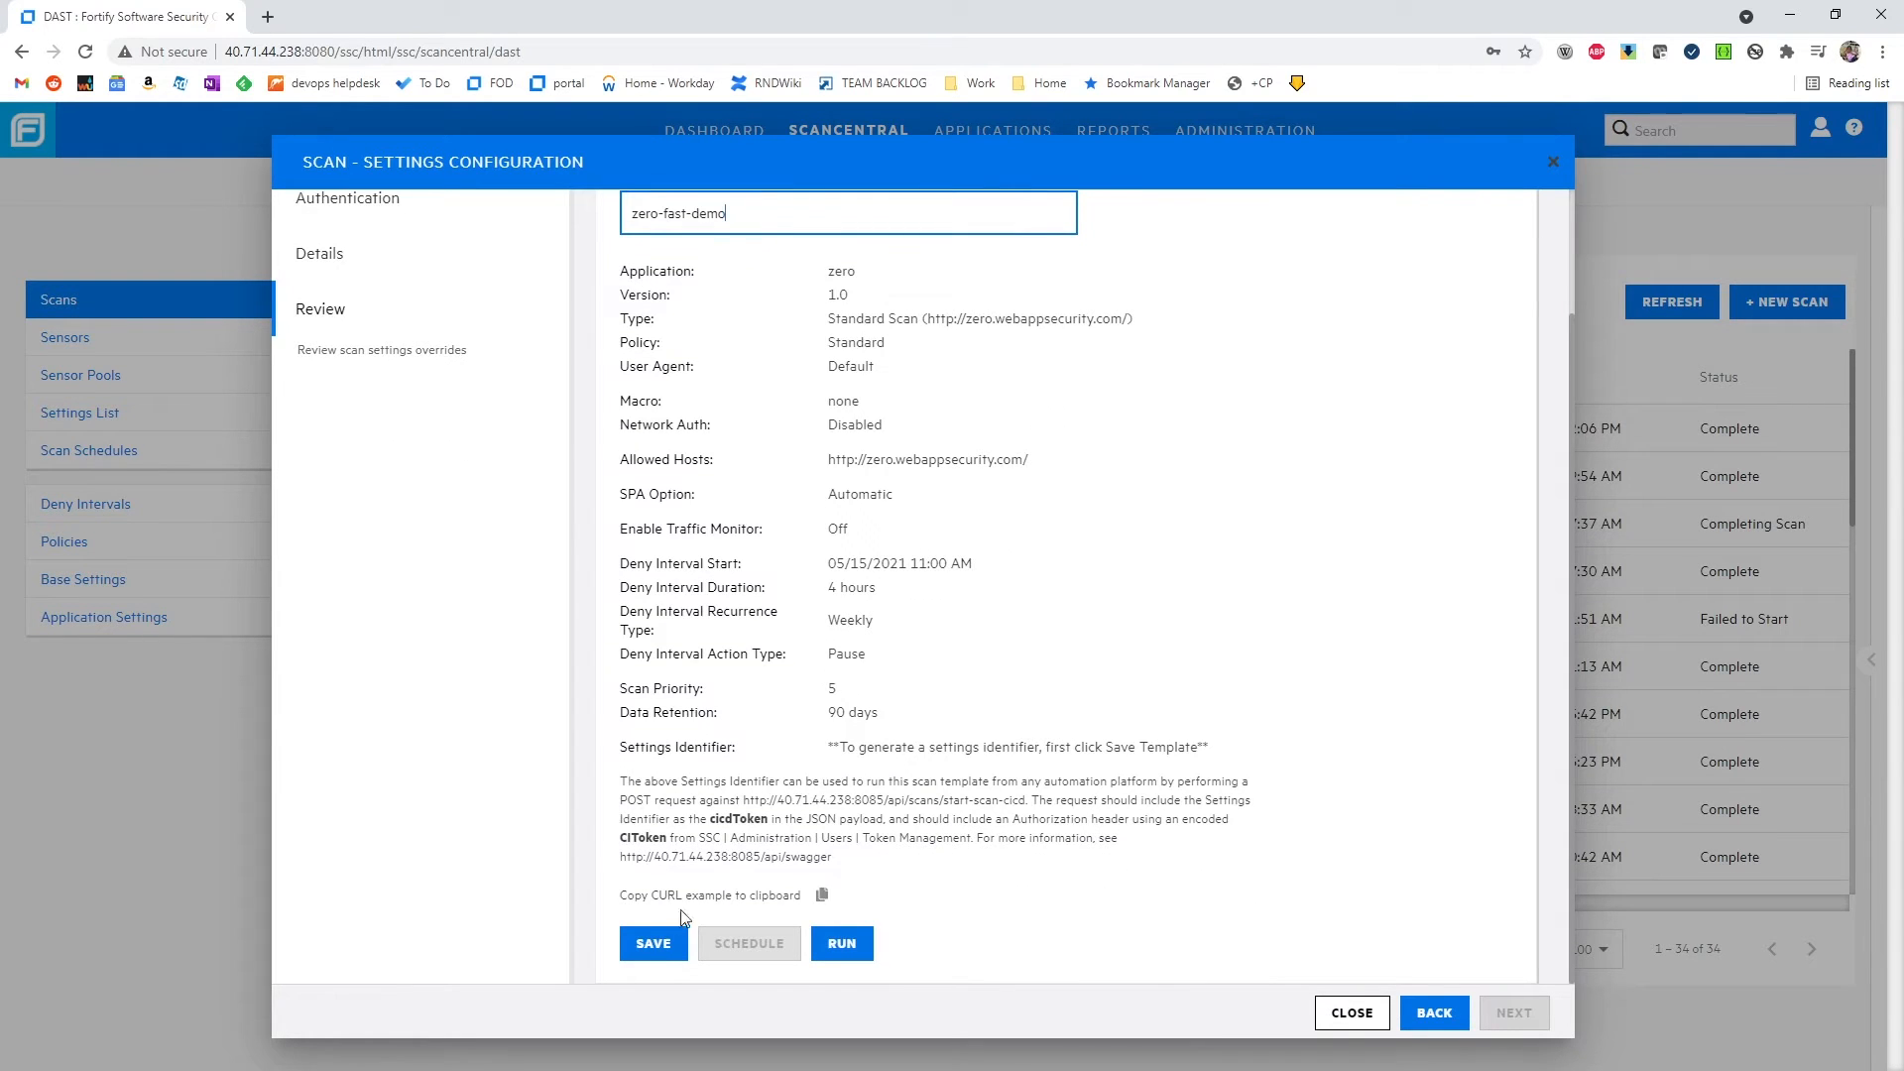
left_click(652, 944)
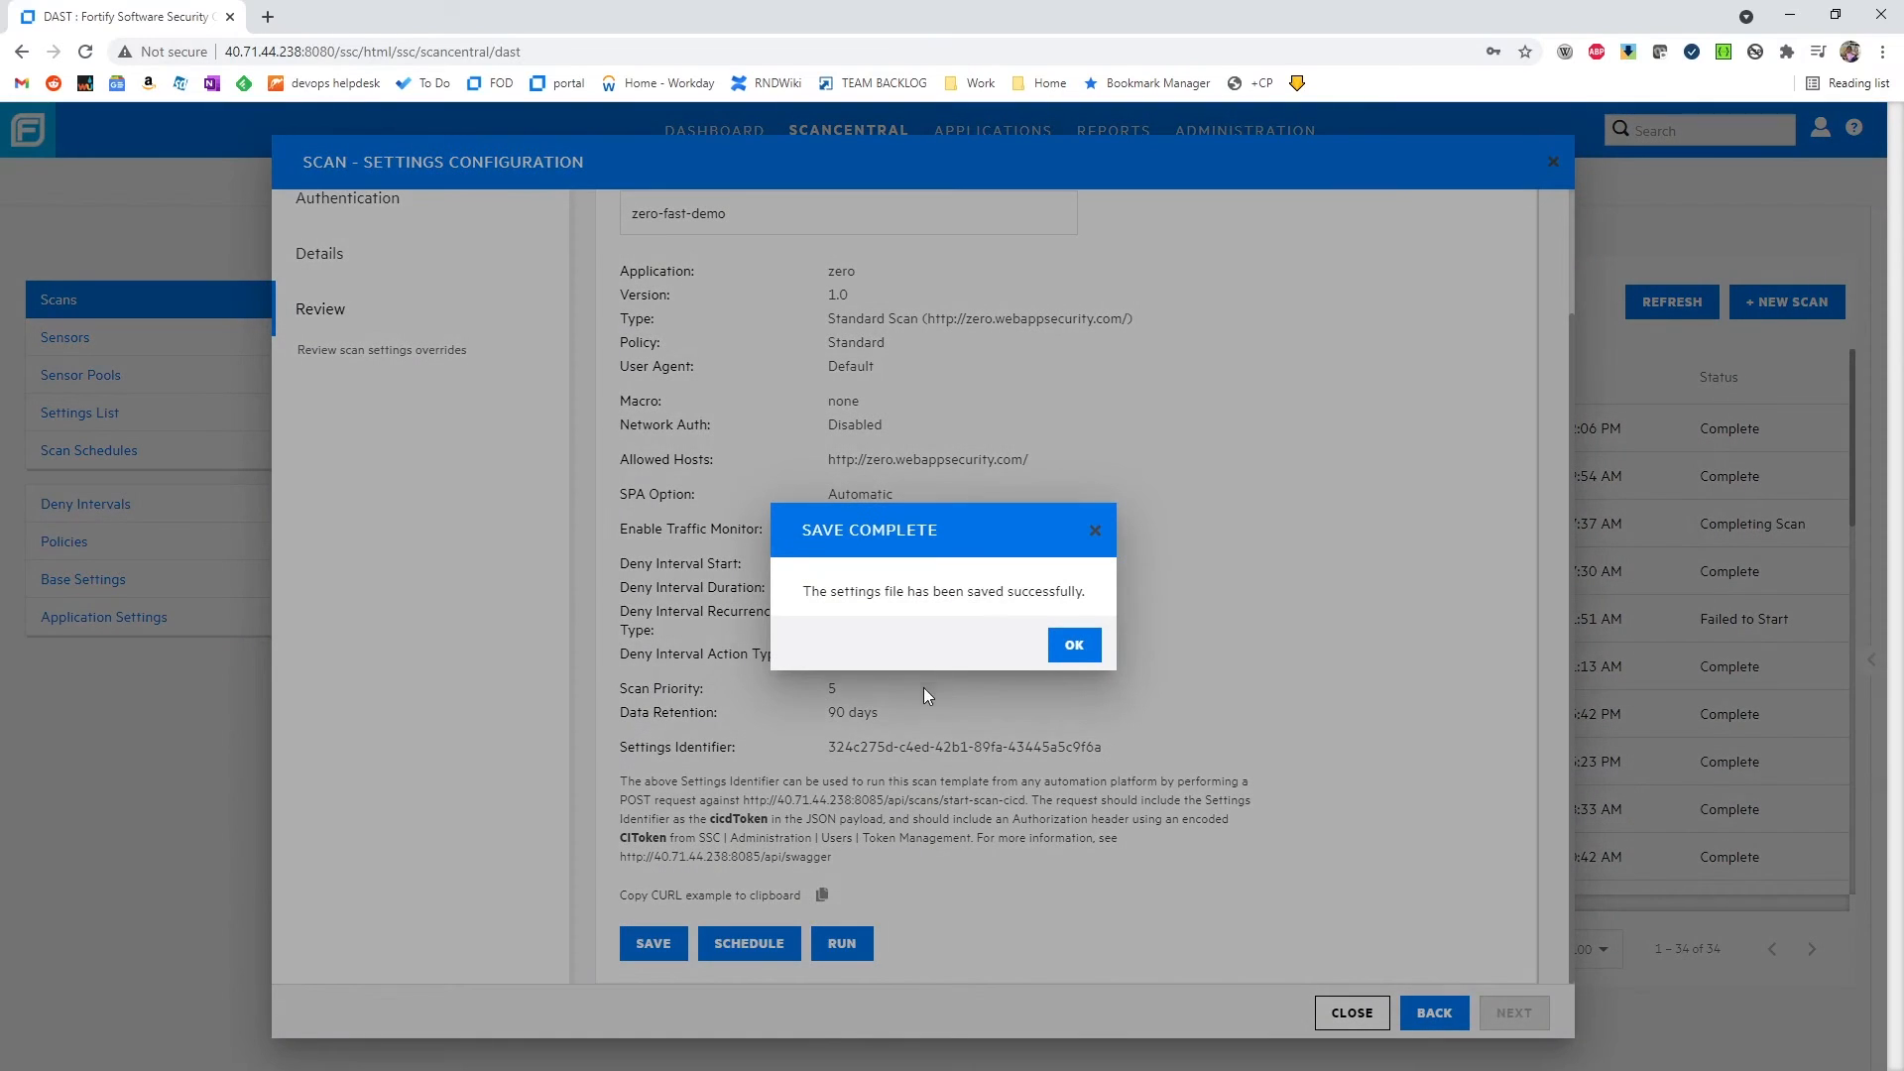
left_click(1071, 645)
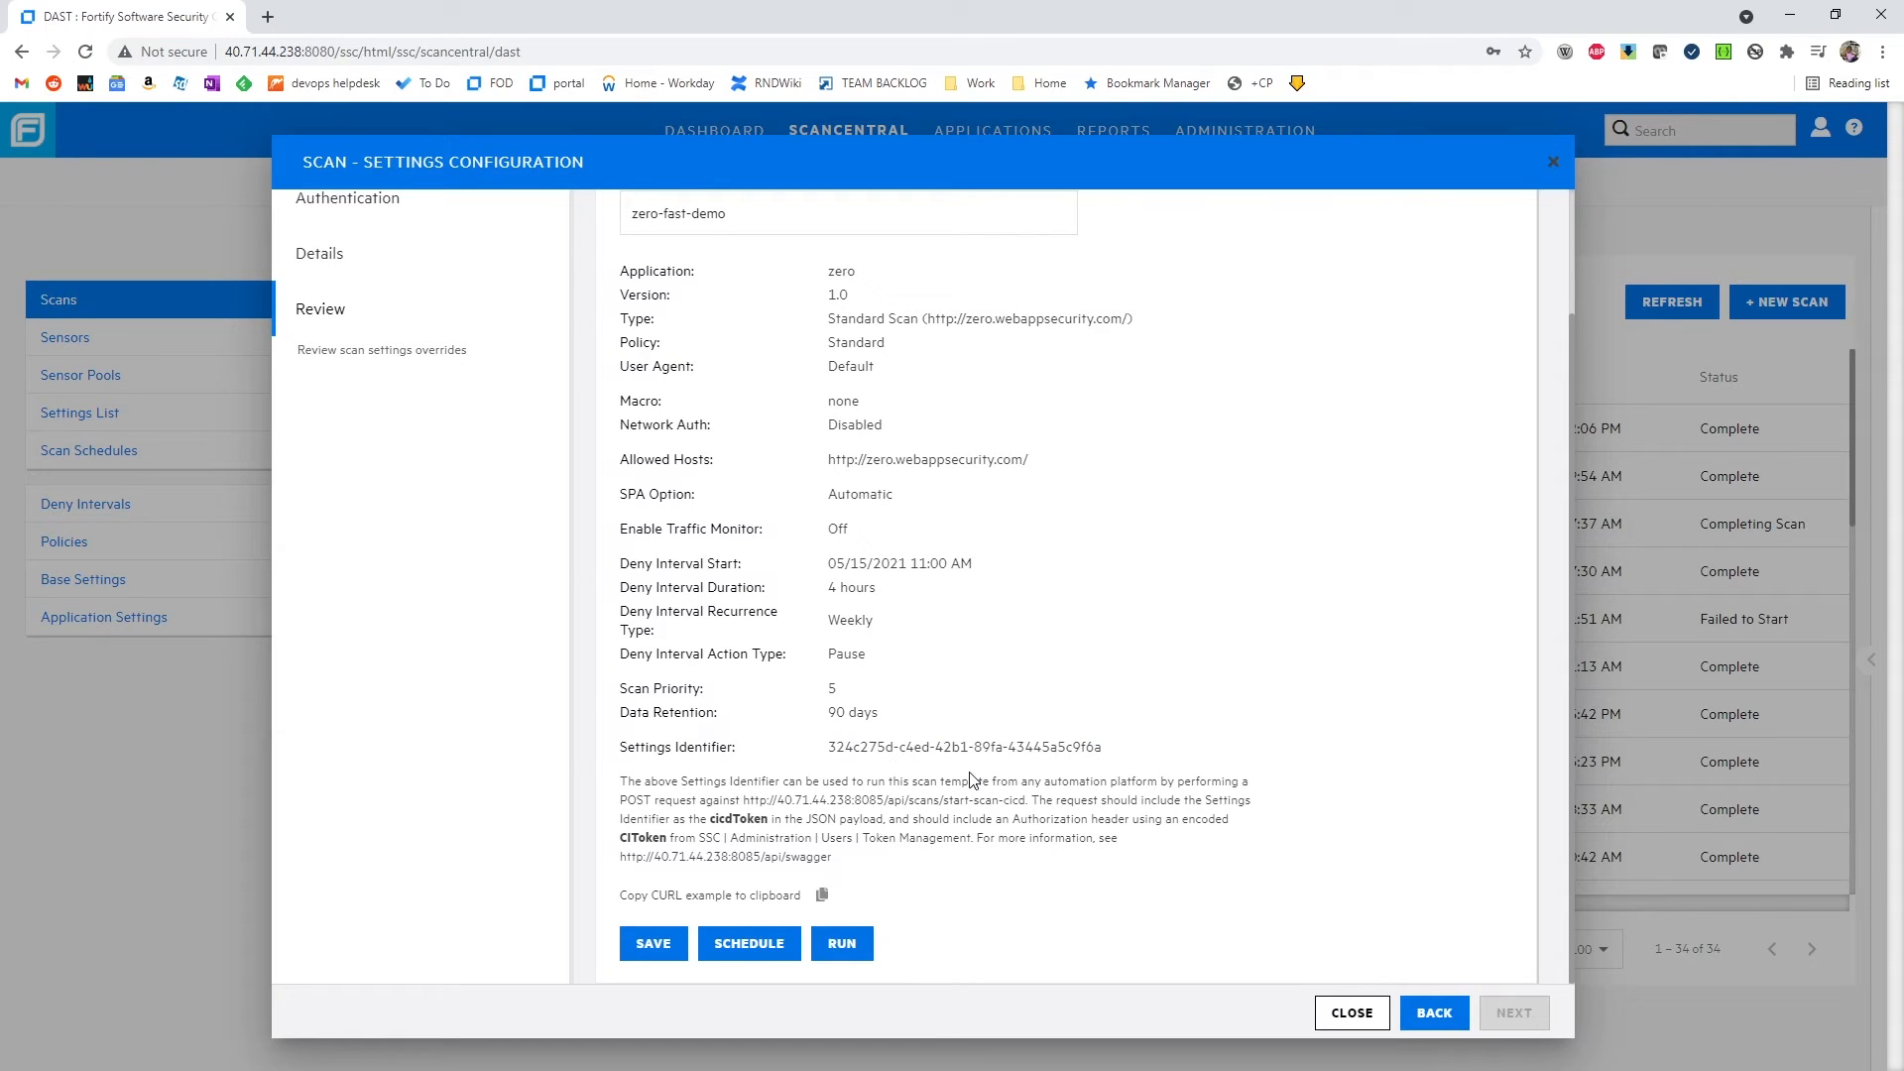
mouse_move(944, 780)
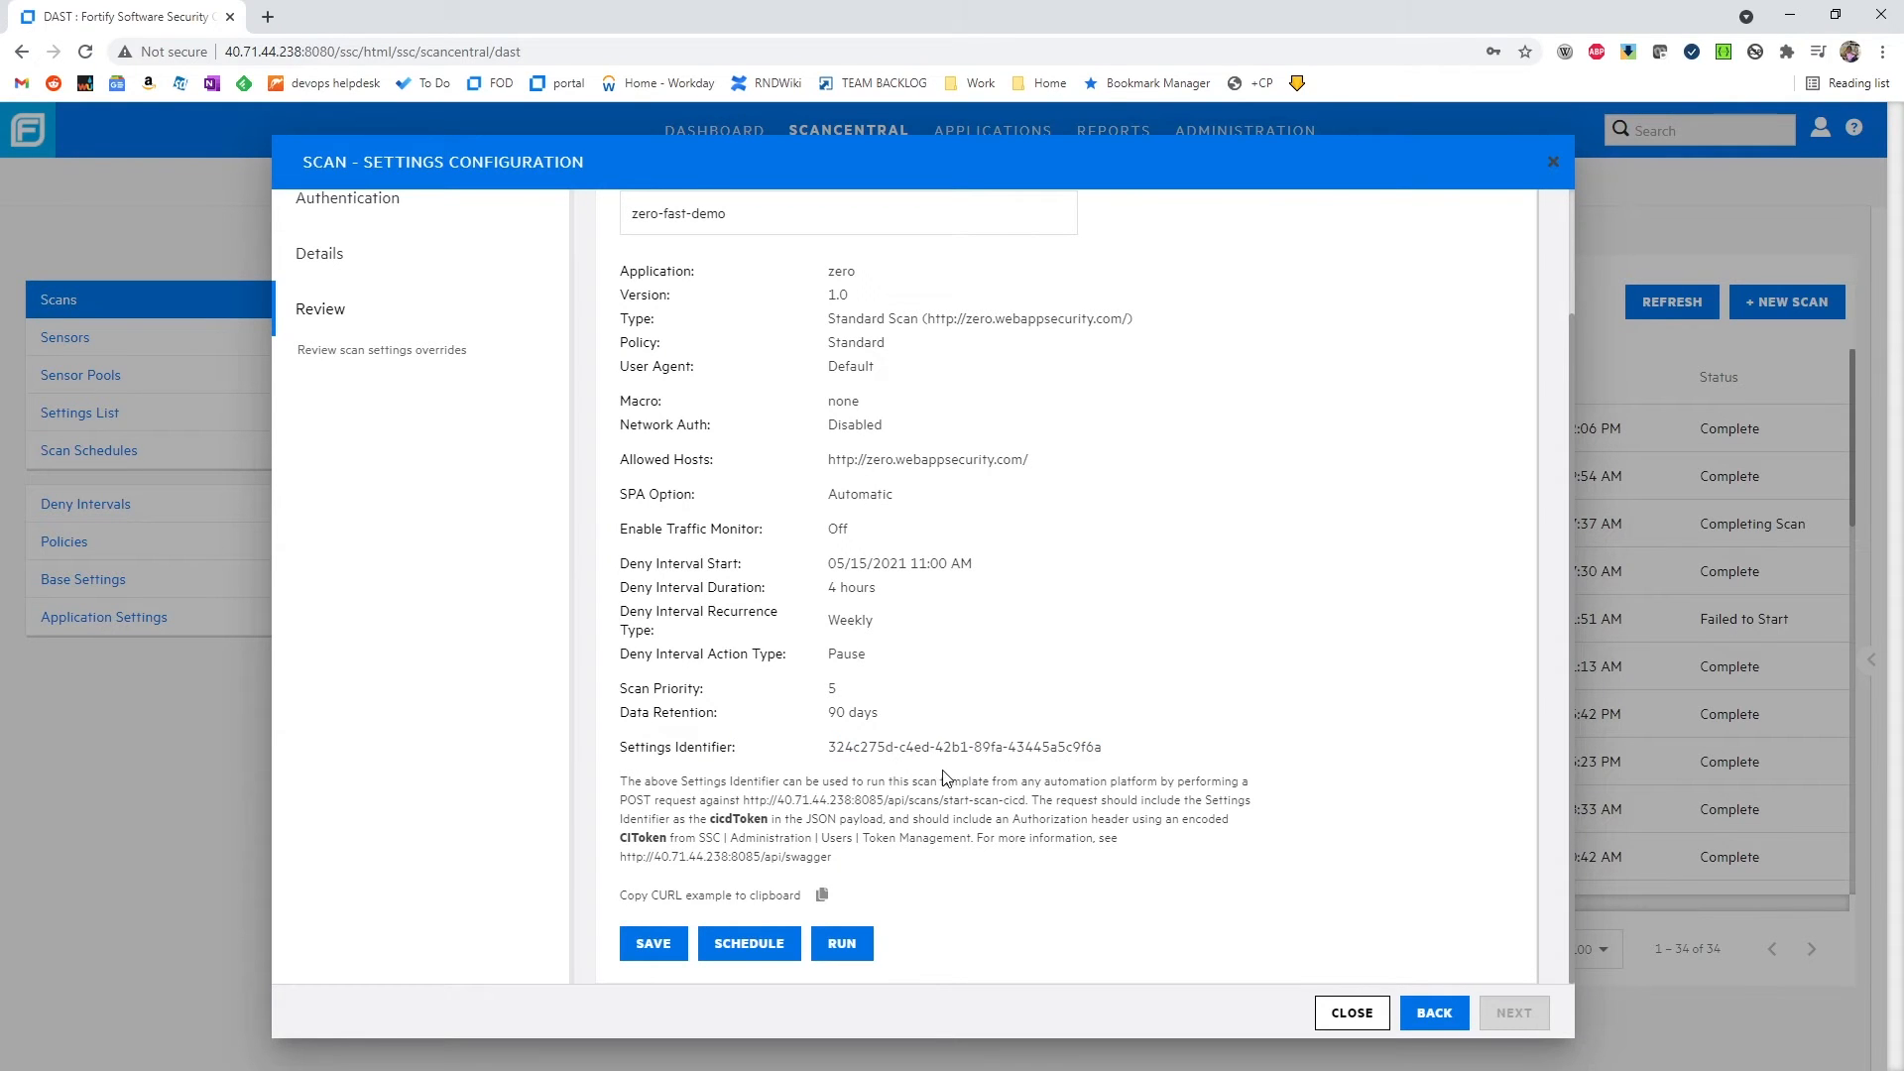
mouse_move(946, 800)
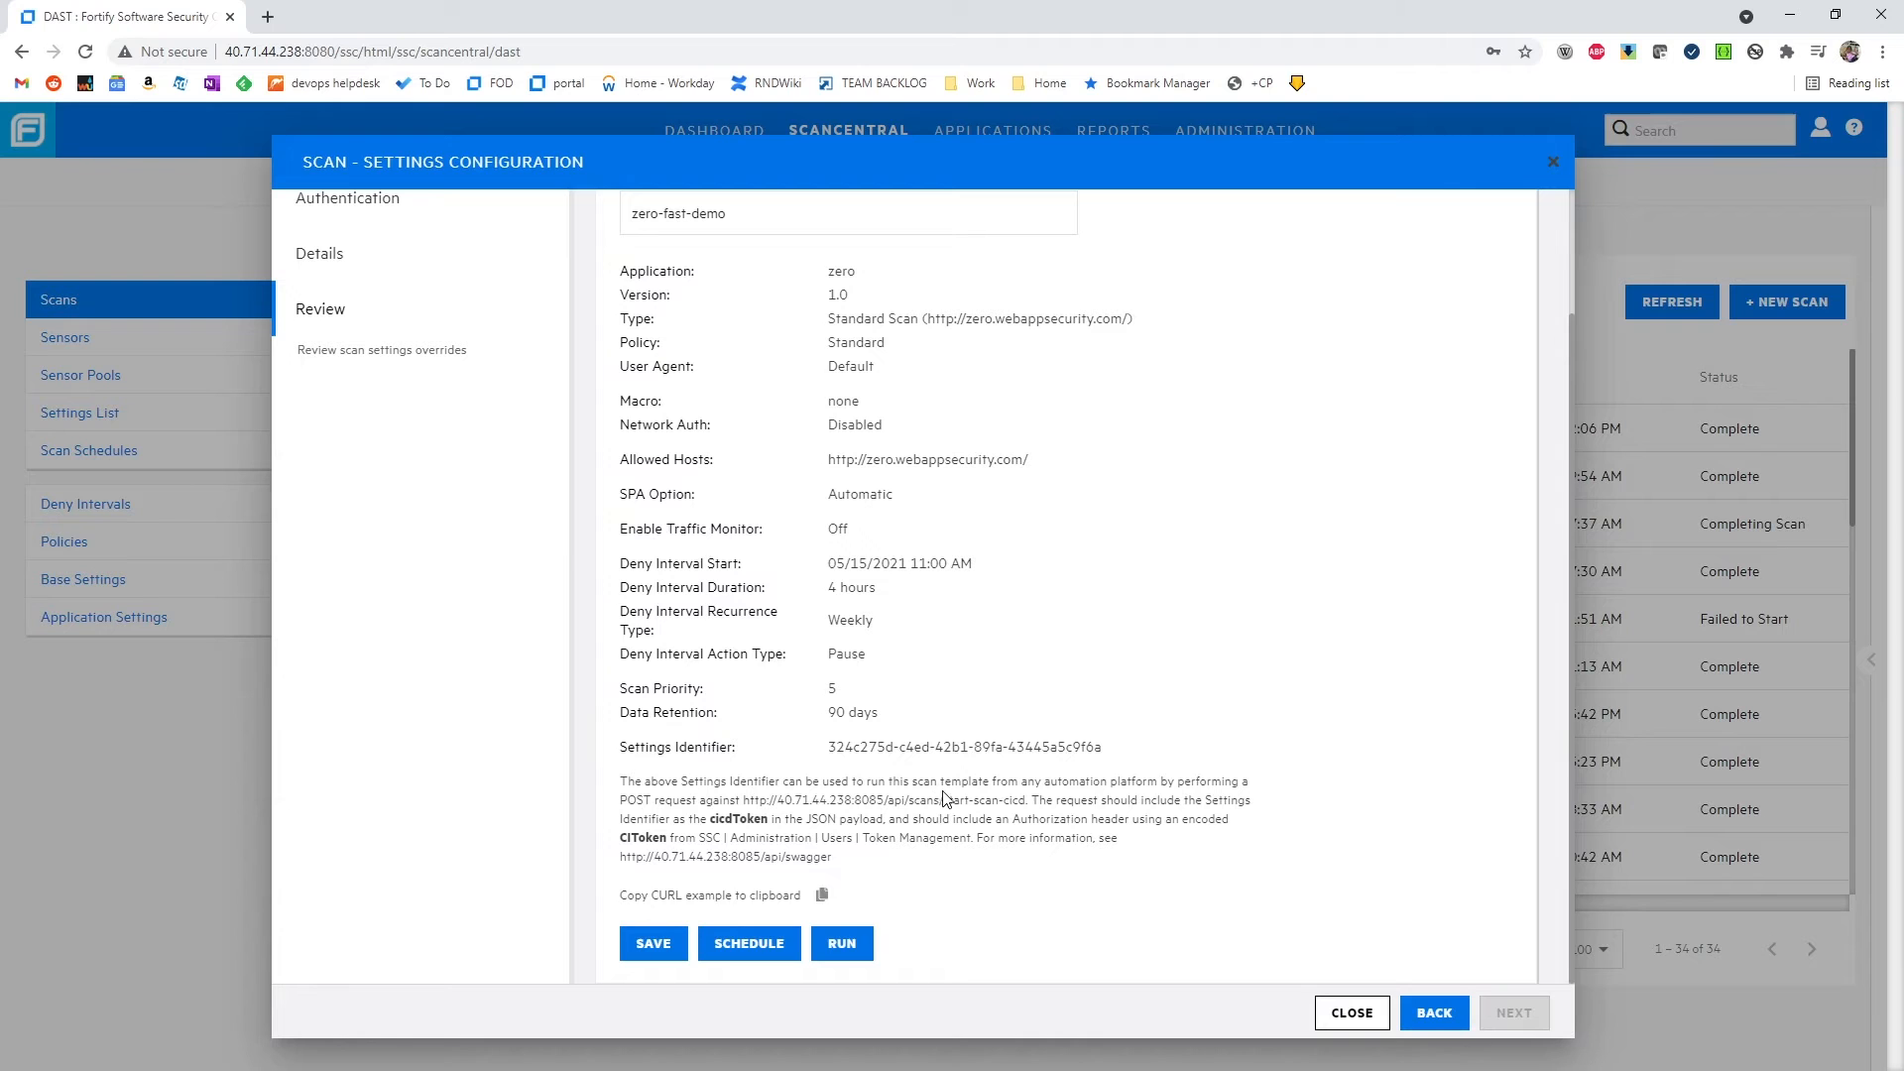
left_click(1349, 1011)
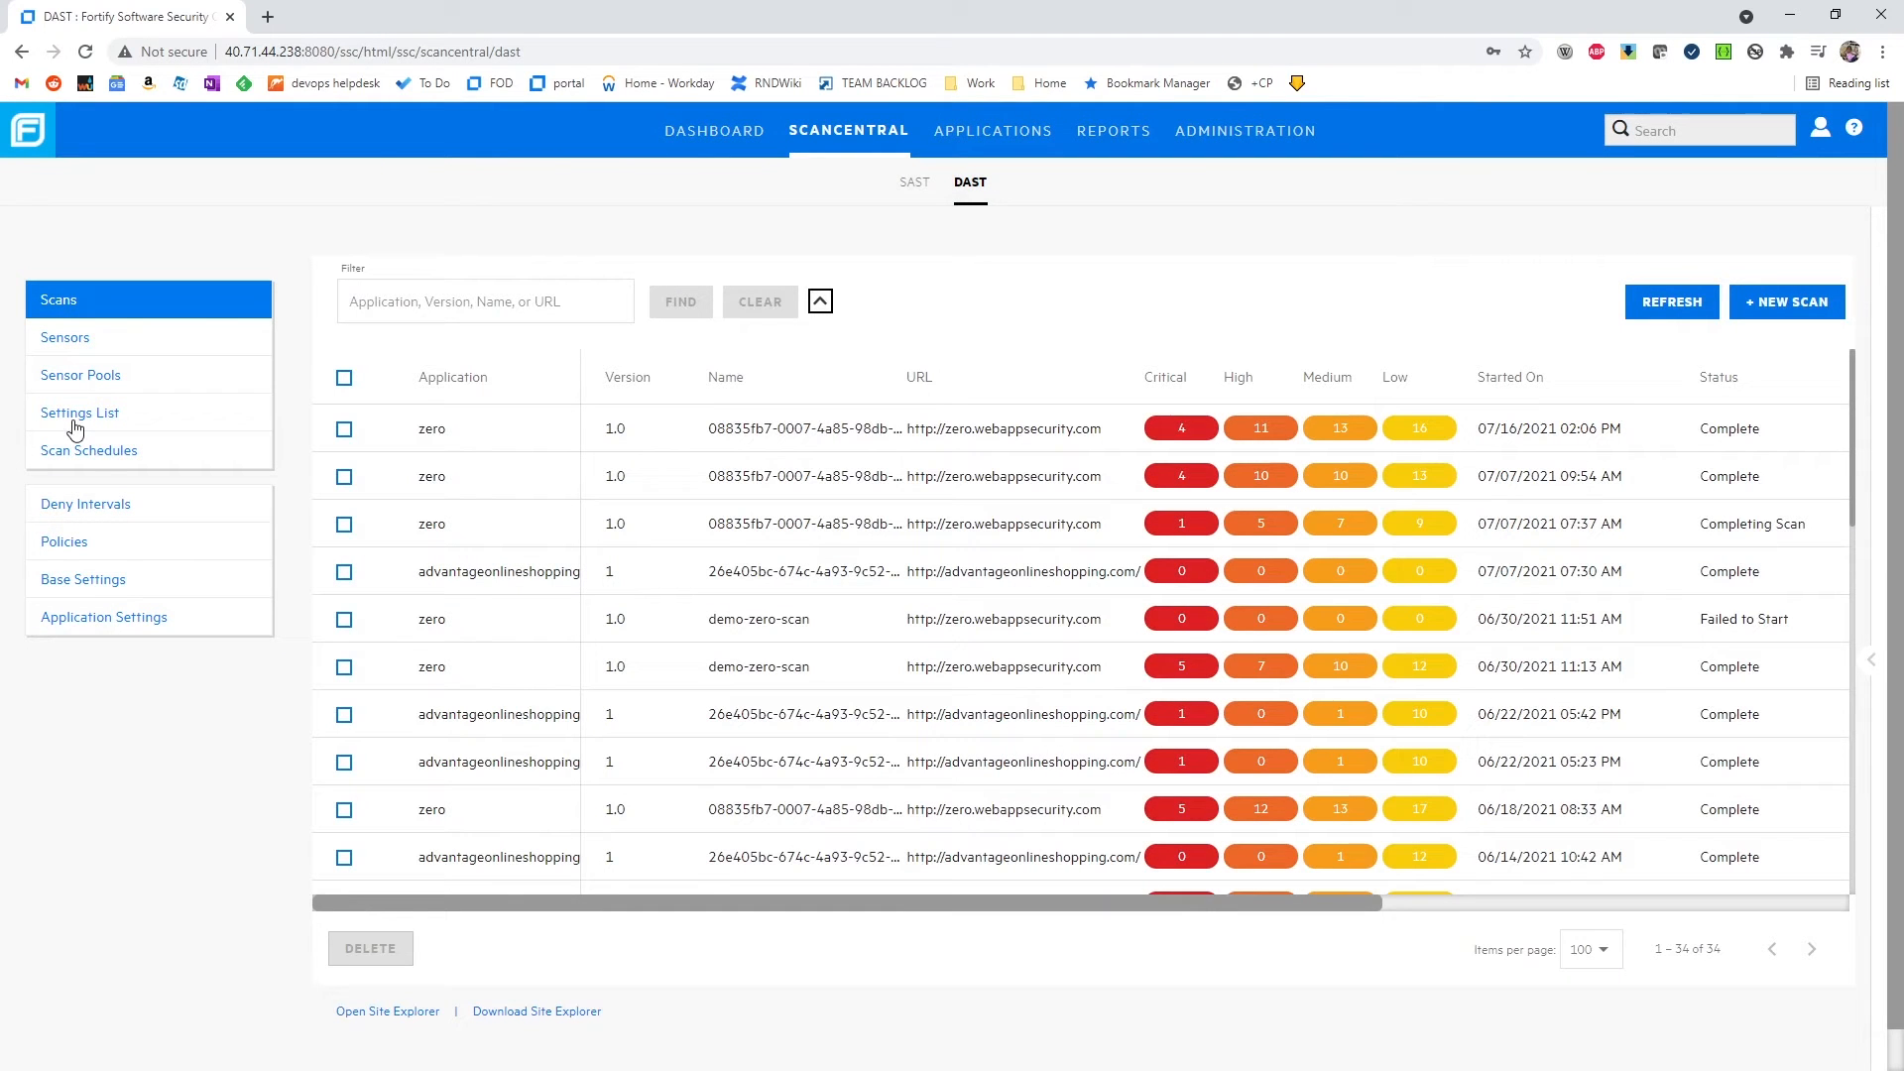
Check zero-fast-demo in the saved settings list, then go to Administration
left_click(79, 412)
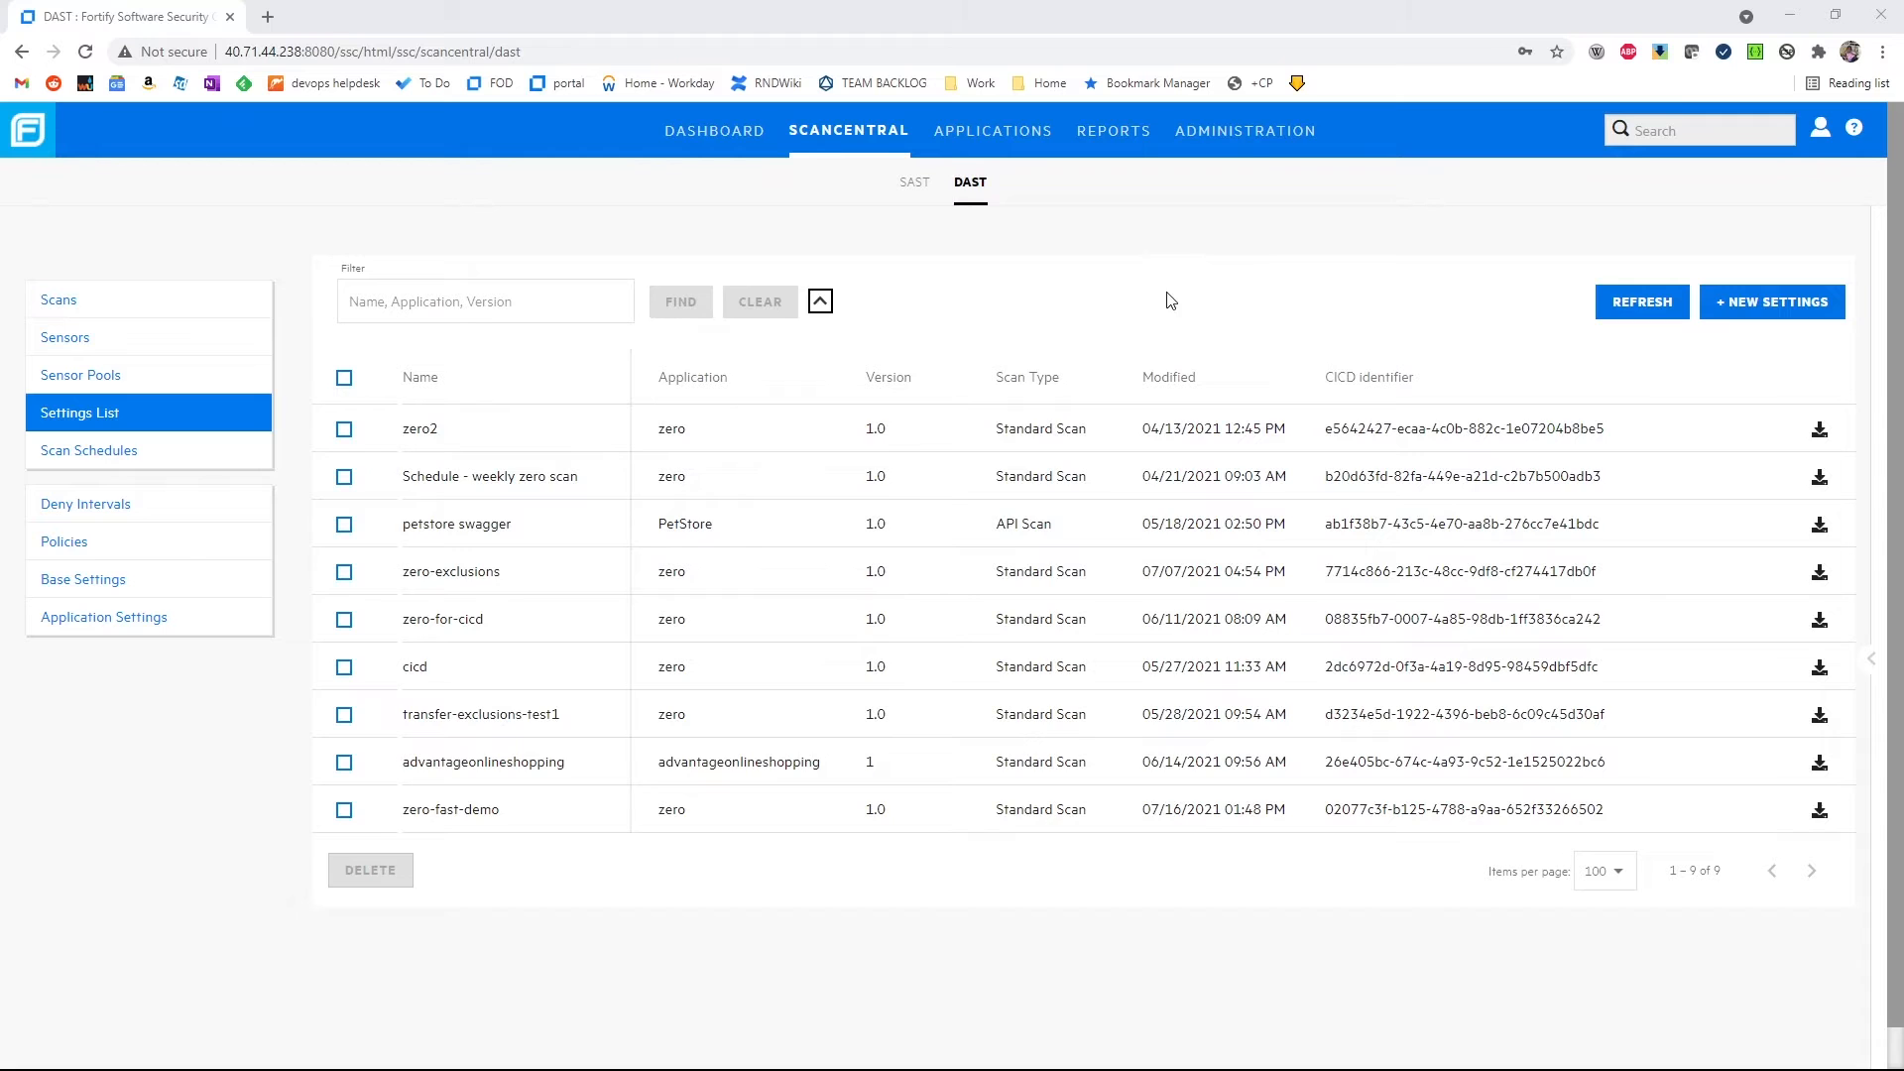
left_click(1244, 131)
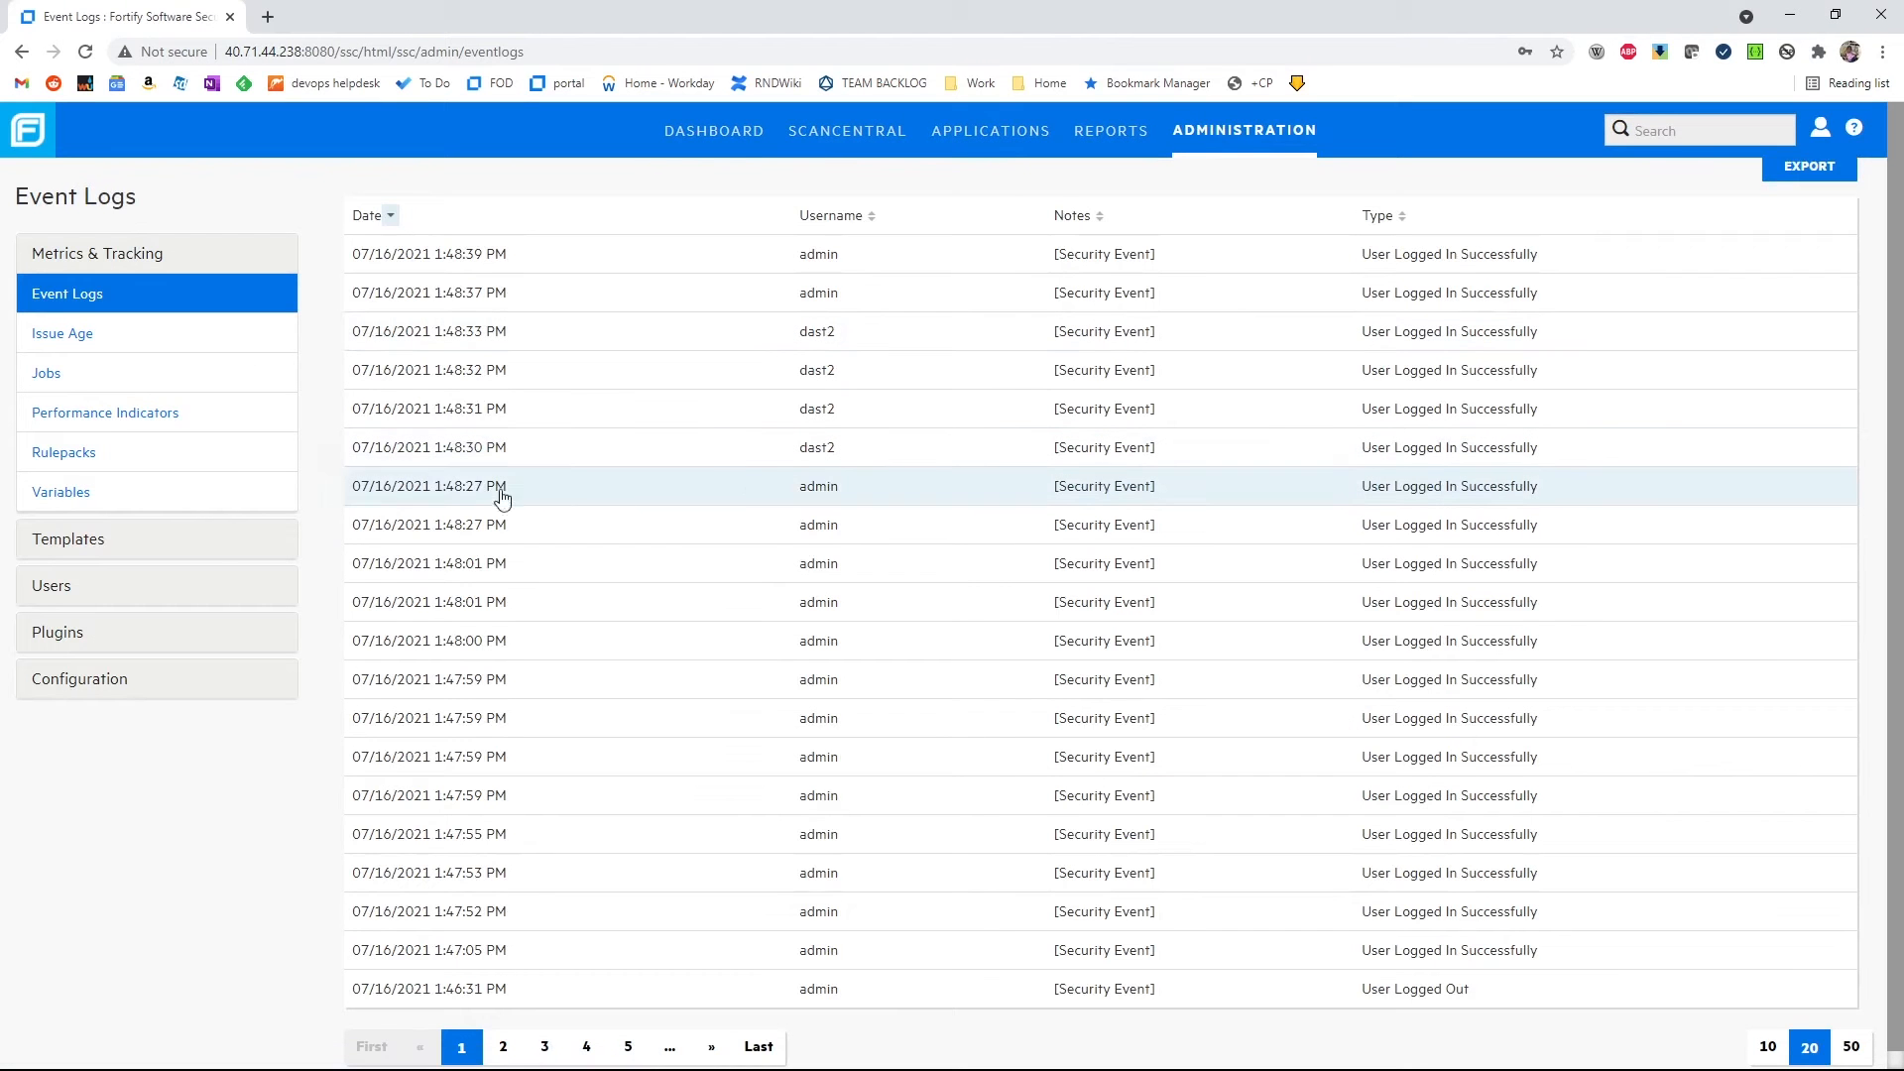
Start creating a new token of type CIToken in token management
left_click(52, 585)
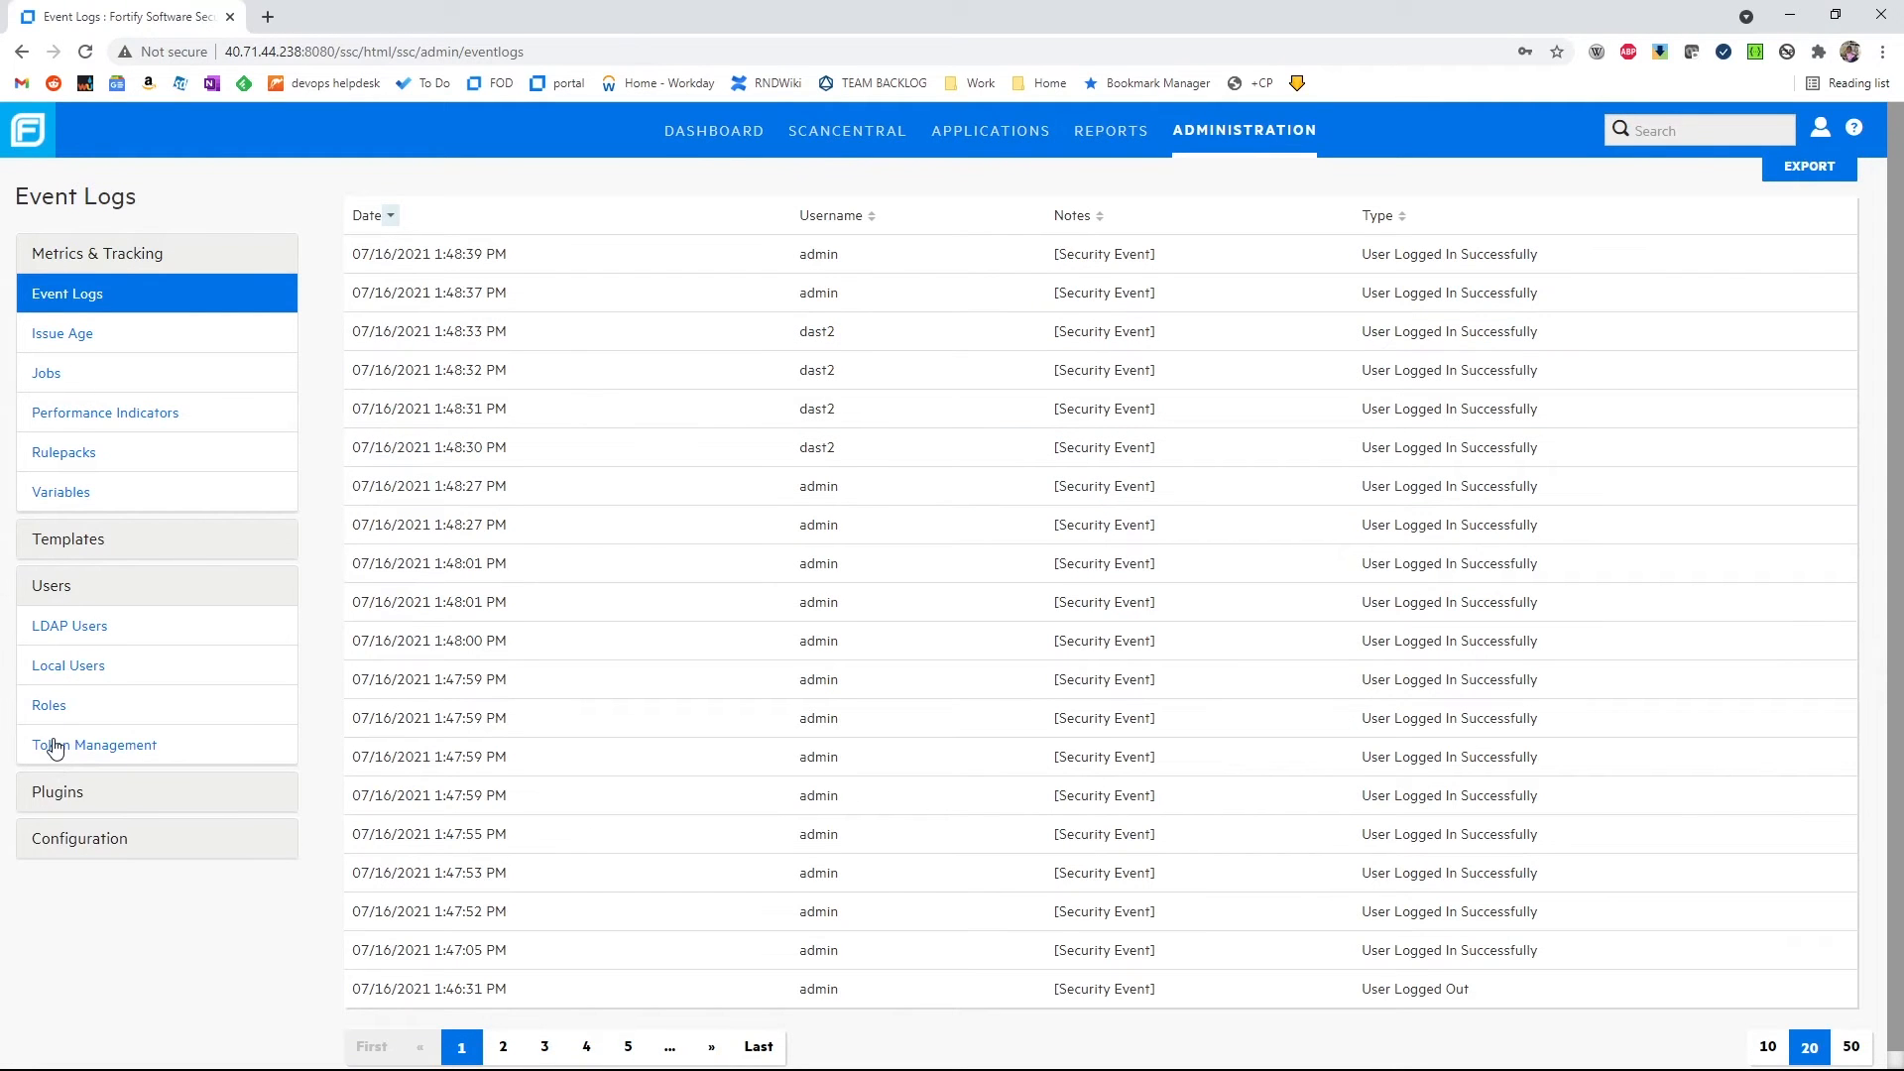
left_click(95, 744)
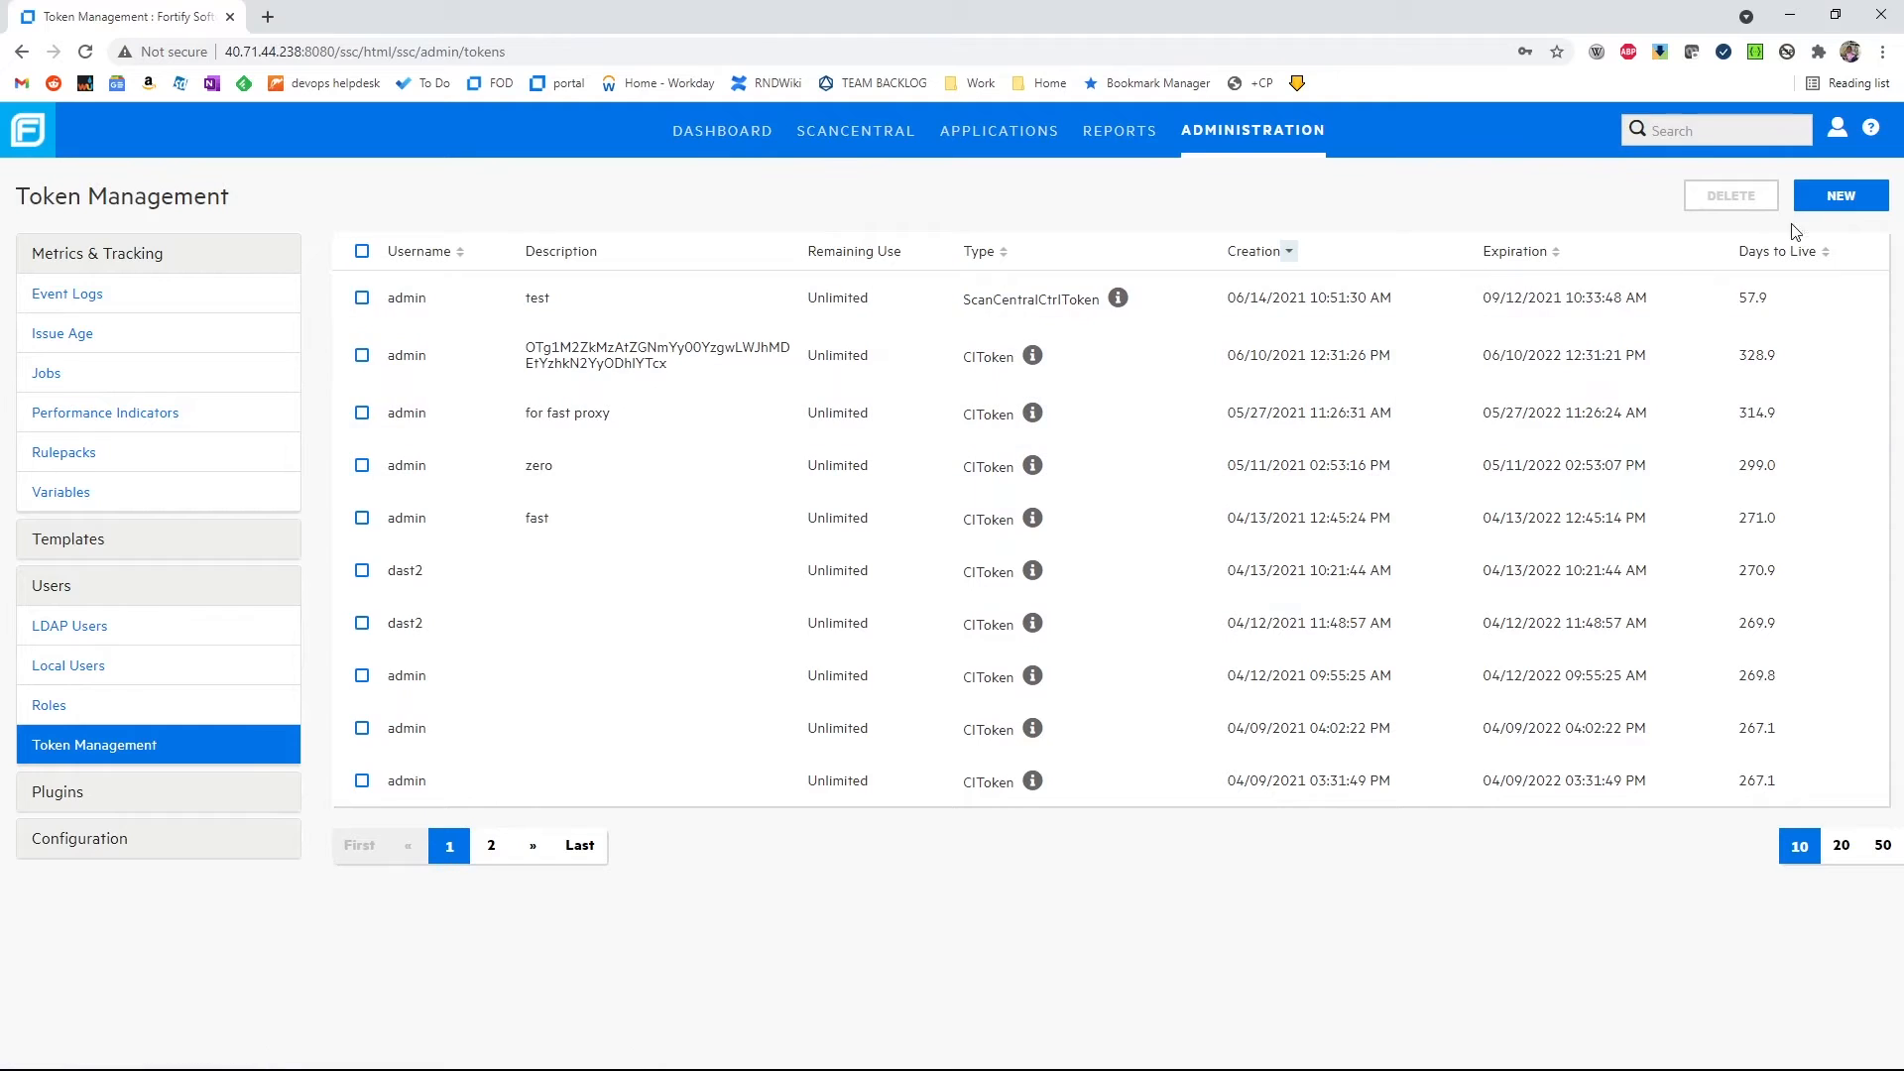
left_click(1841, 197)
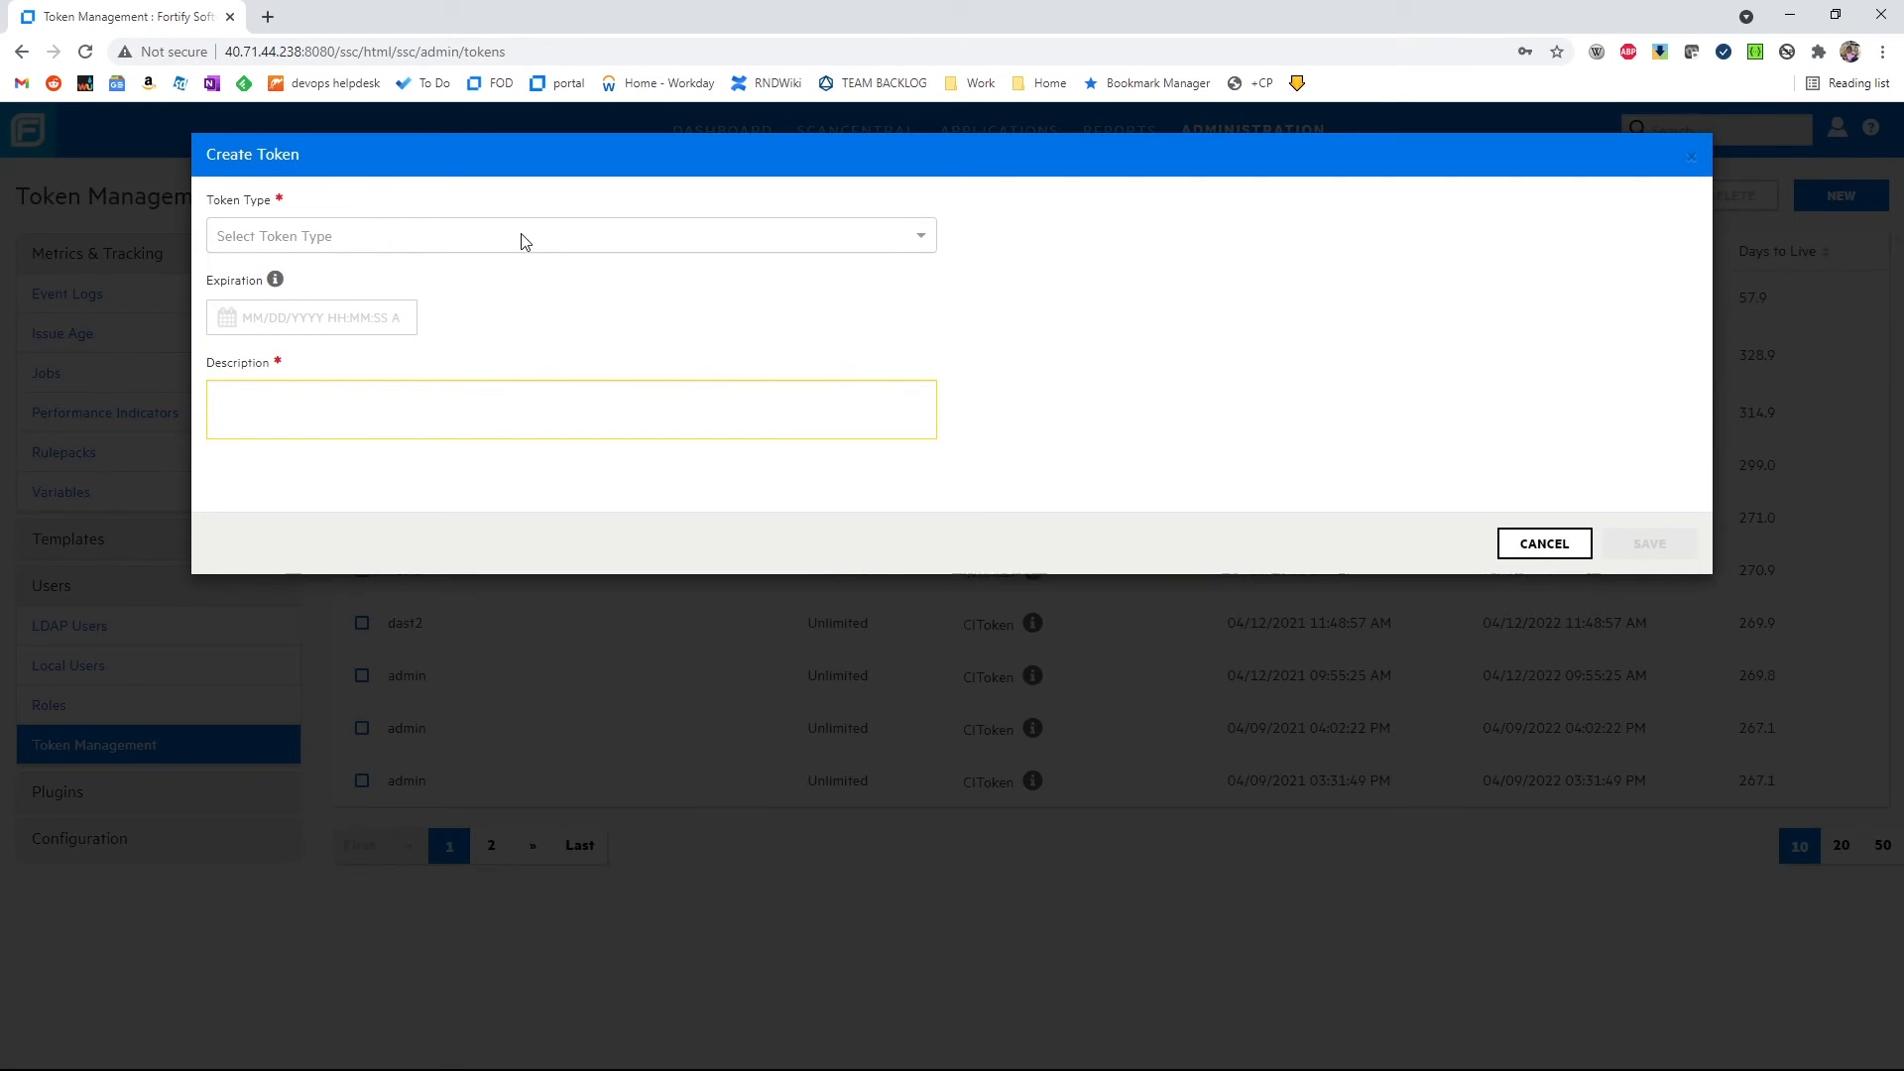
left_click(567, 236)
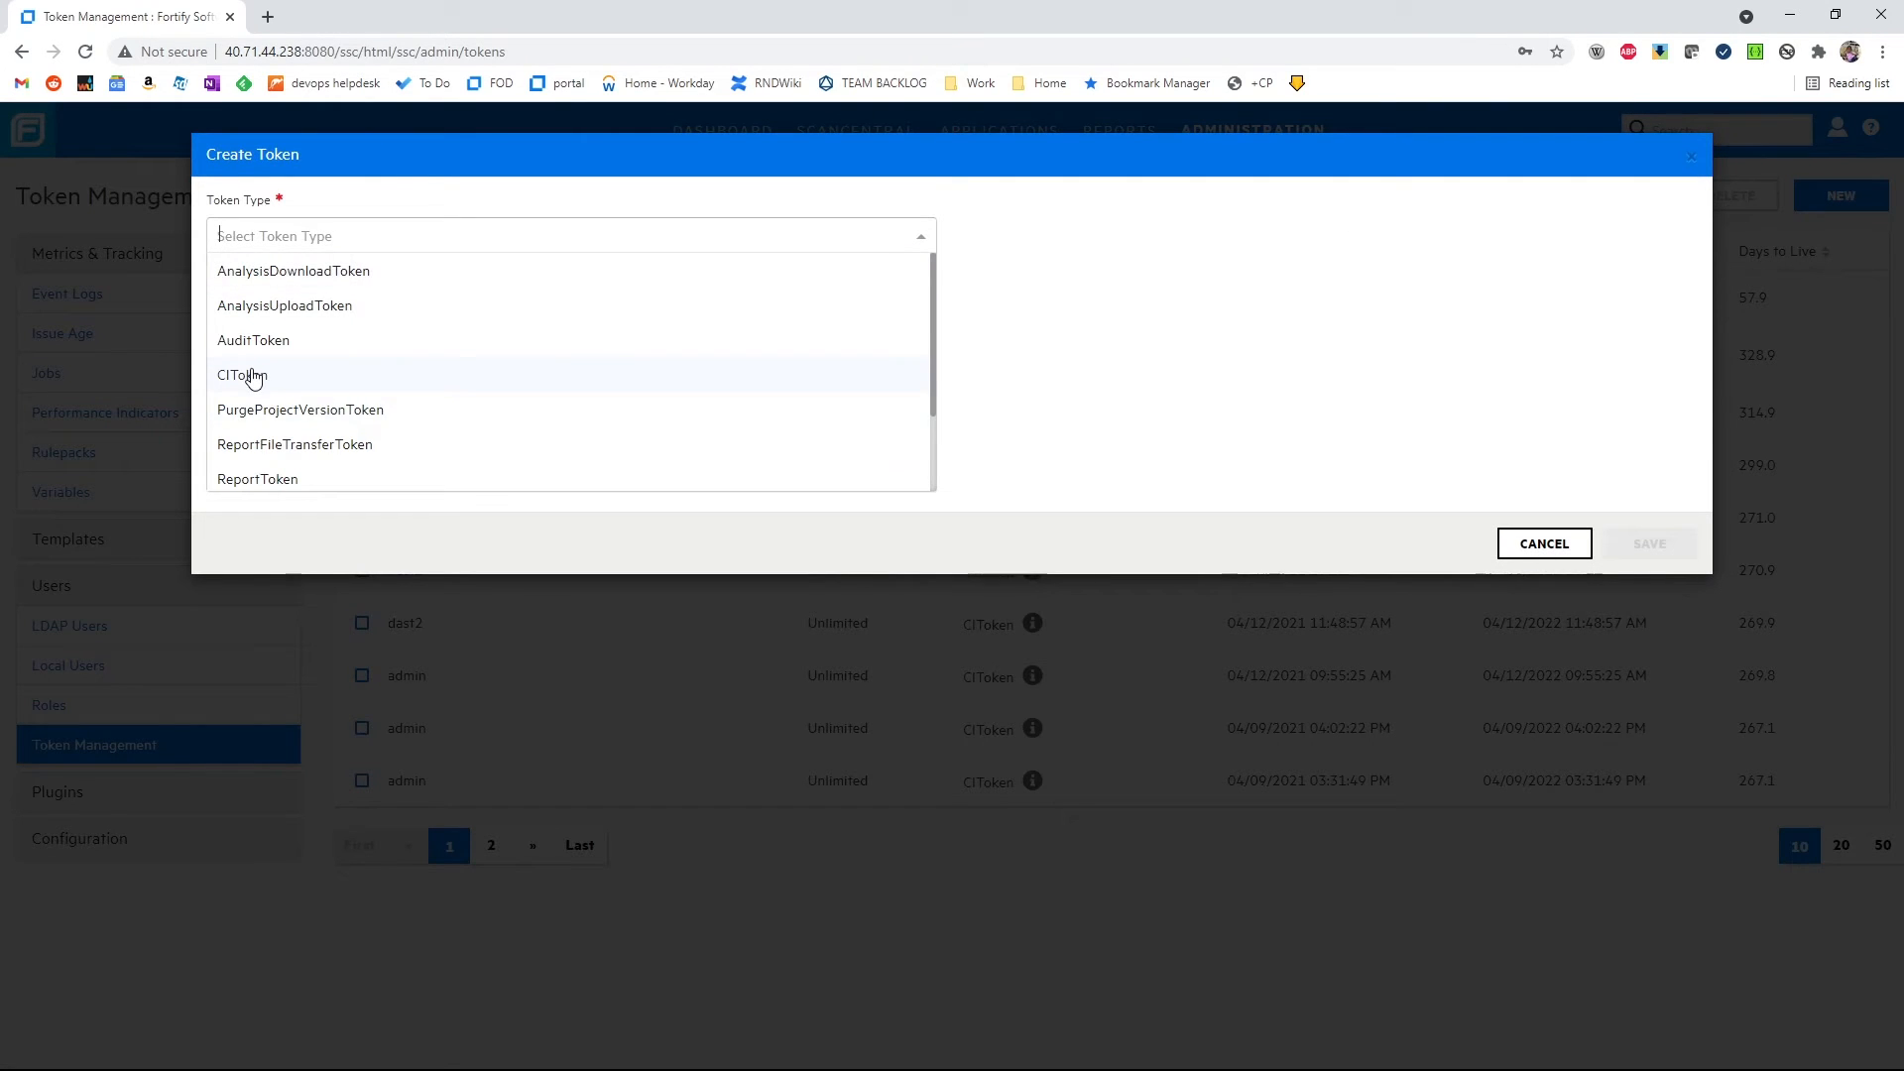
left_click(240, 375)
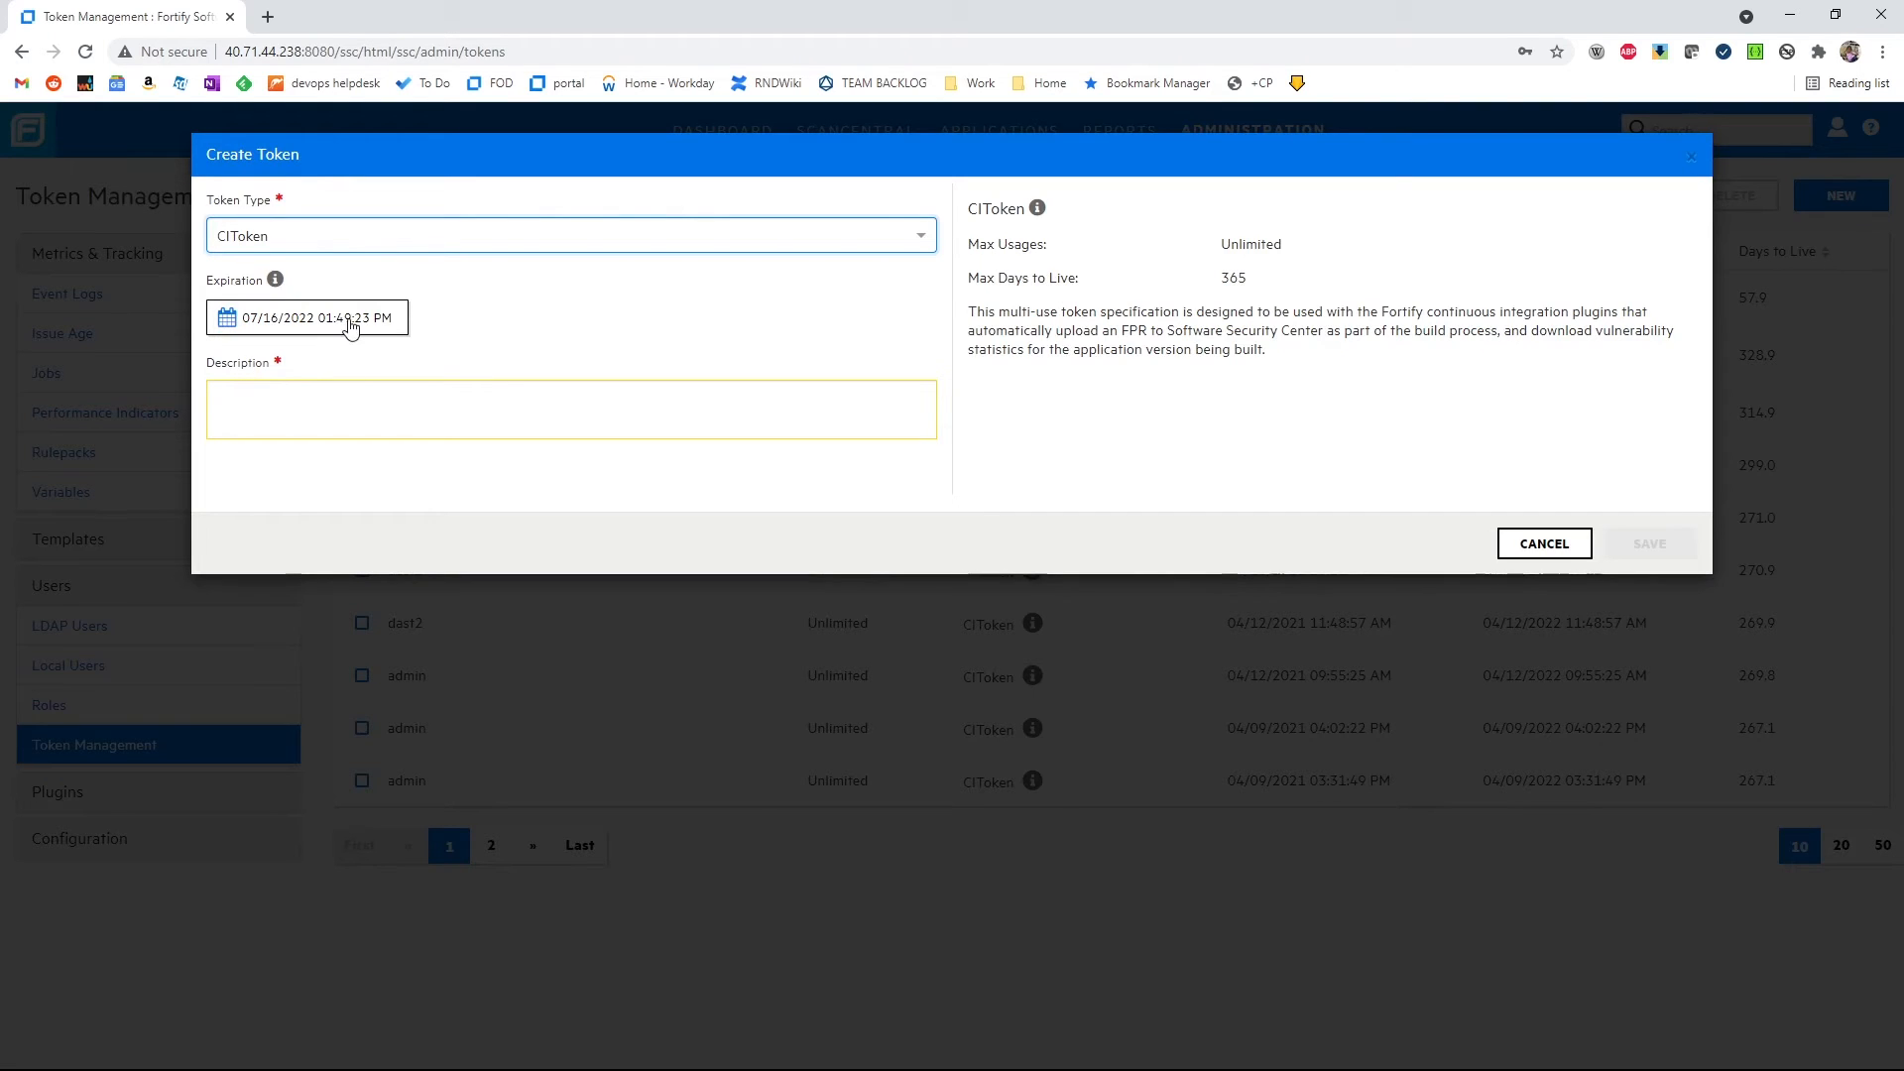
Describe the token as 'For Fast Proxy Use' and save it
left_click(571, 409)
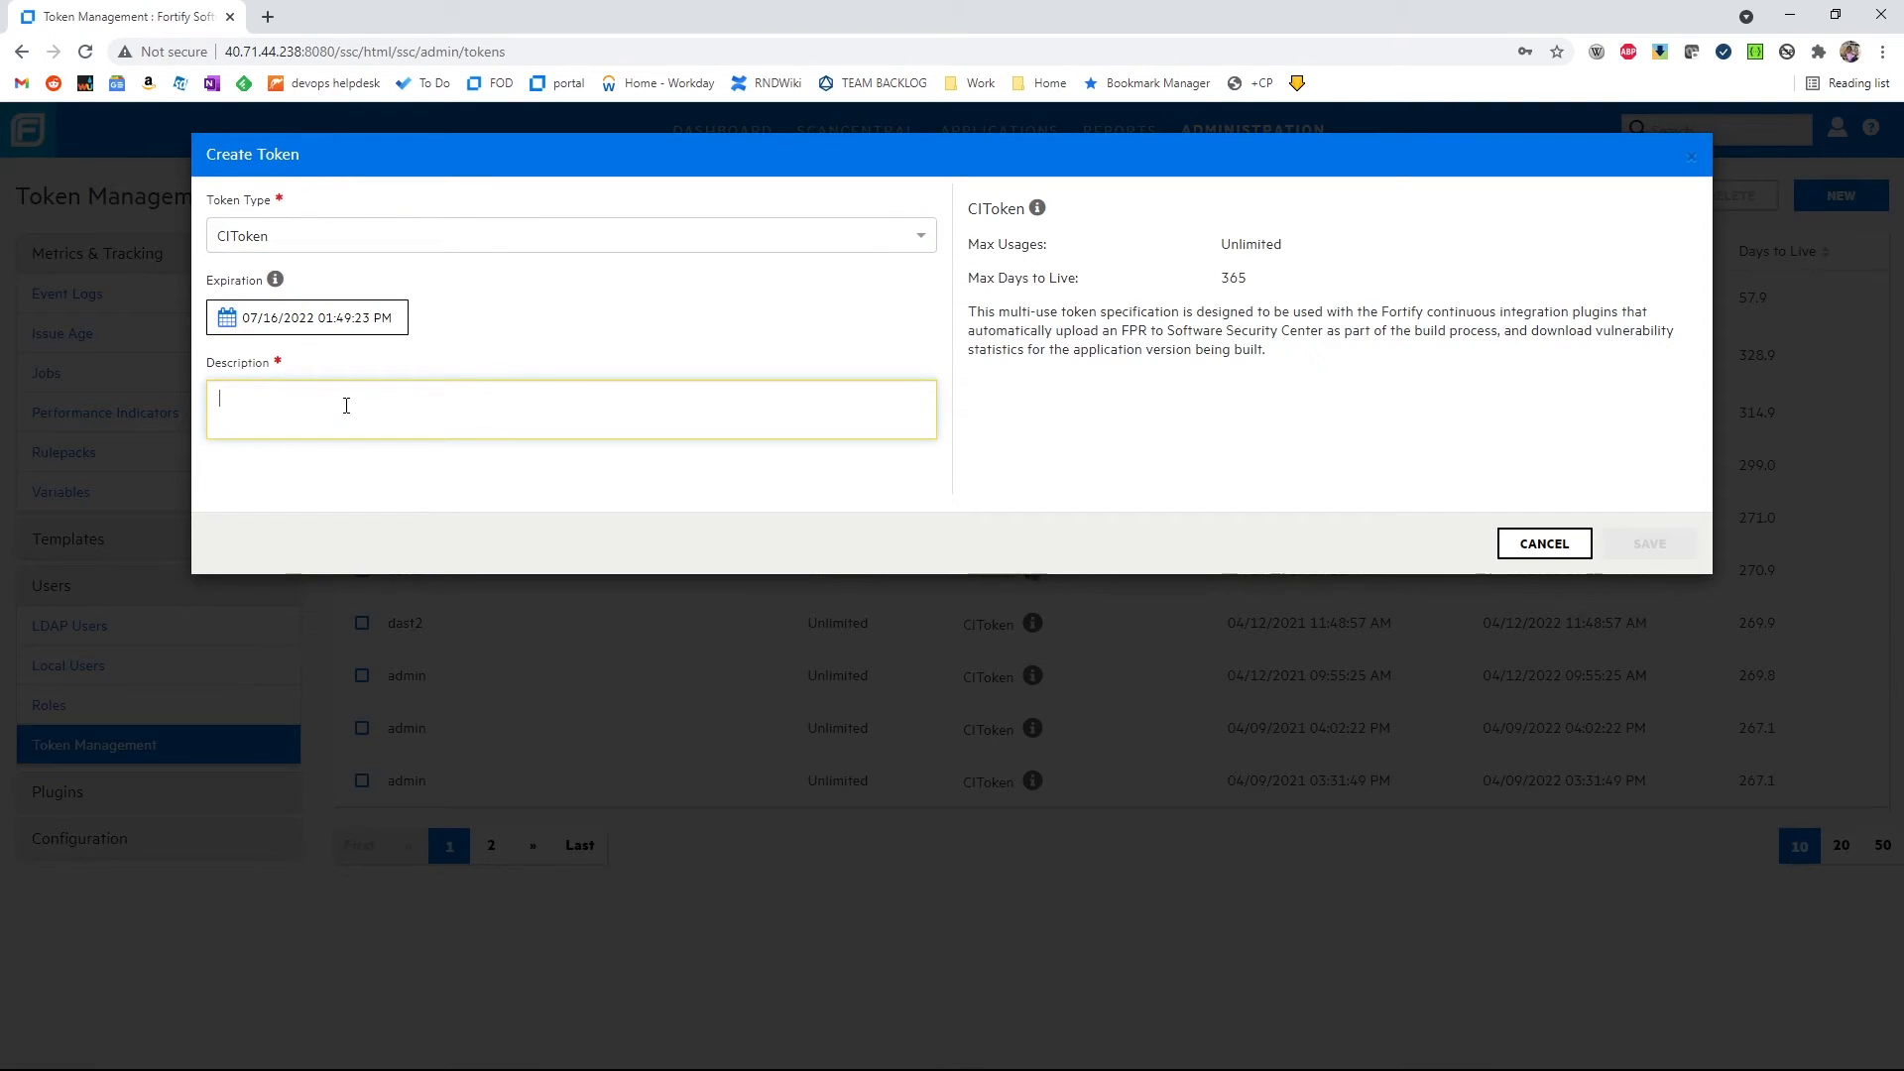
type("For")
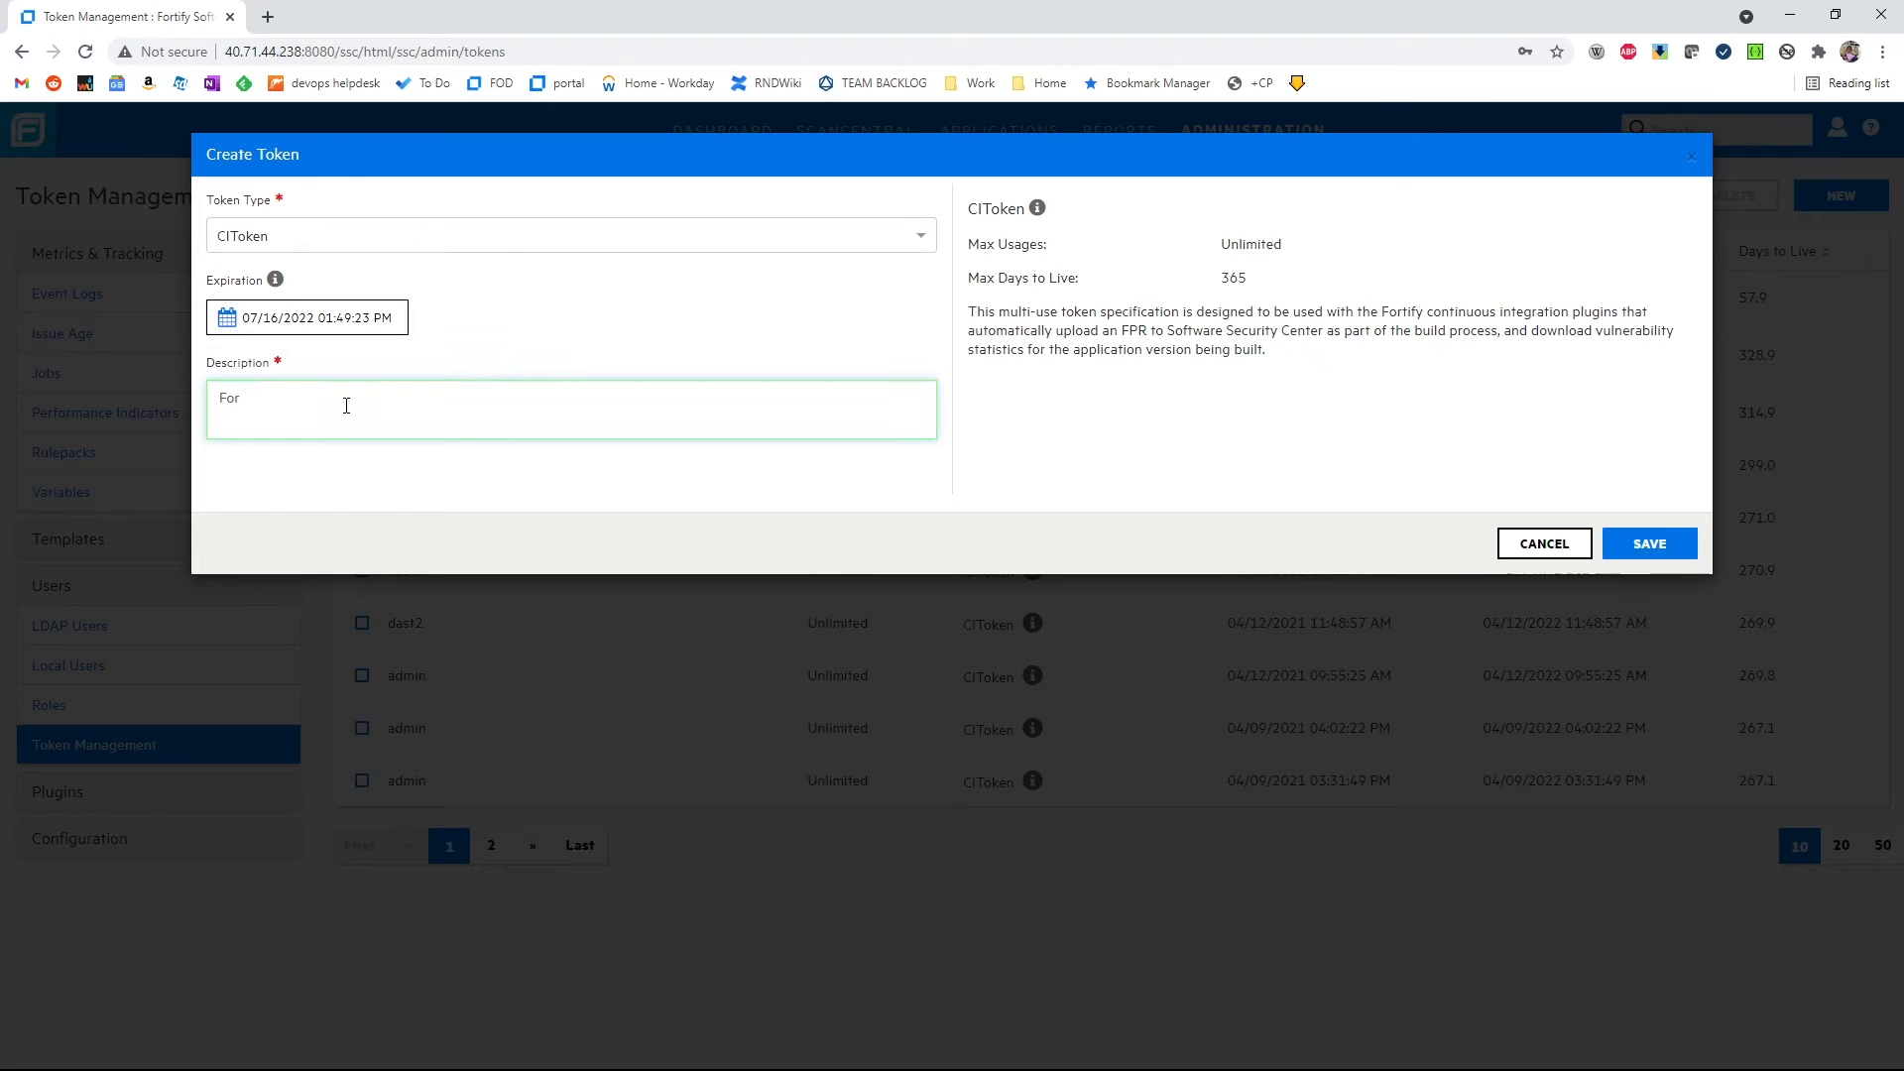
type("Fast Proxy")
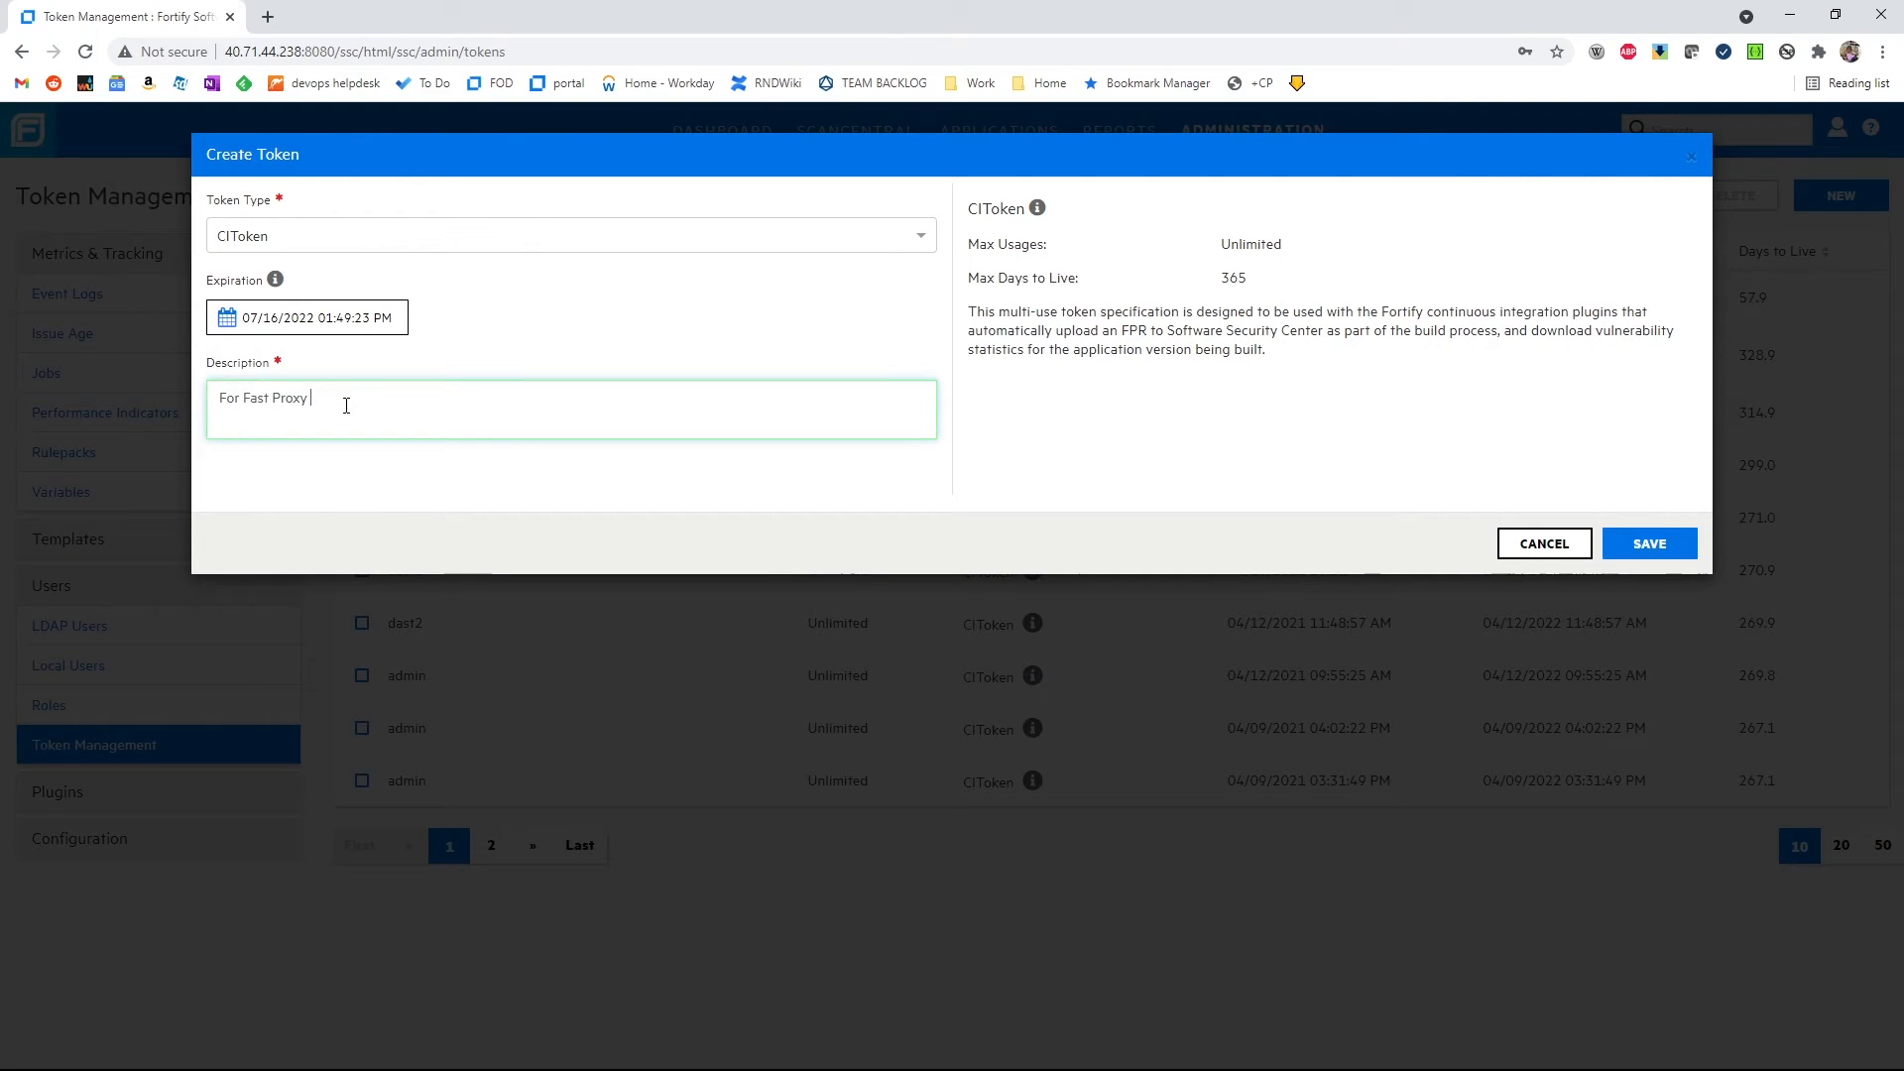
type("Use")
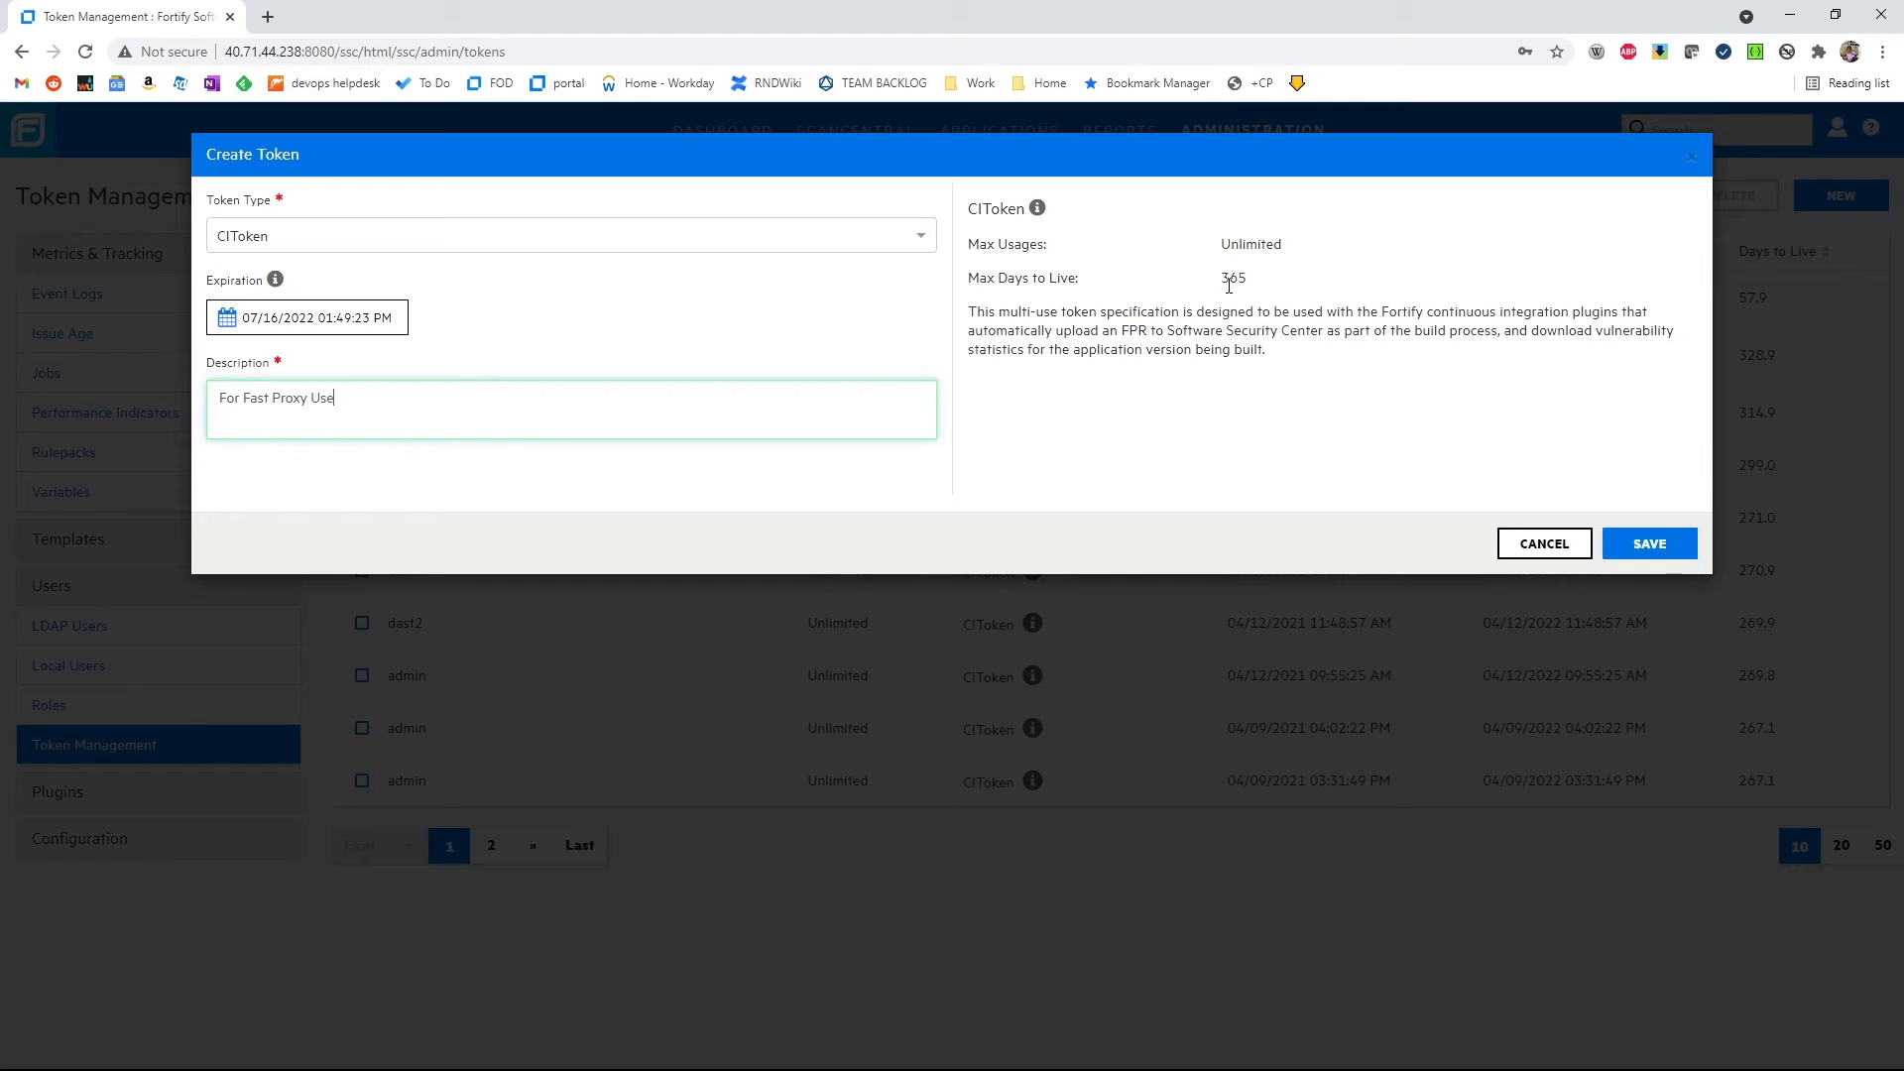
left_click(1648, 543)
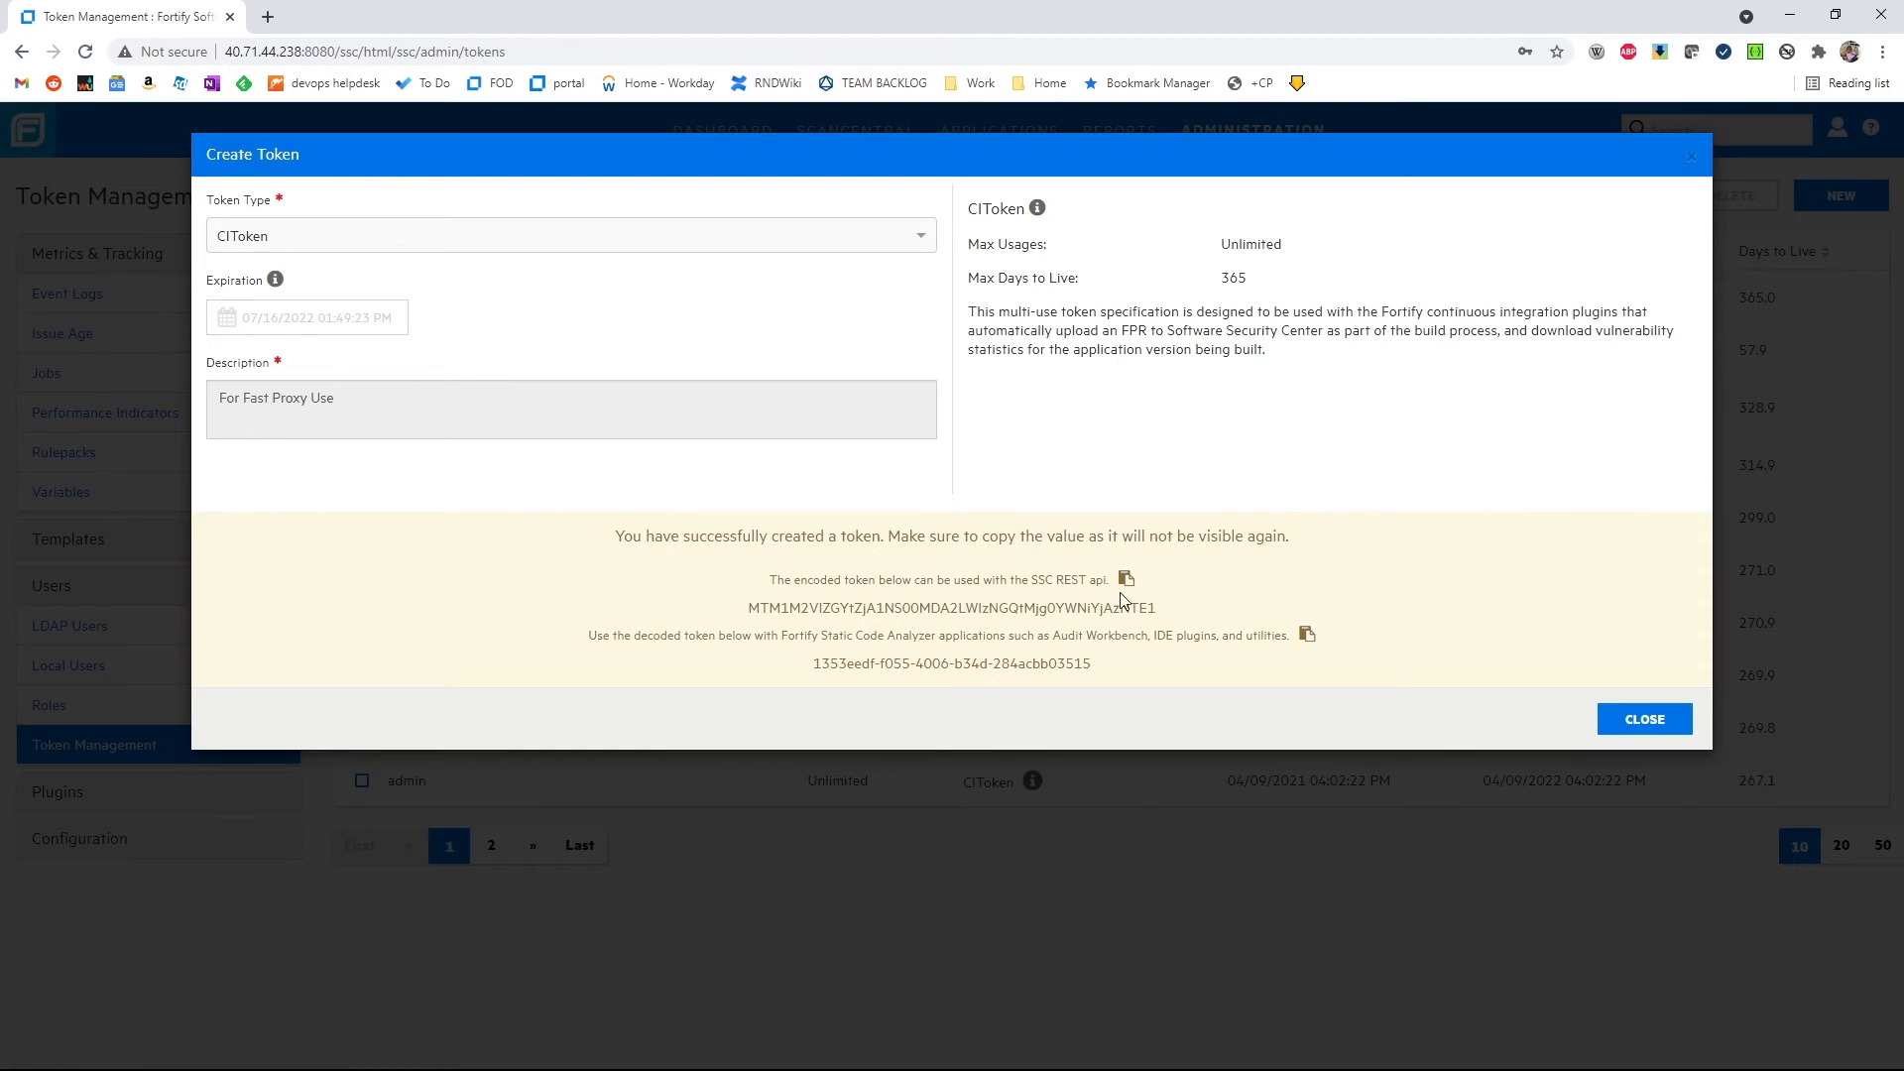
Copy the encoded CI token value and close the confirmation
left_click(1127, 580)
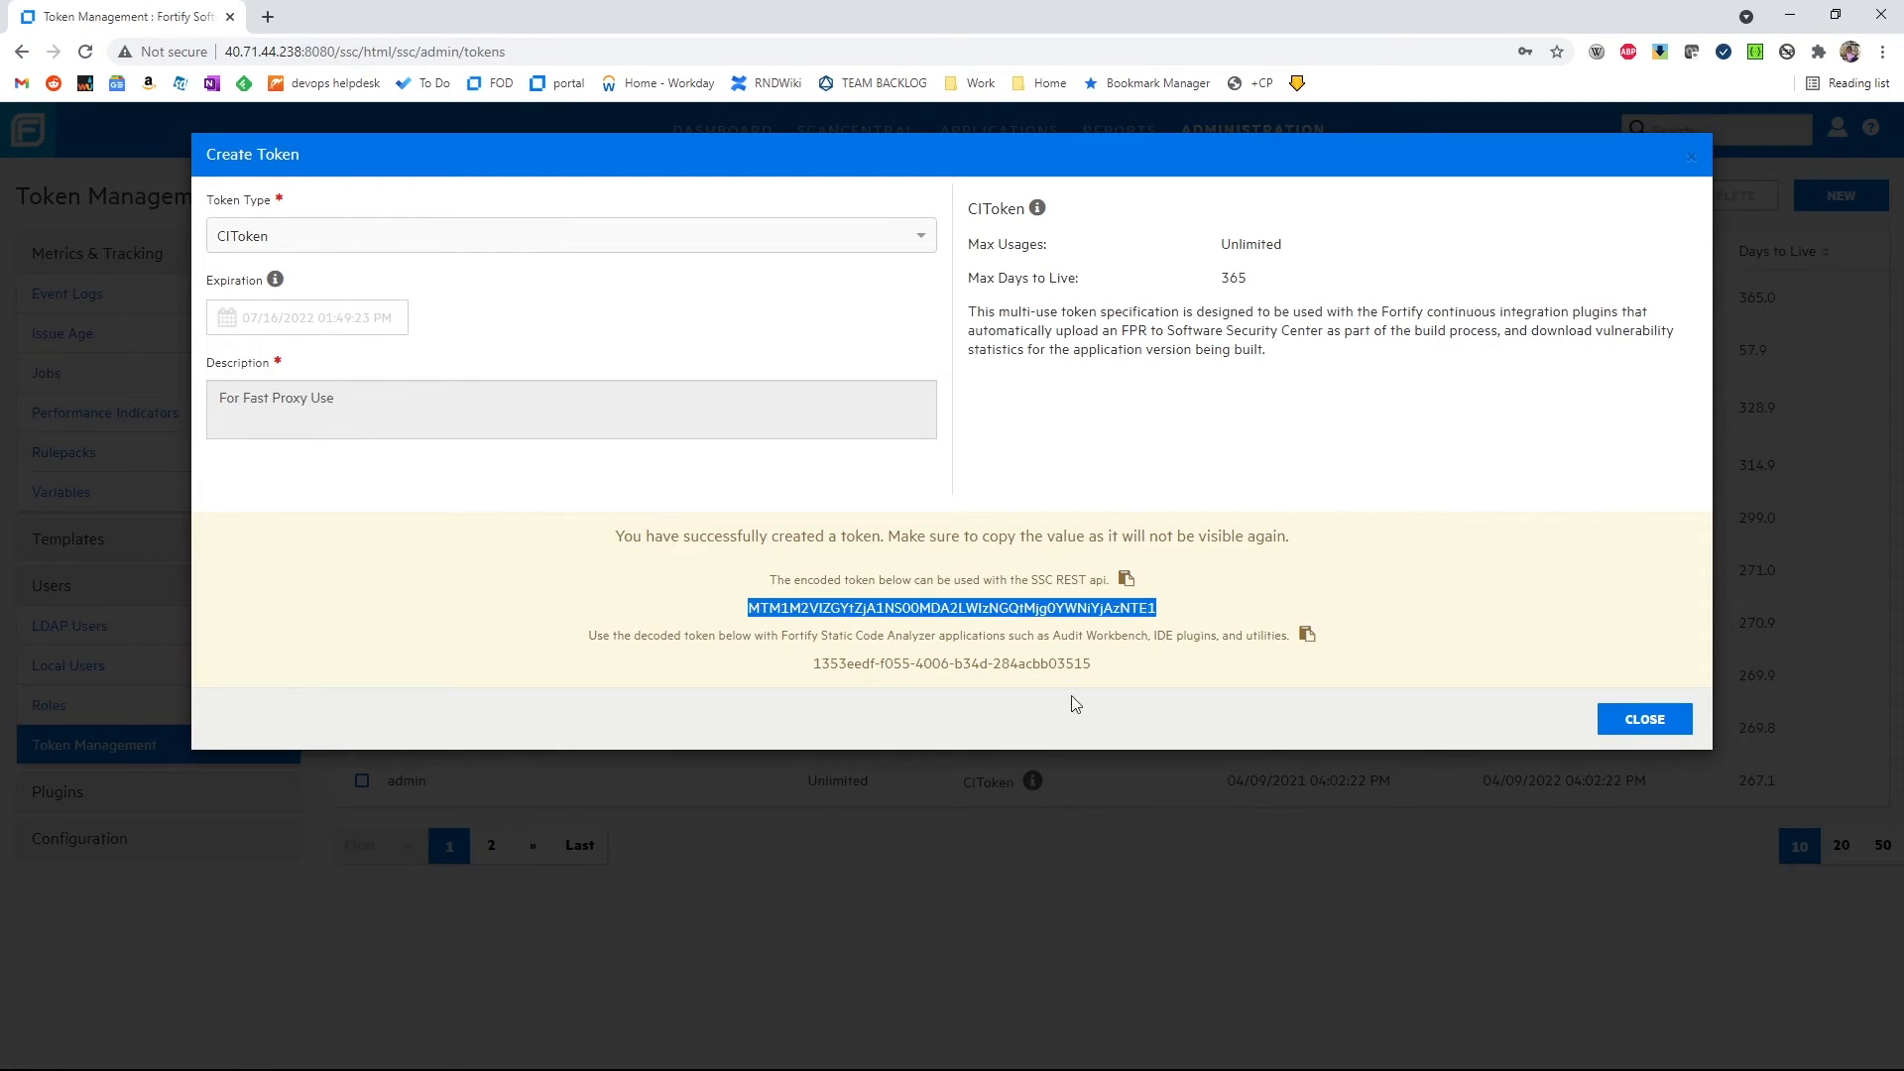
left_click(1643, 718)
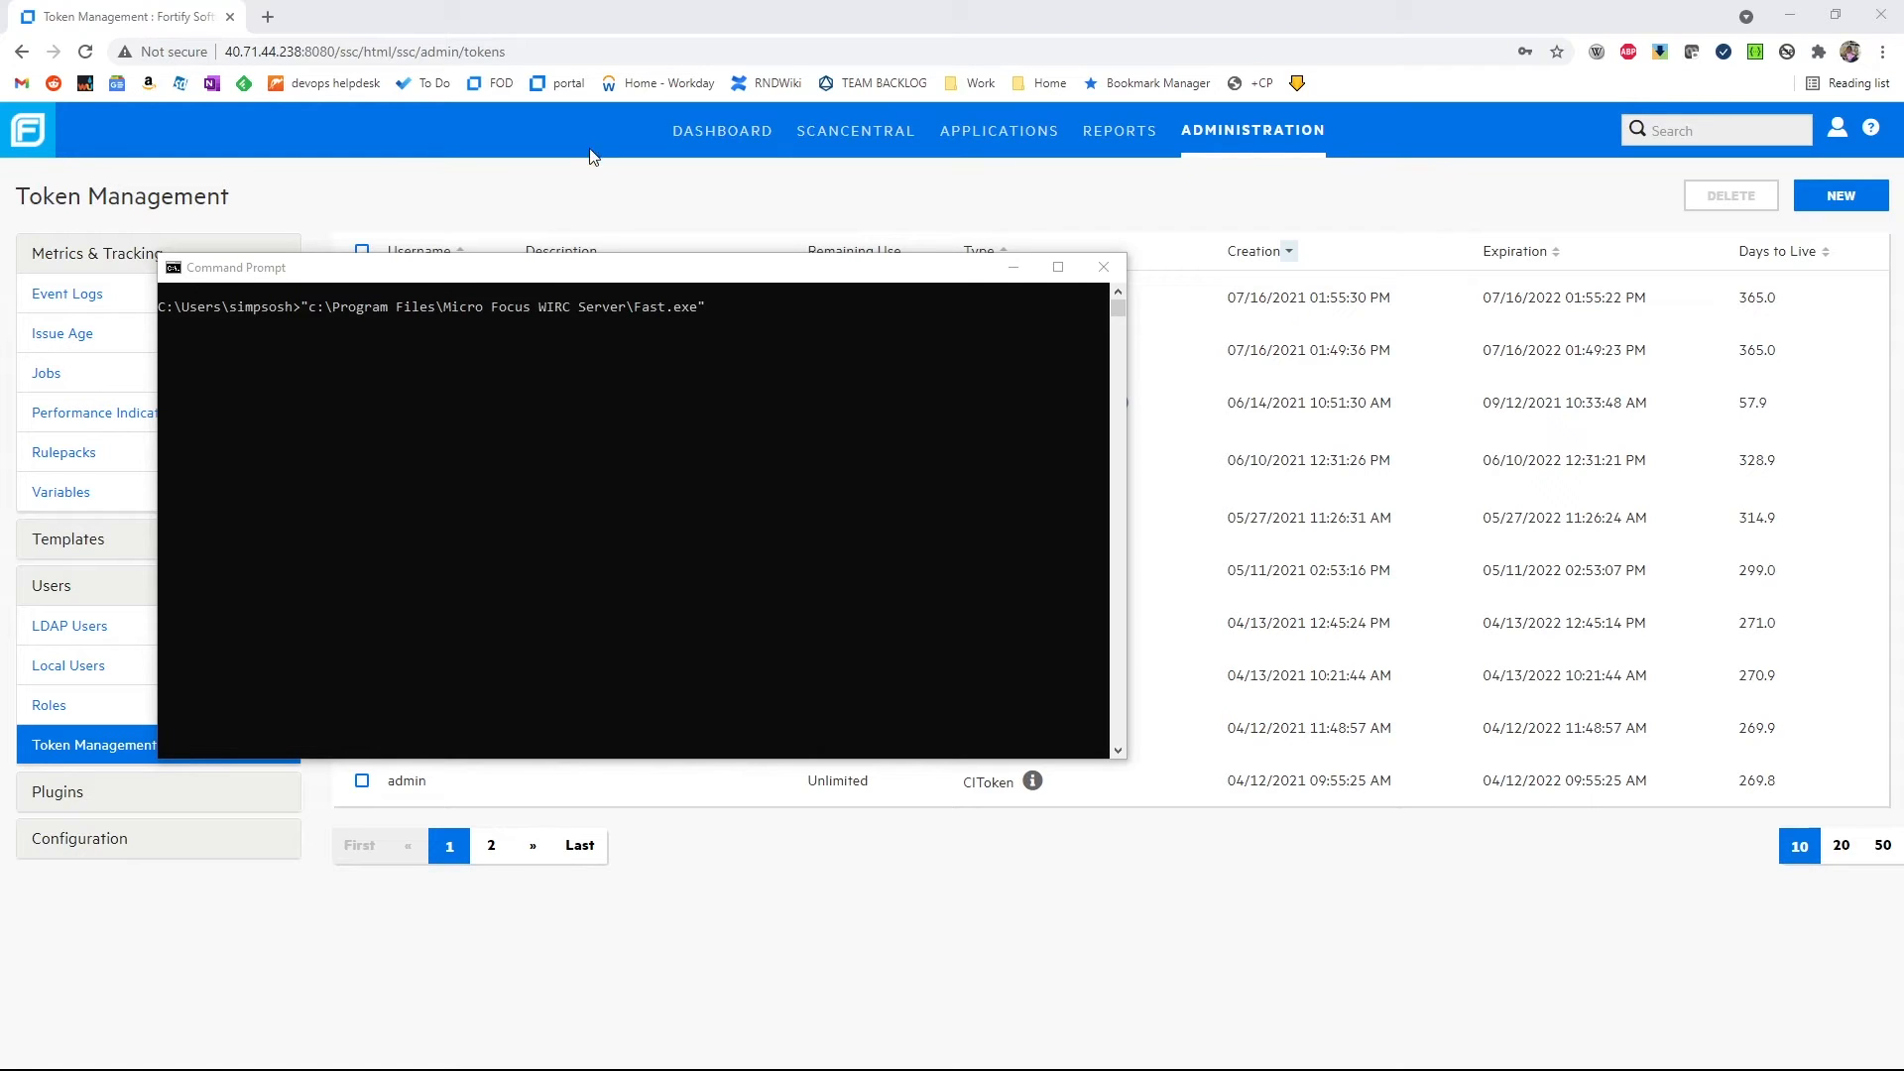
mouse_move(679, 317)
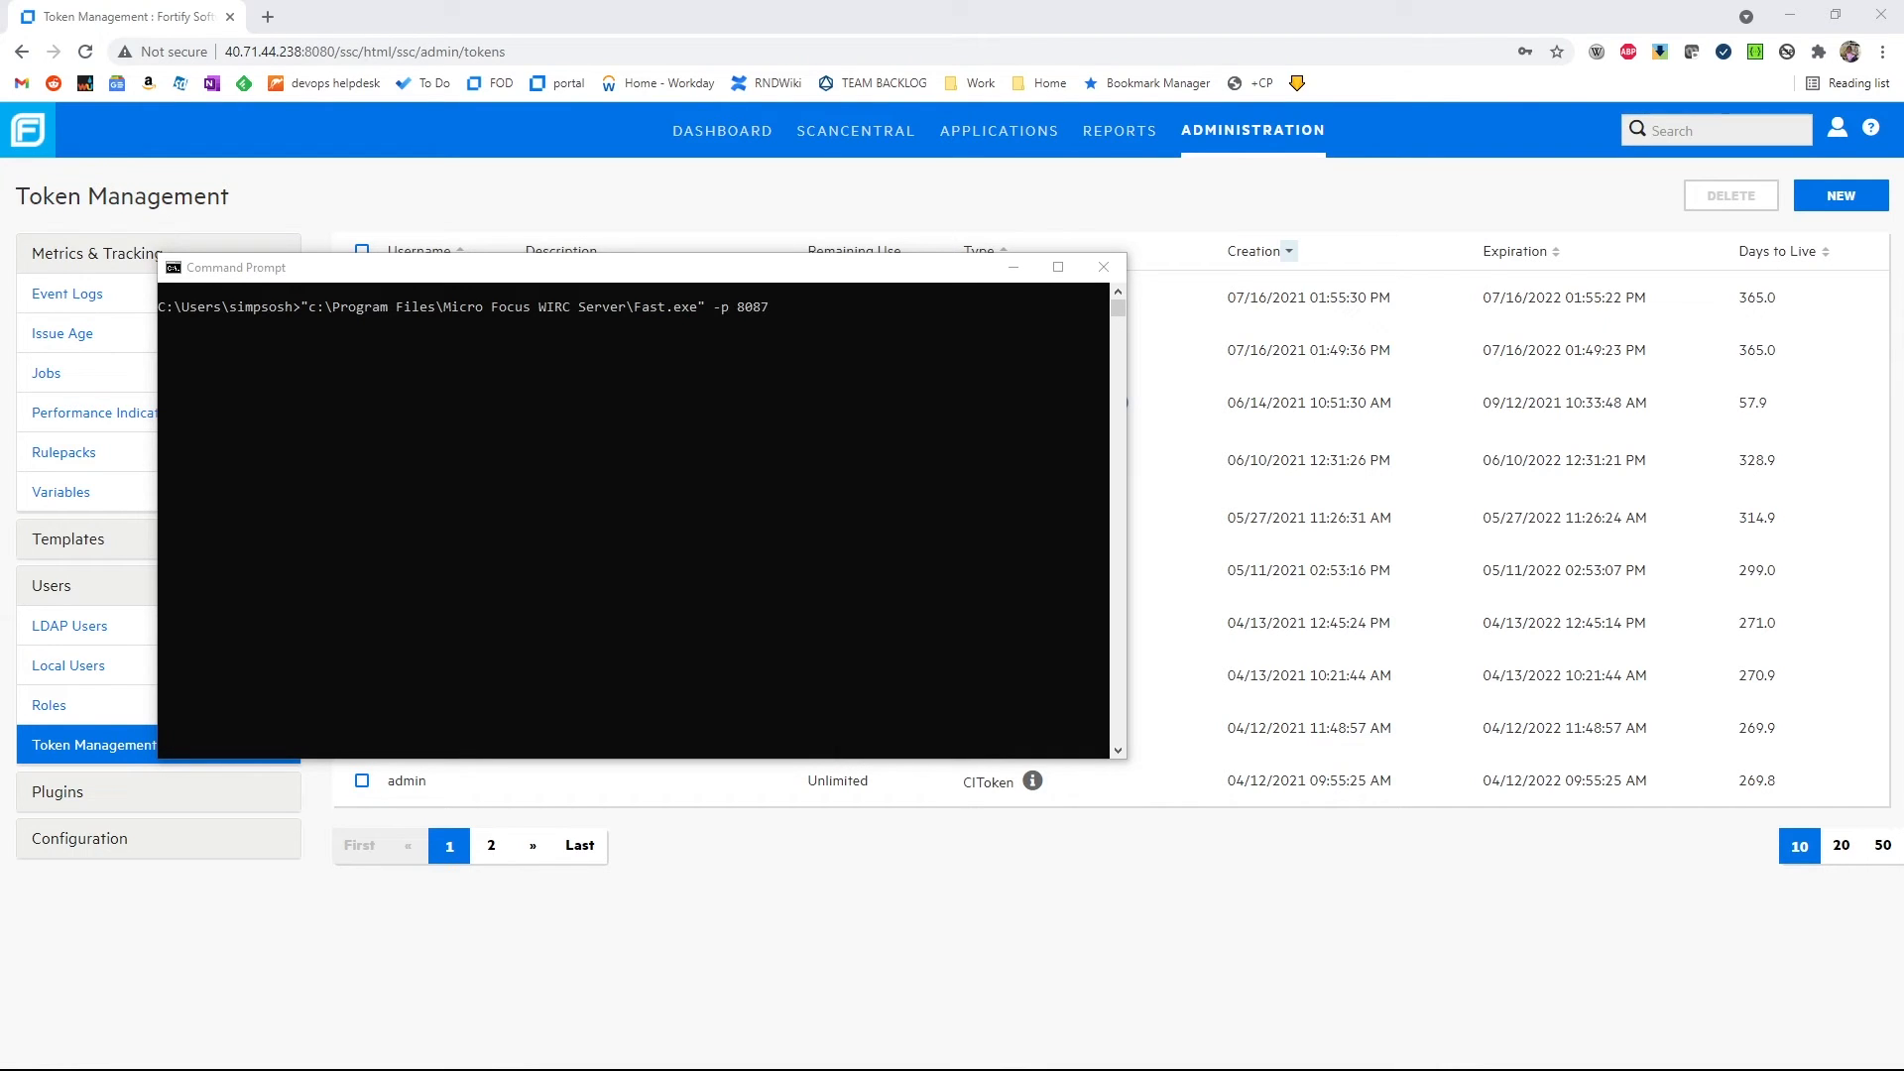
type("-u http://40.71.44.238:8085/api/")
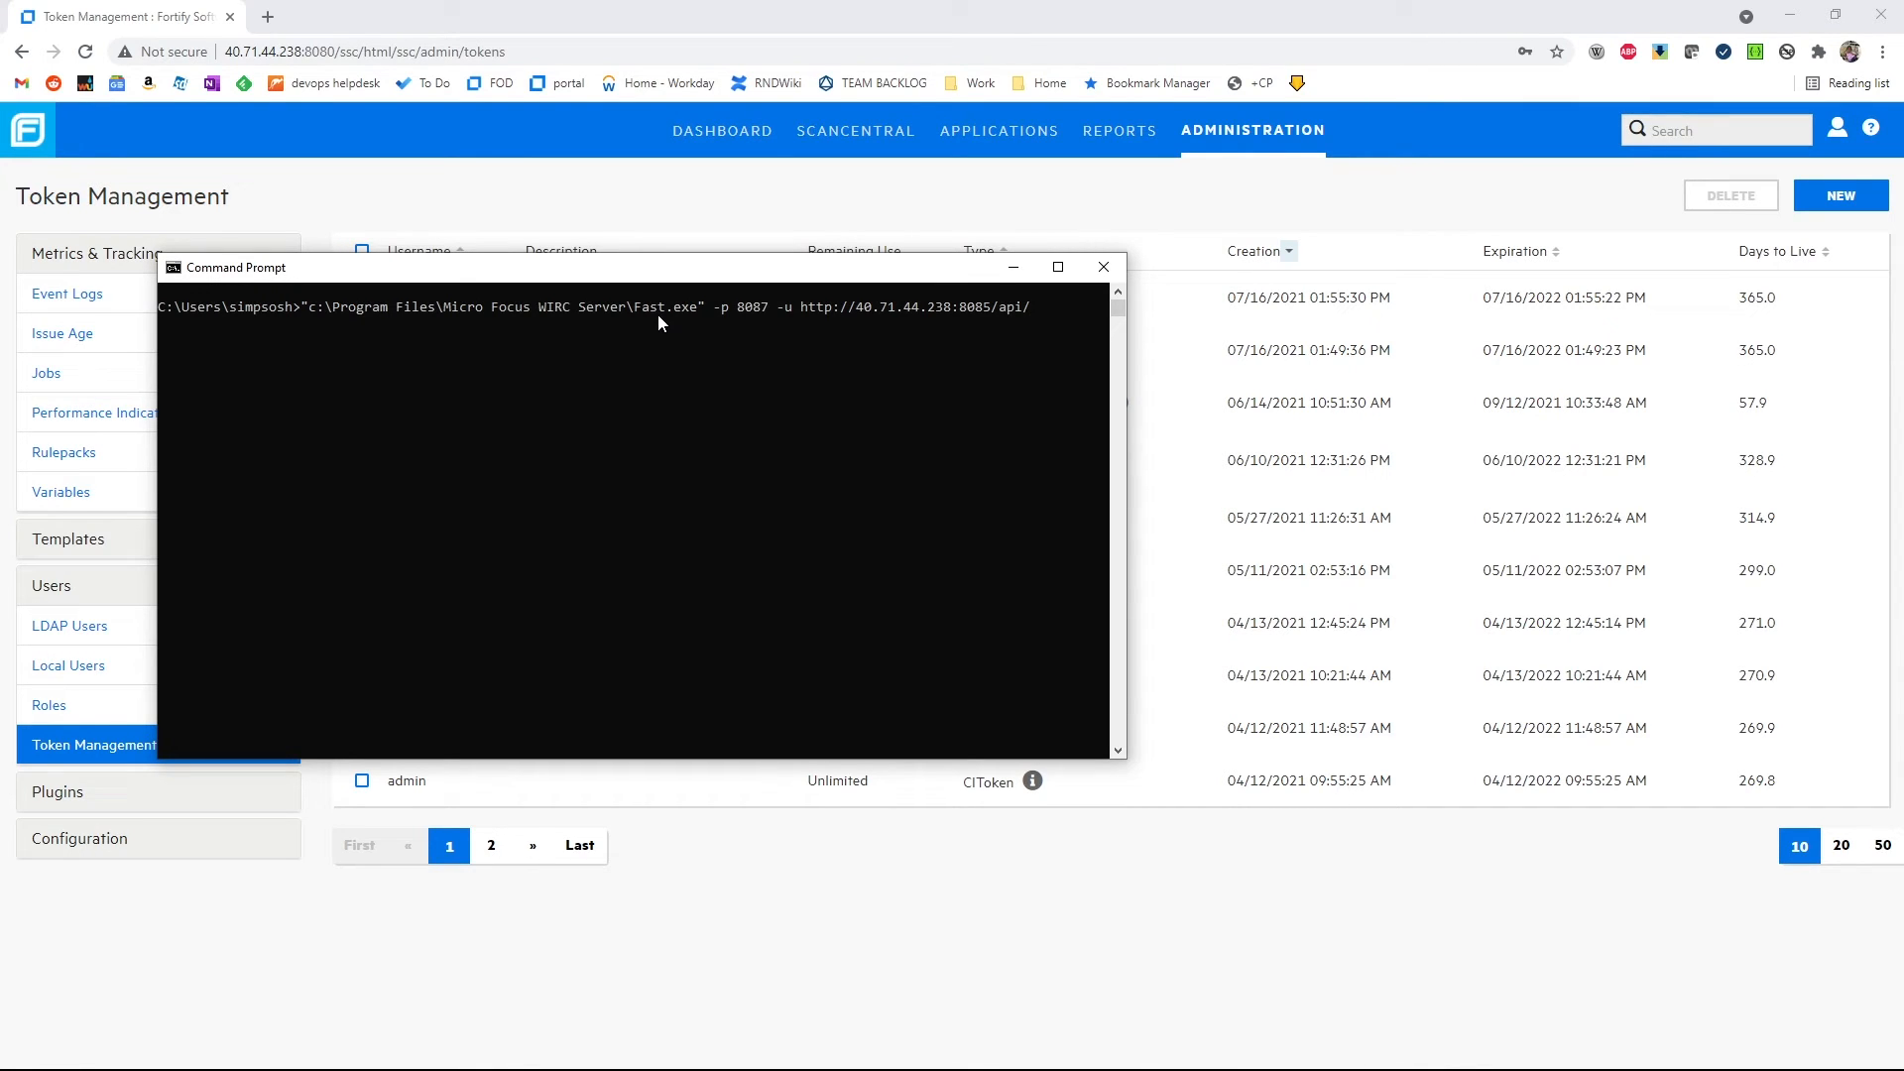
mouse_move(206, 442)
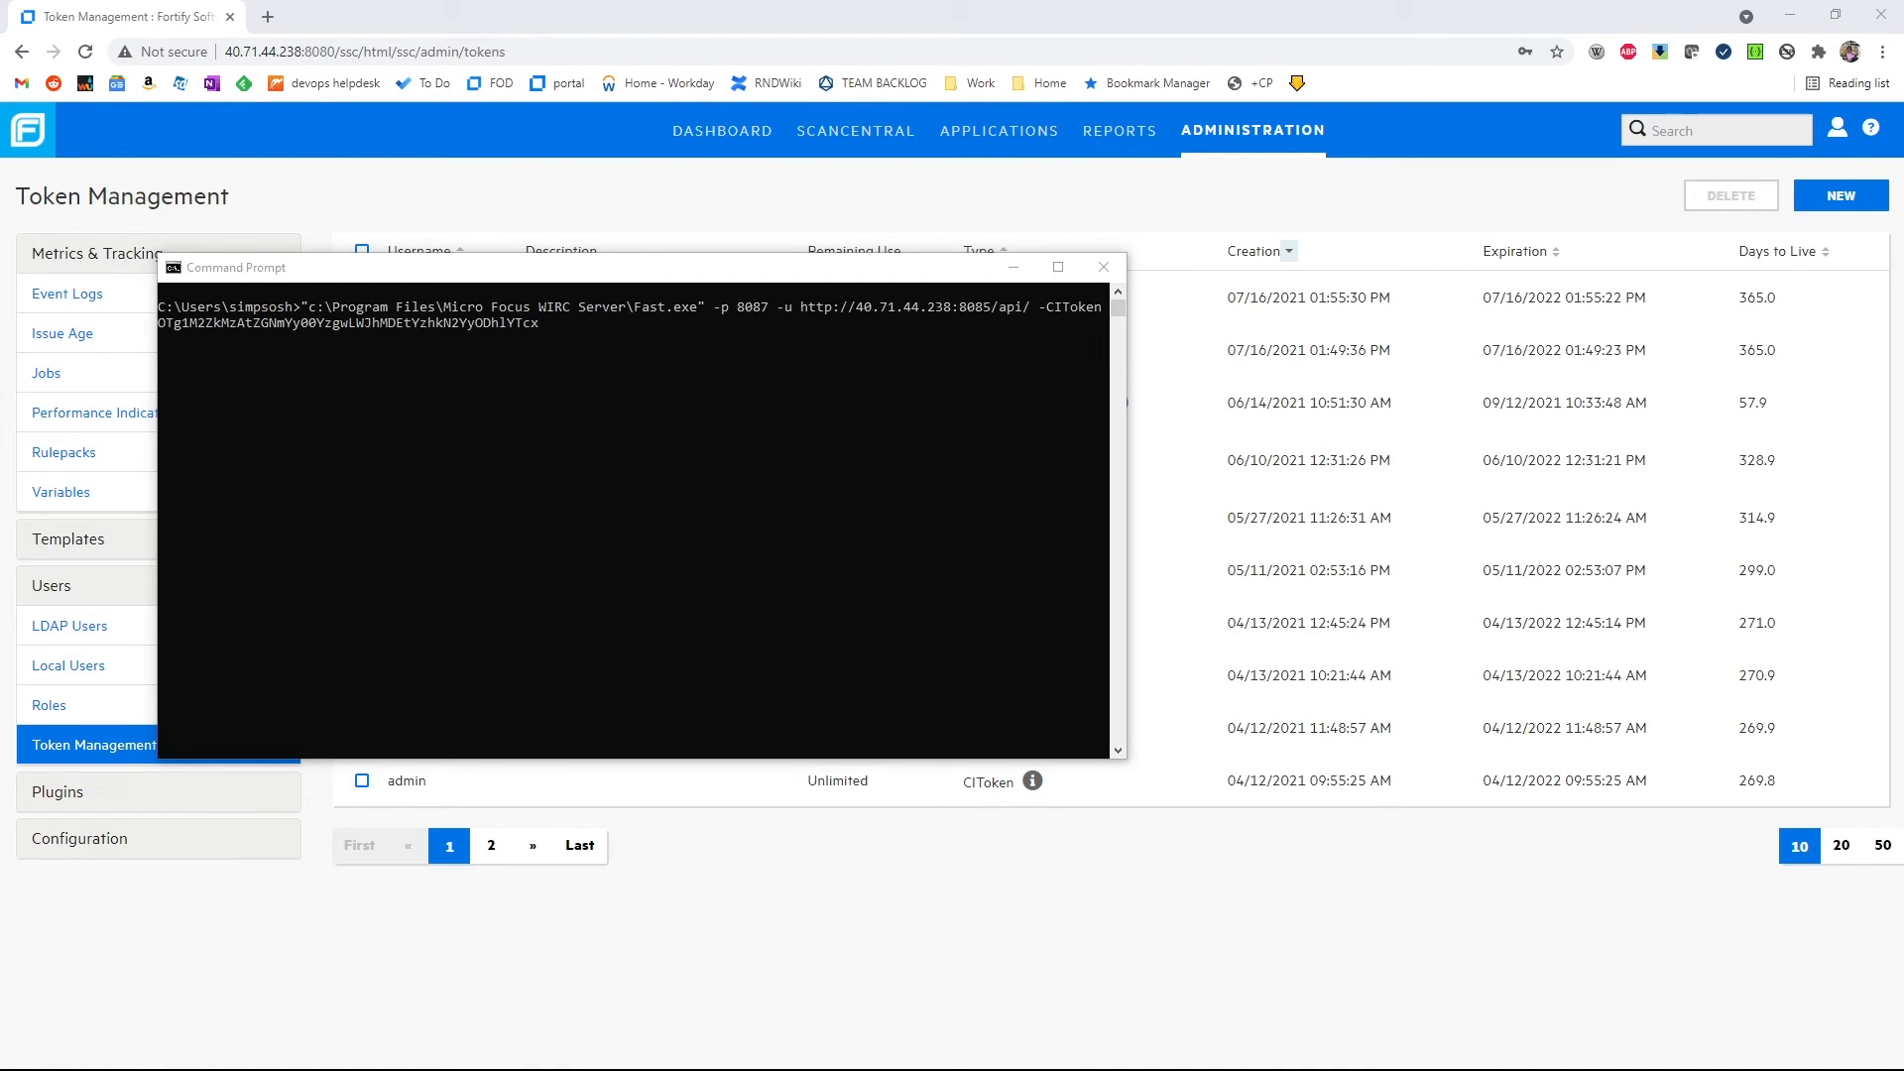
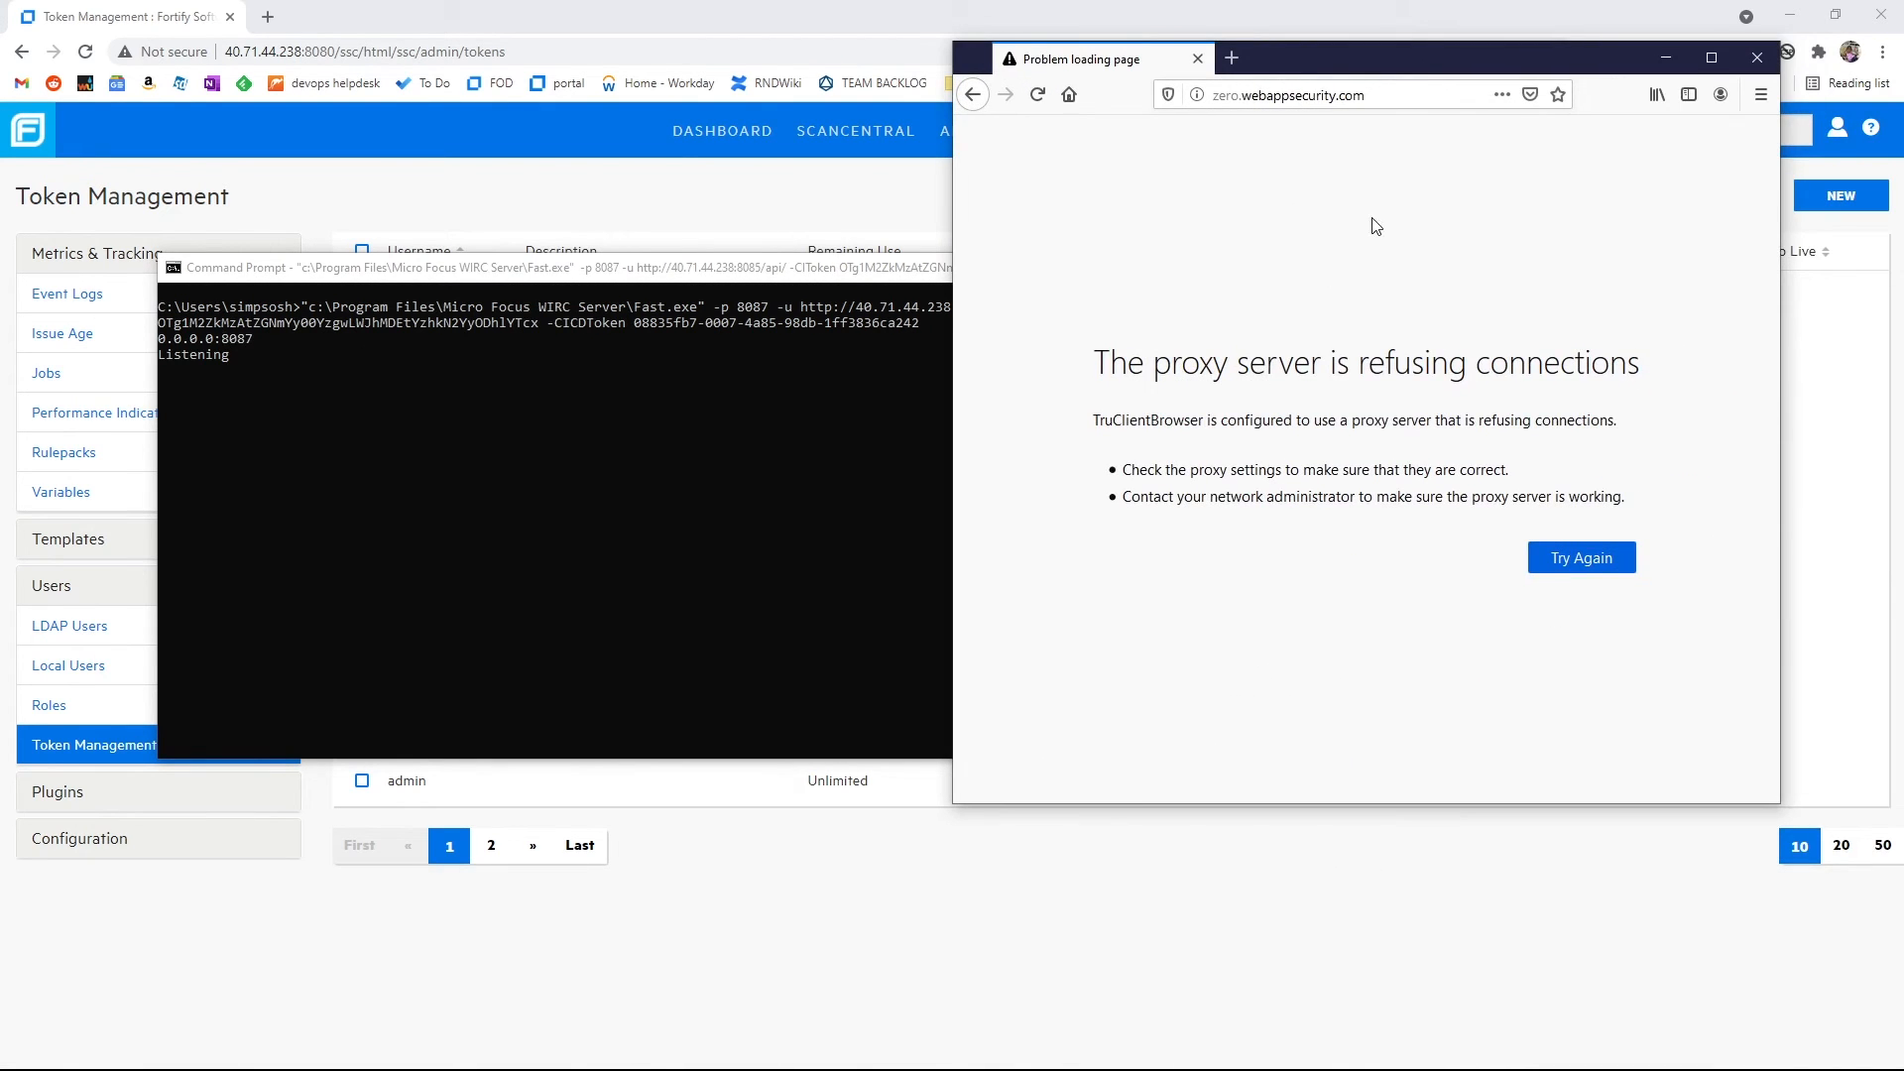
Reload ZeroBank through the proxy and sign in with username and password
left_click(1288, 95)
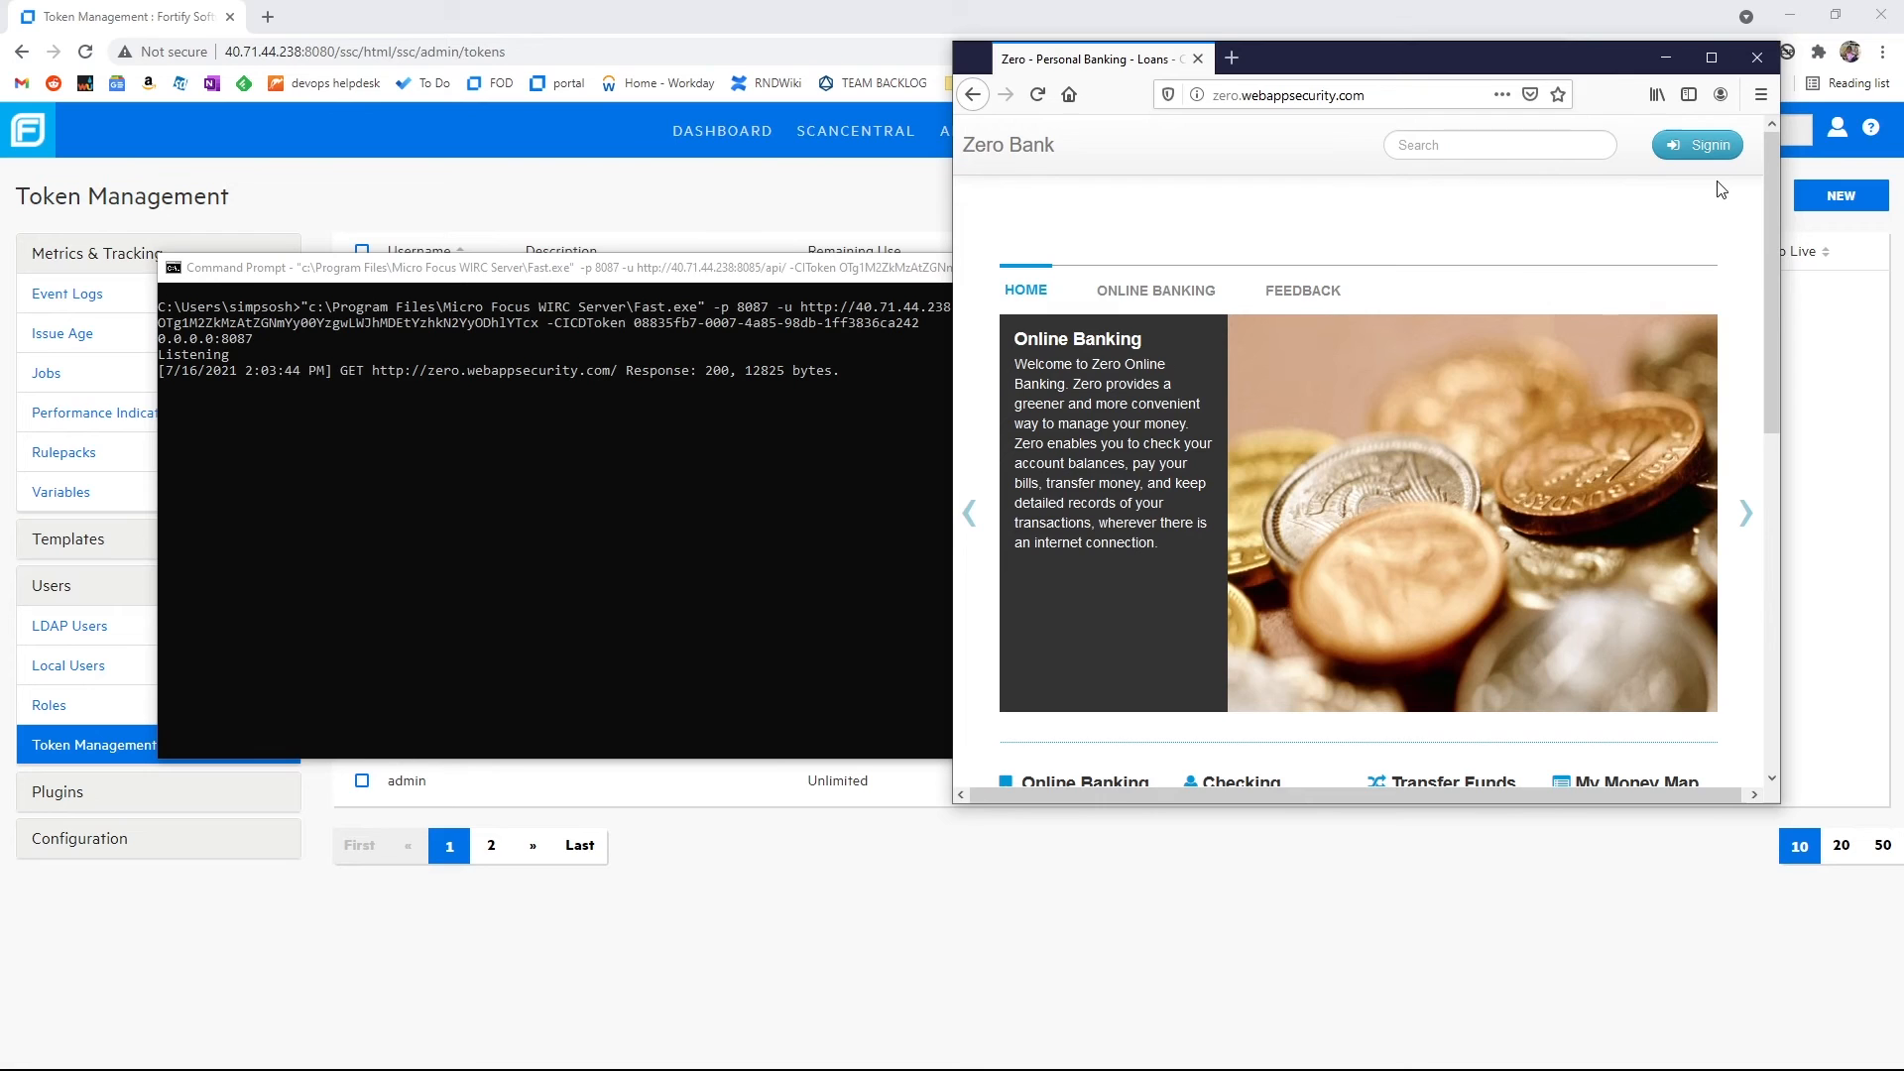
left_click(1696, 145)
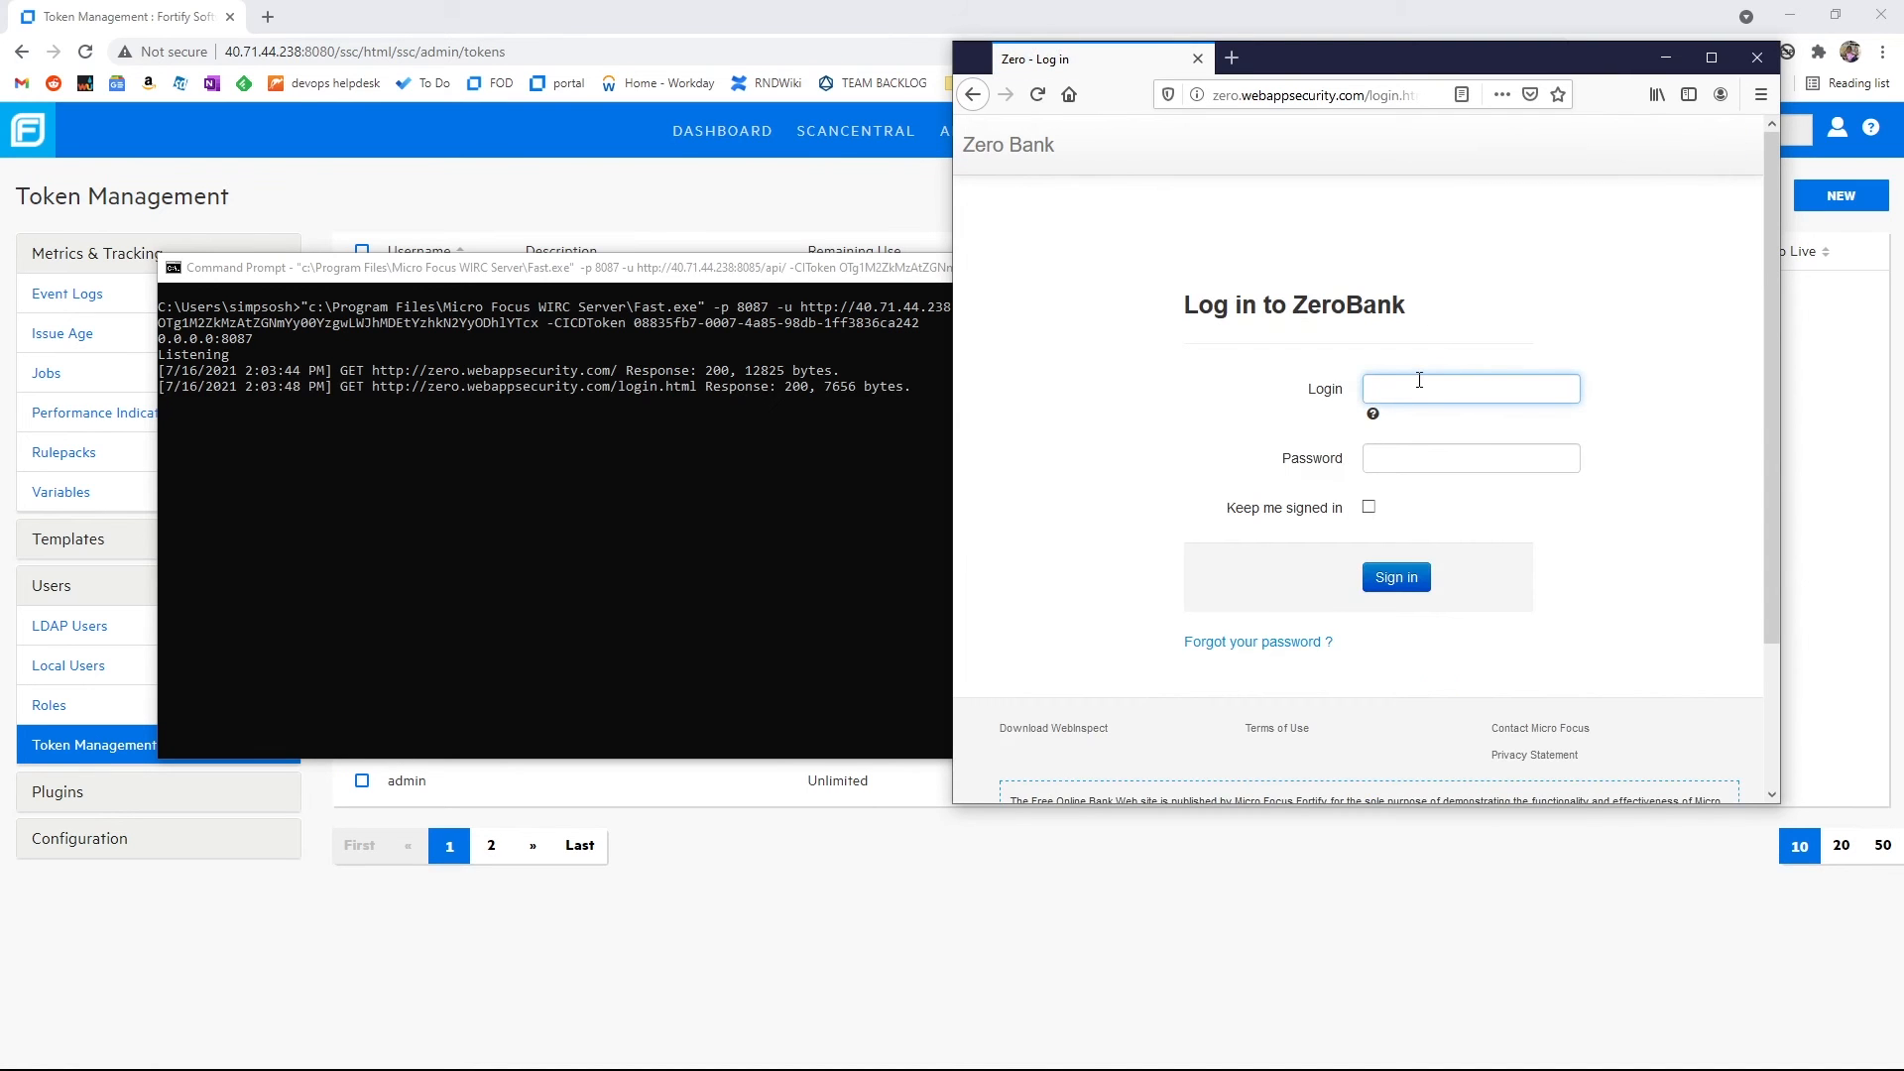
type("usern")
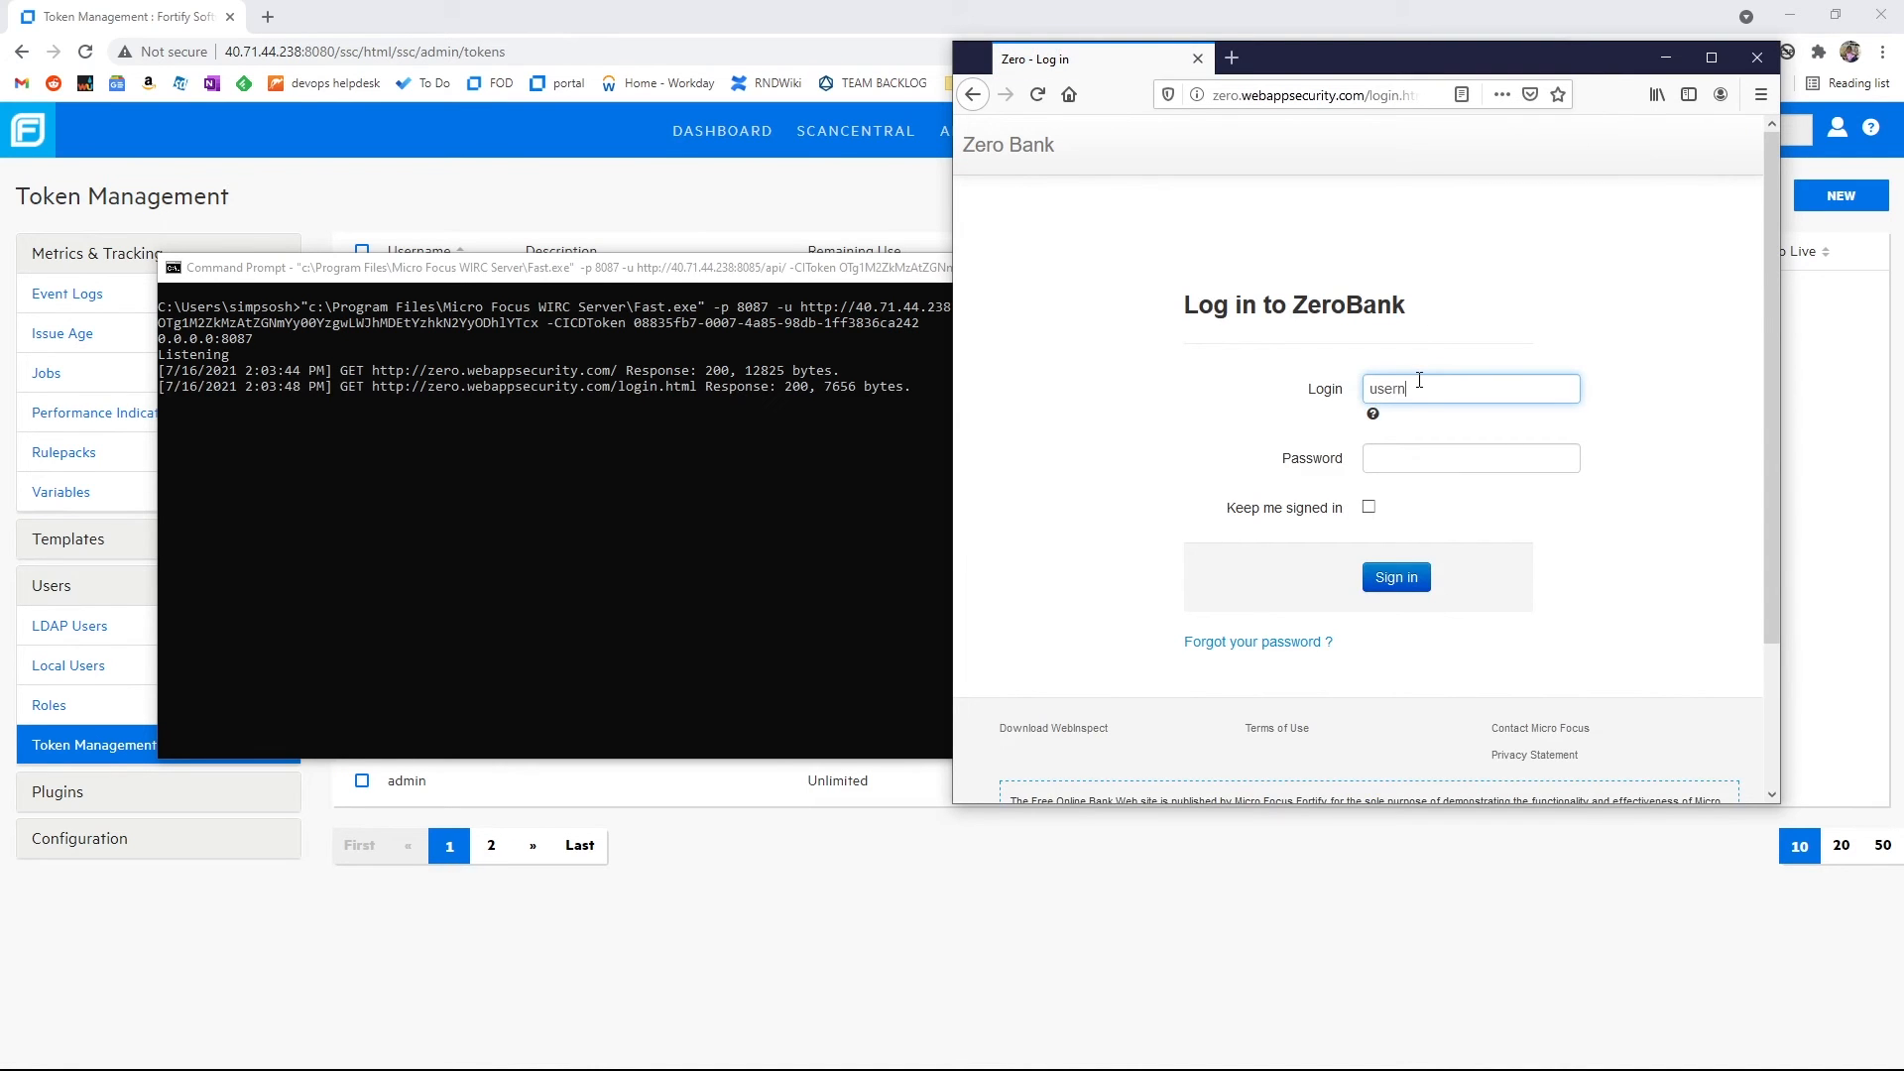
type("password")
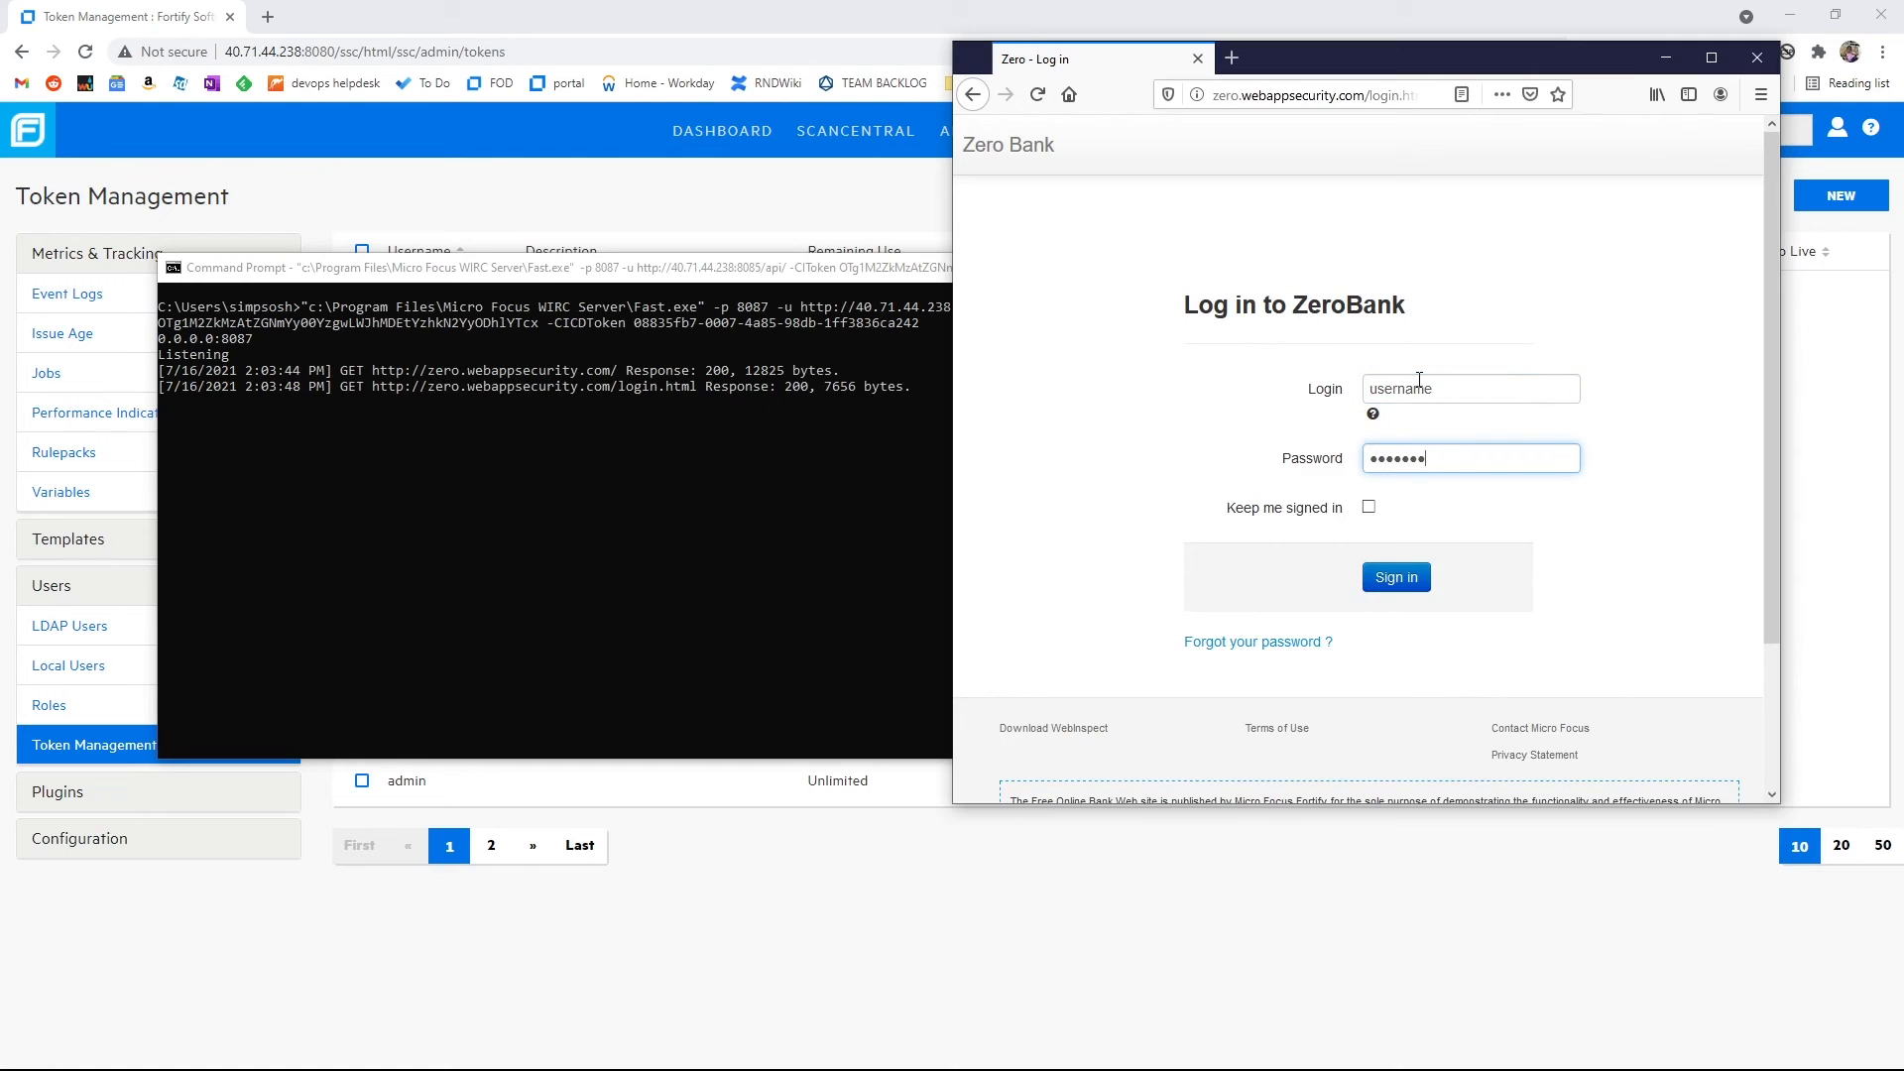
left_click(1394, 577)
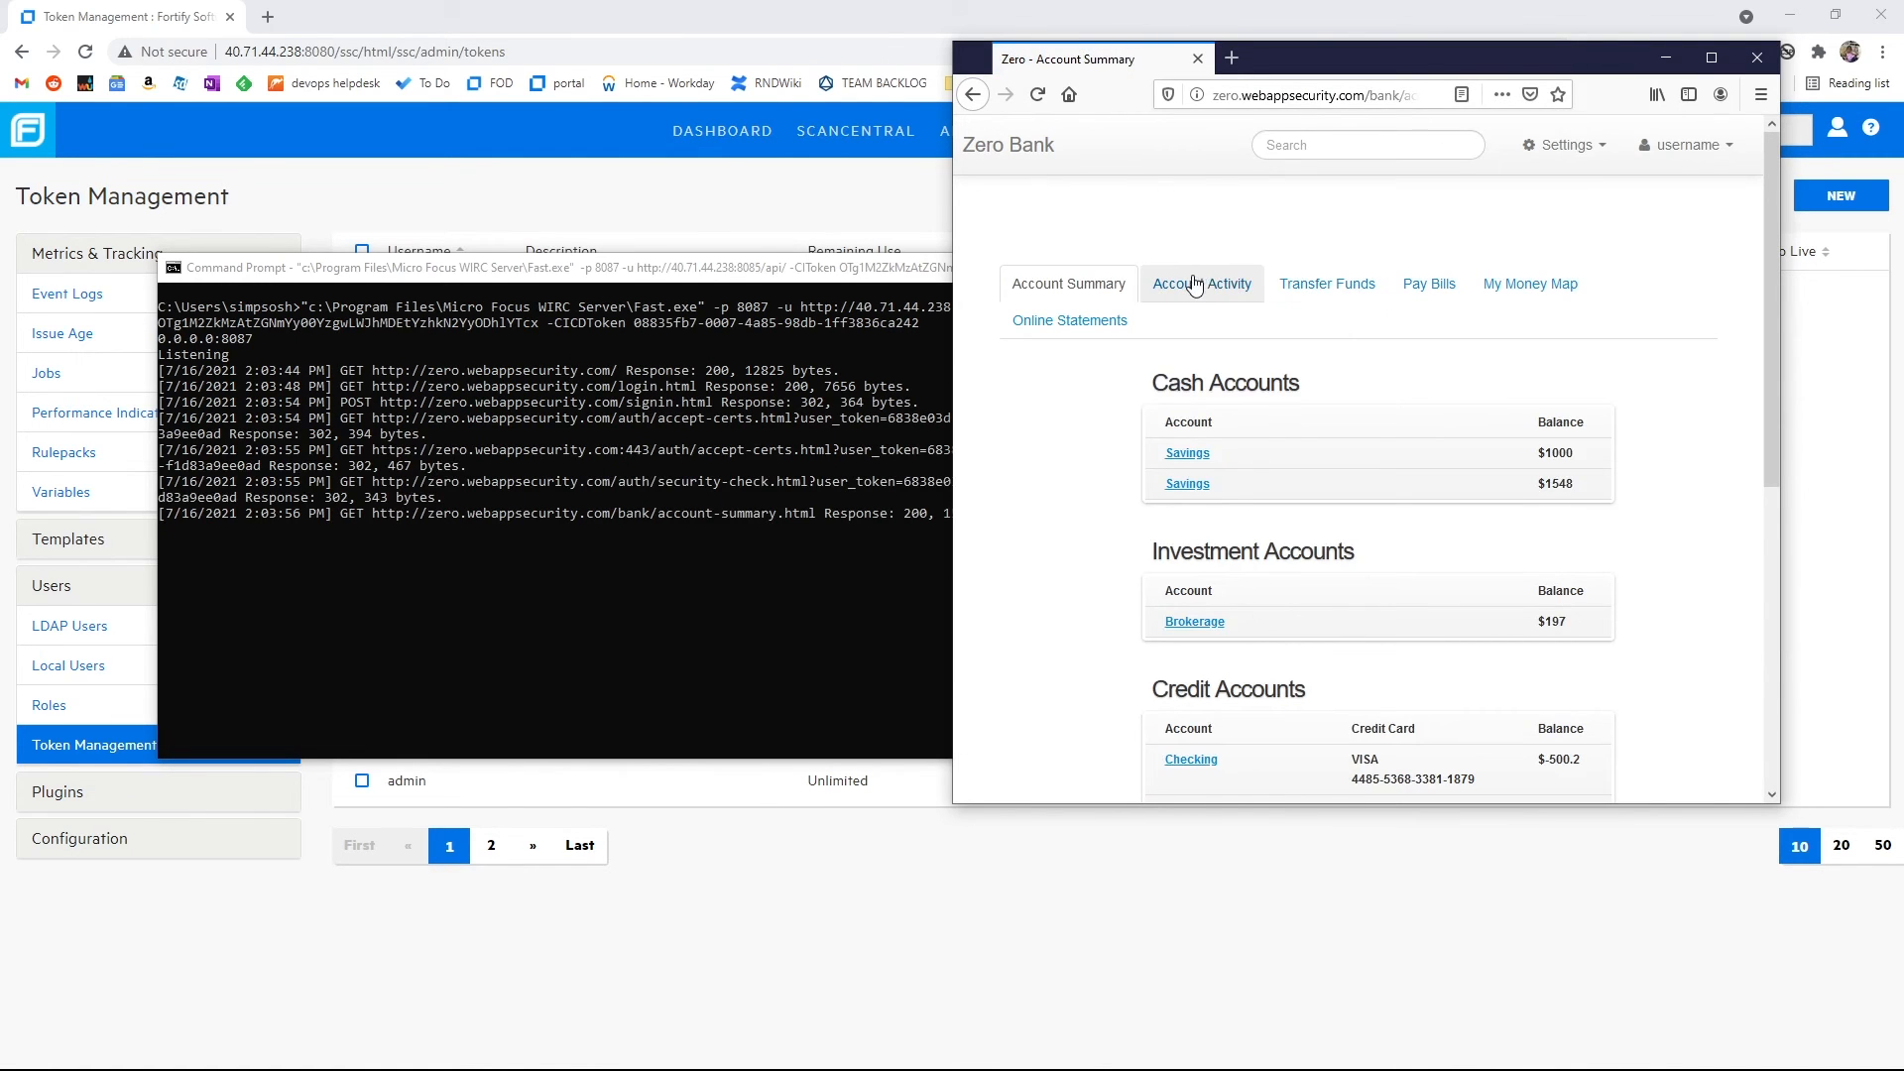
Browse the Transfer Funds and Pay Bills pages so the proxy captures the traffic
left_click(1327, 283)
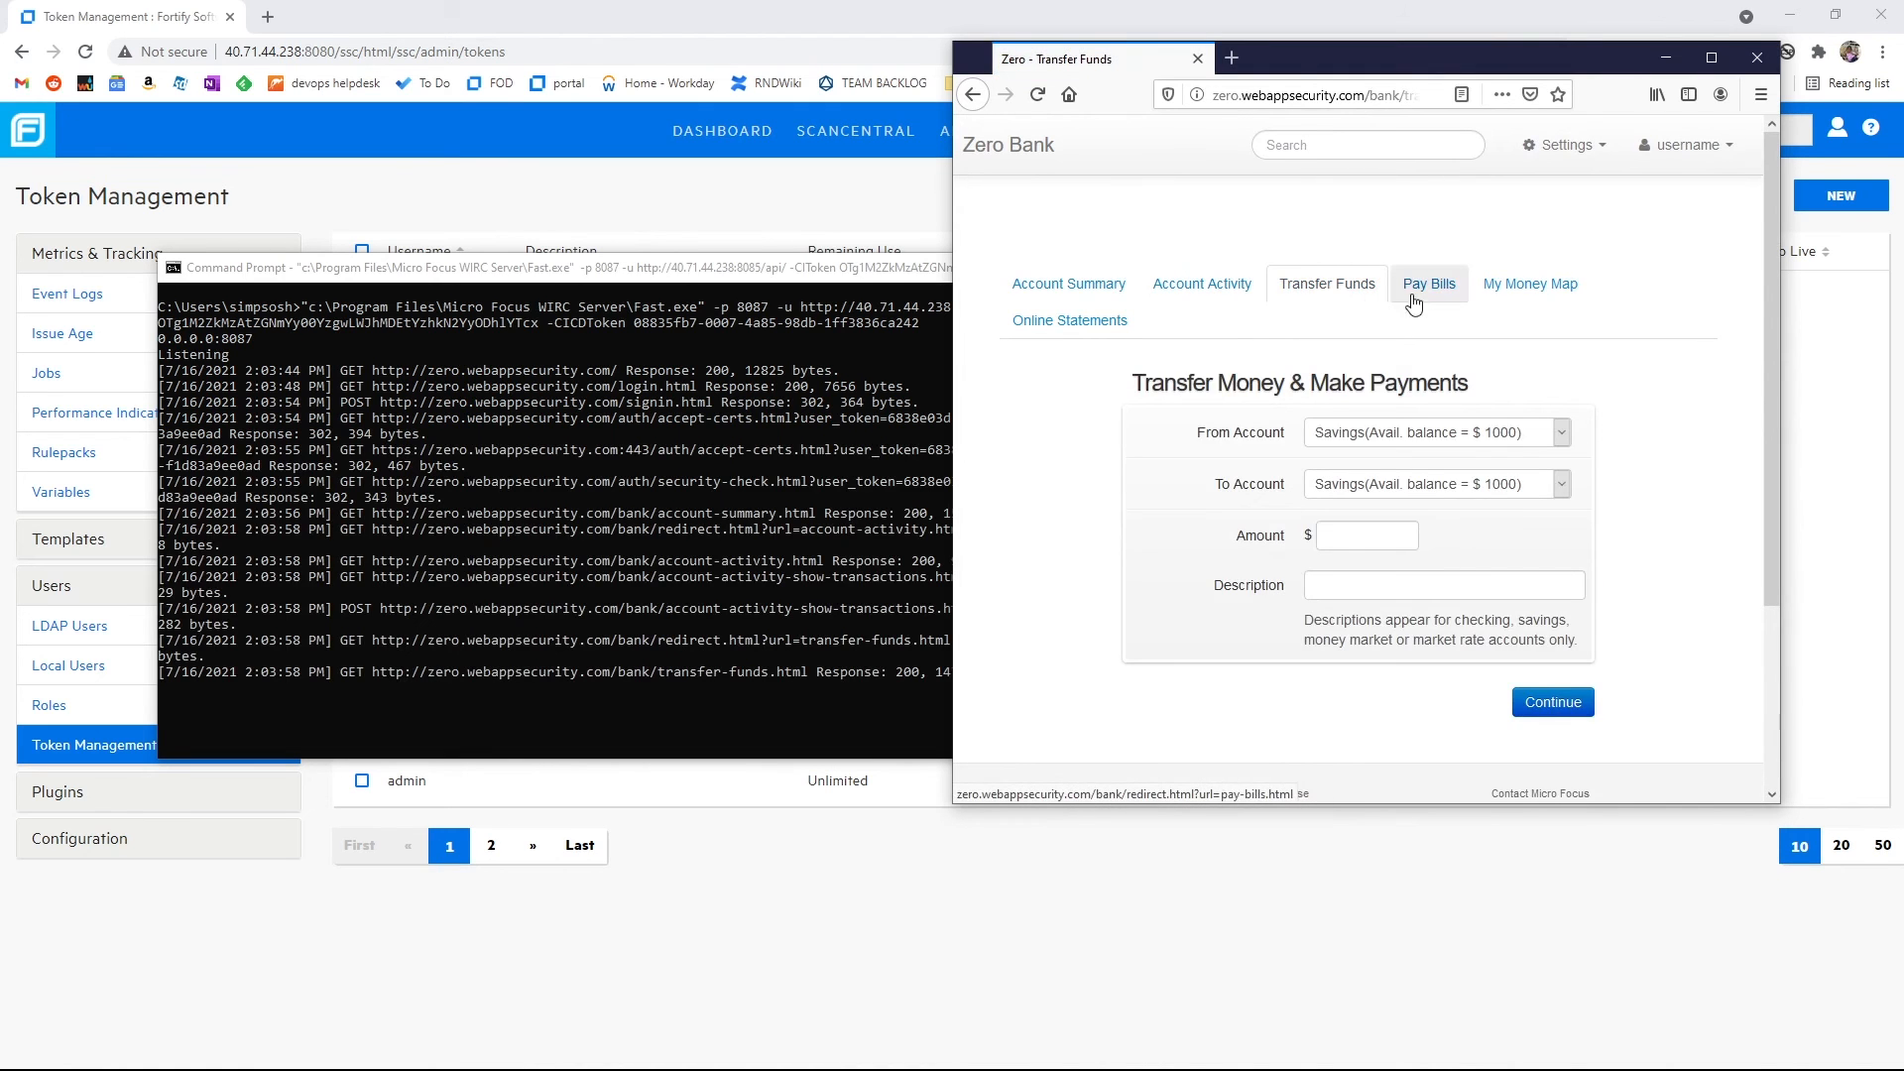
left_click(1529, 284)
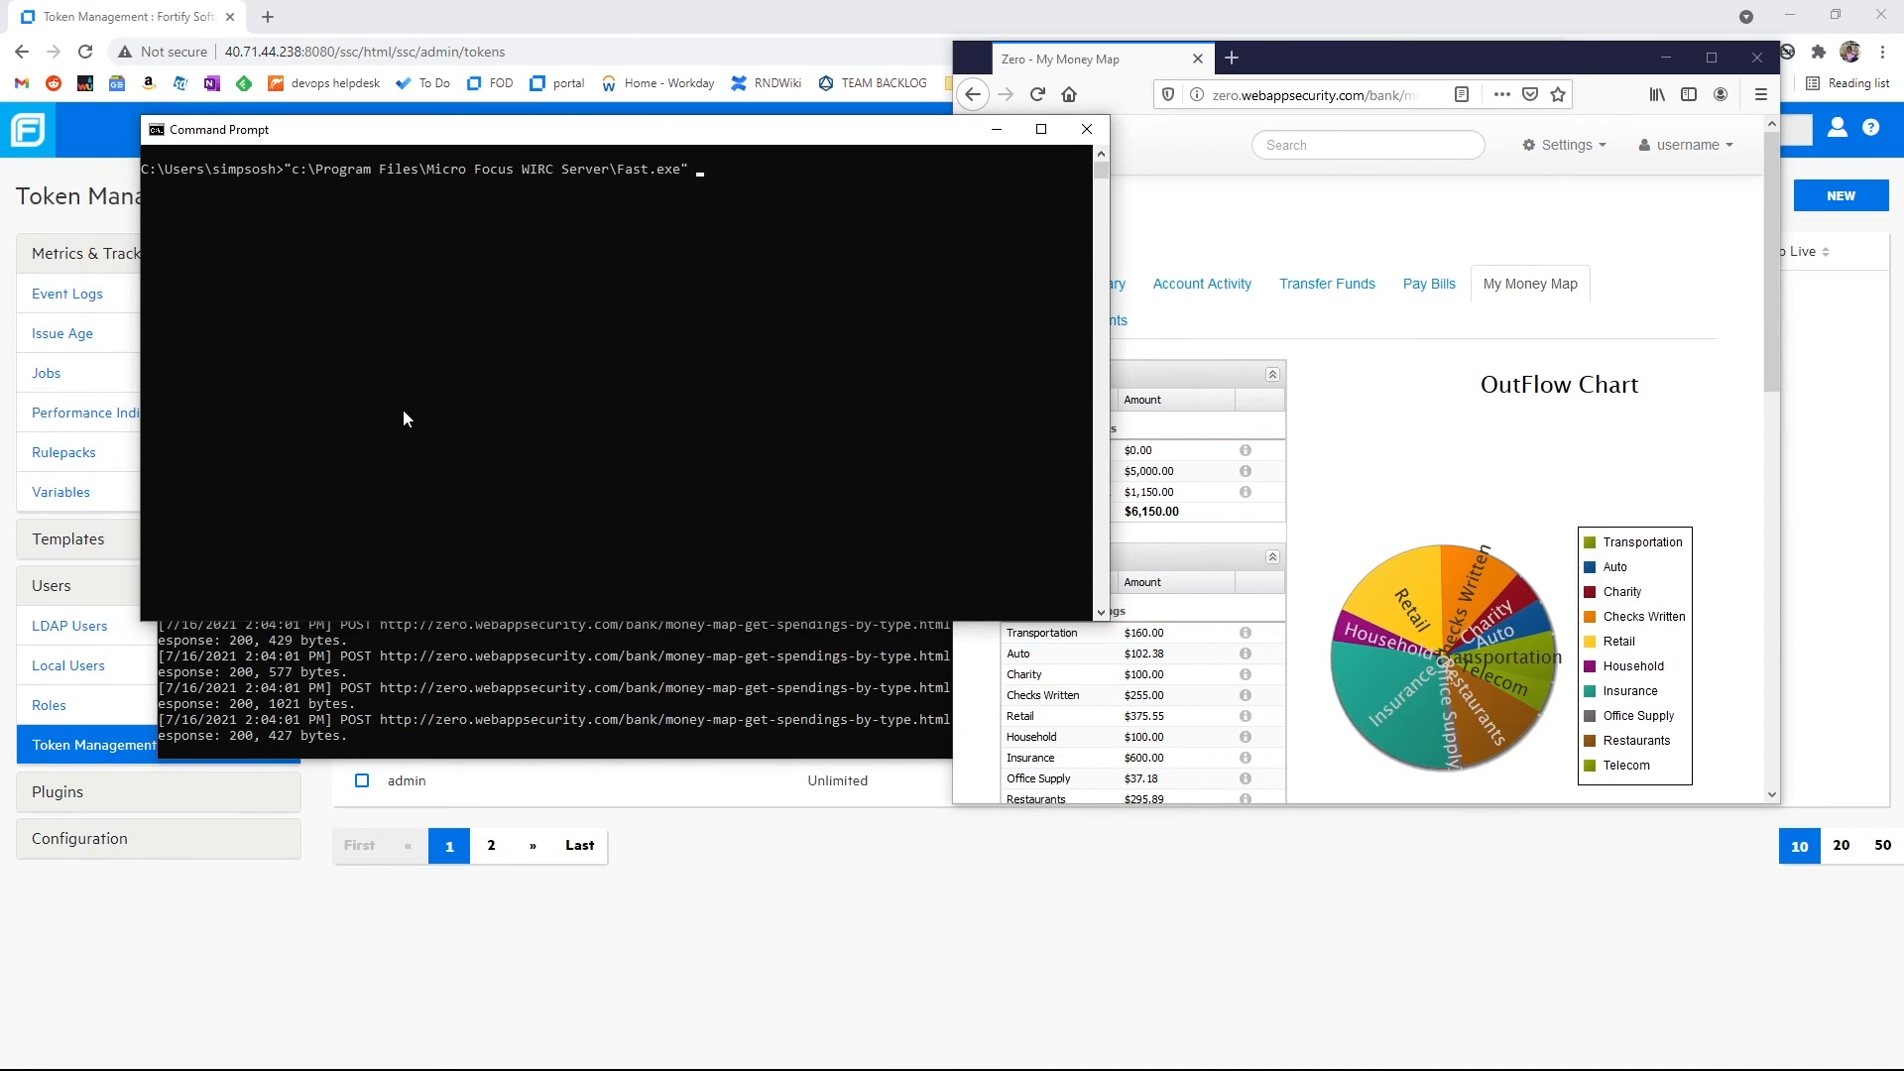
mouse_move(478, 315)
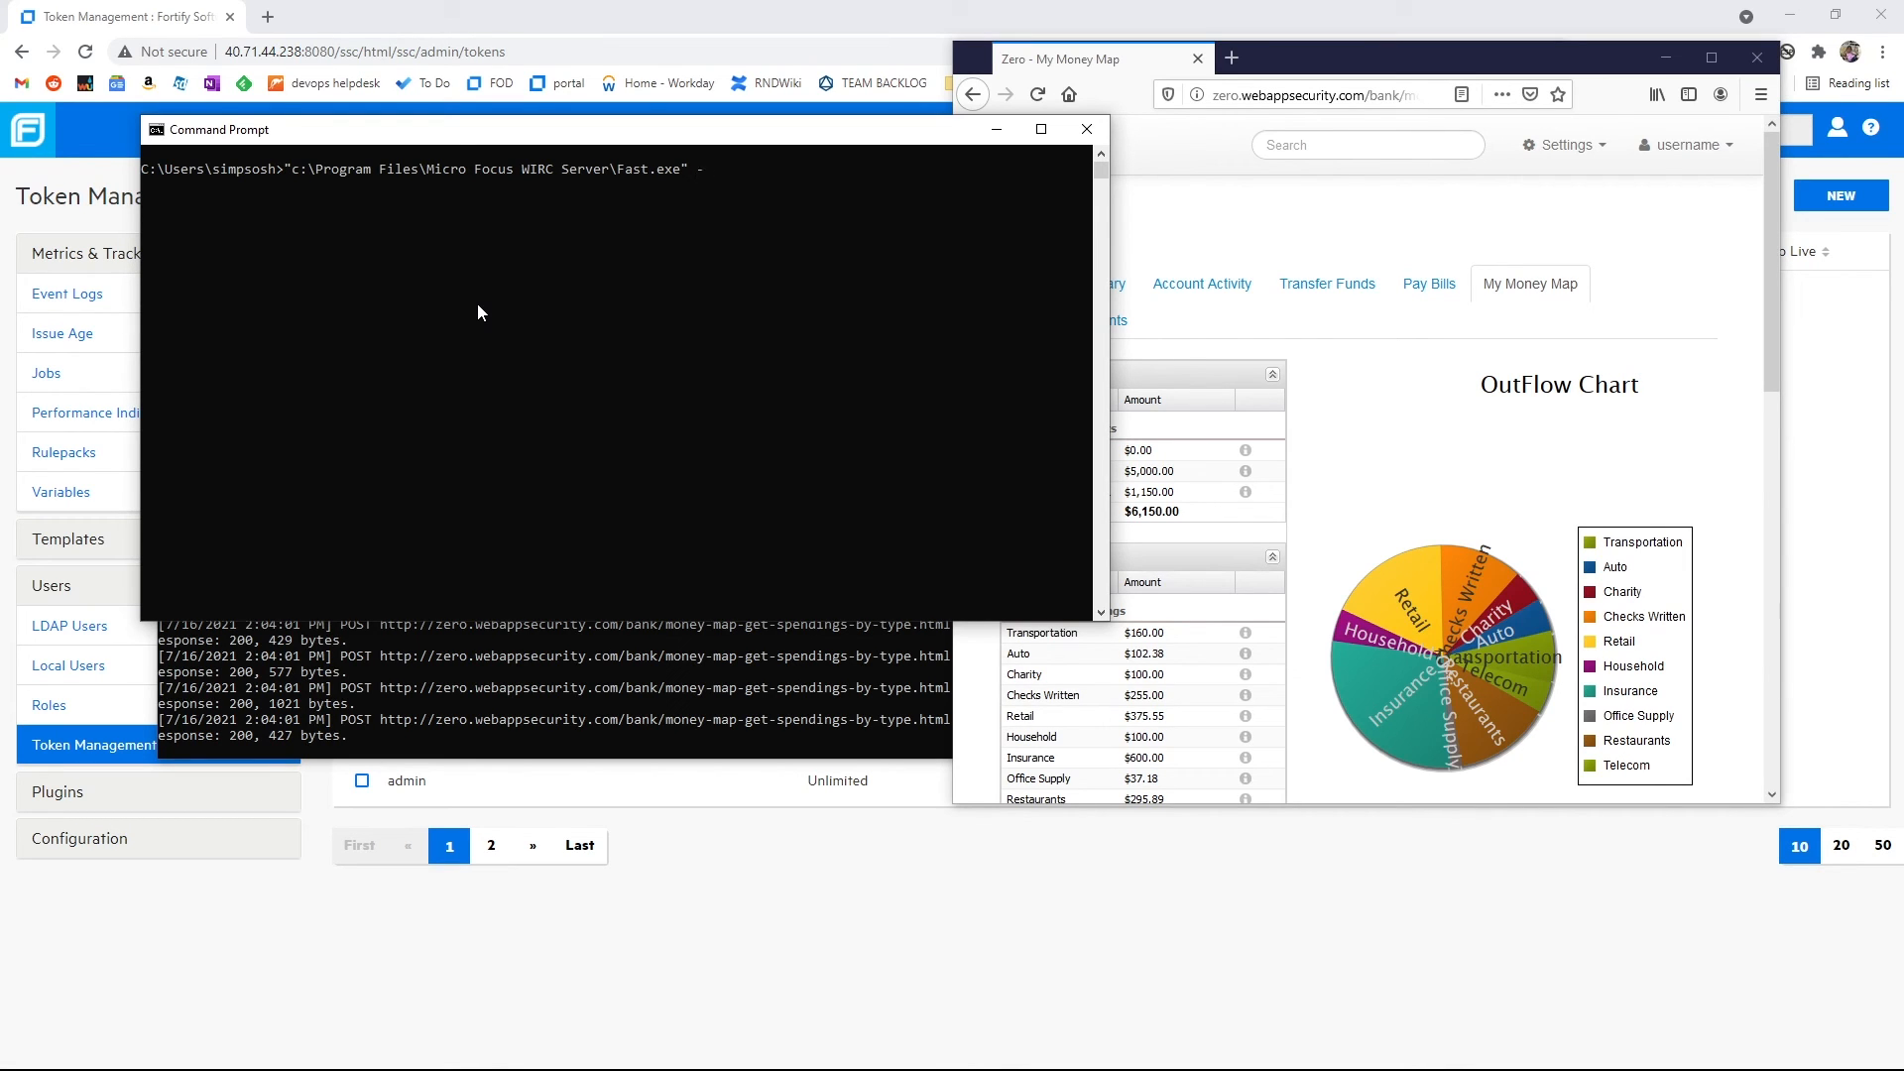
Run Fast.exe -p 8087 -s to stop the proxy and queue the scan, then return to Security Center
type("-p 8087 -s")
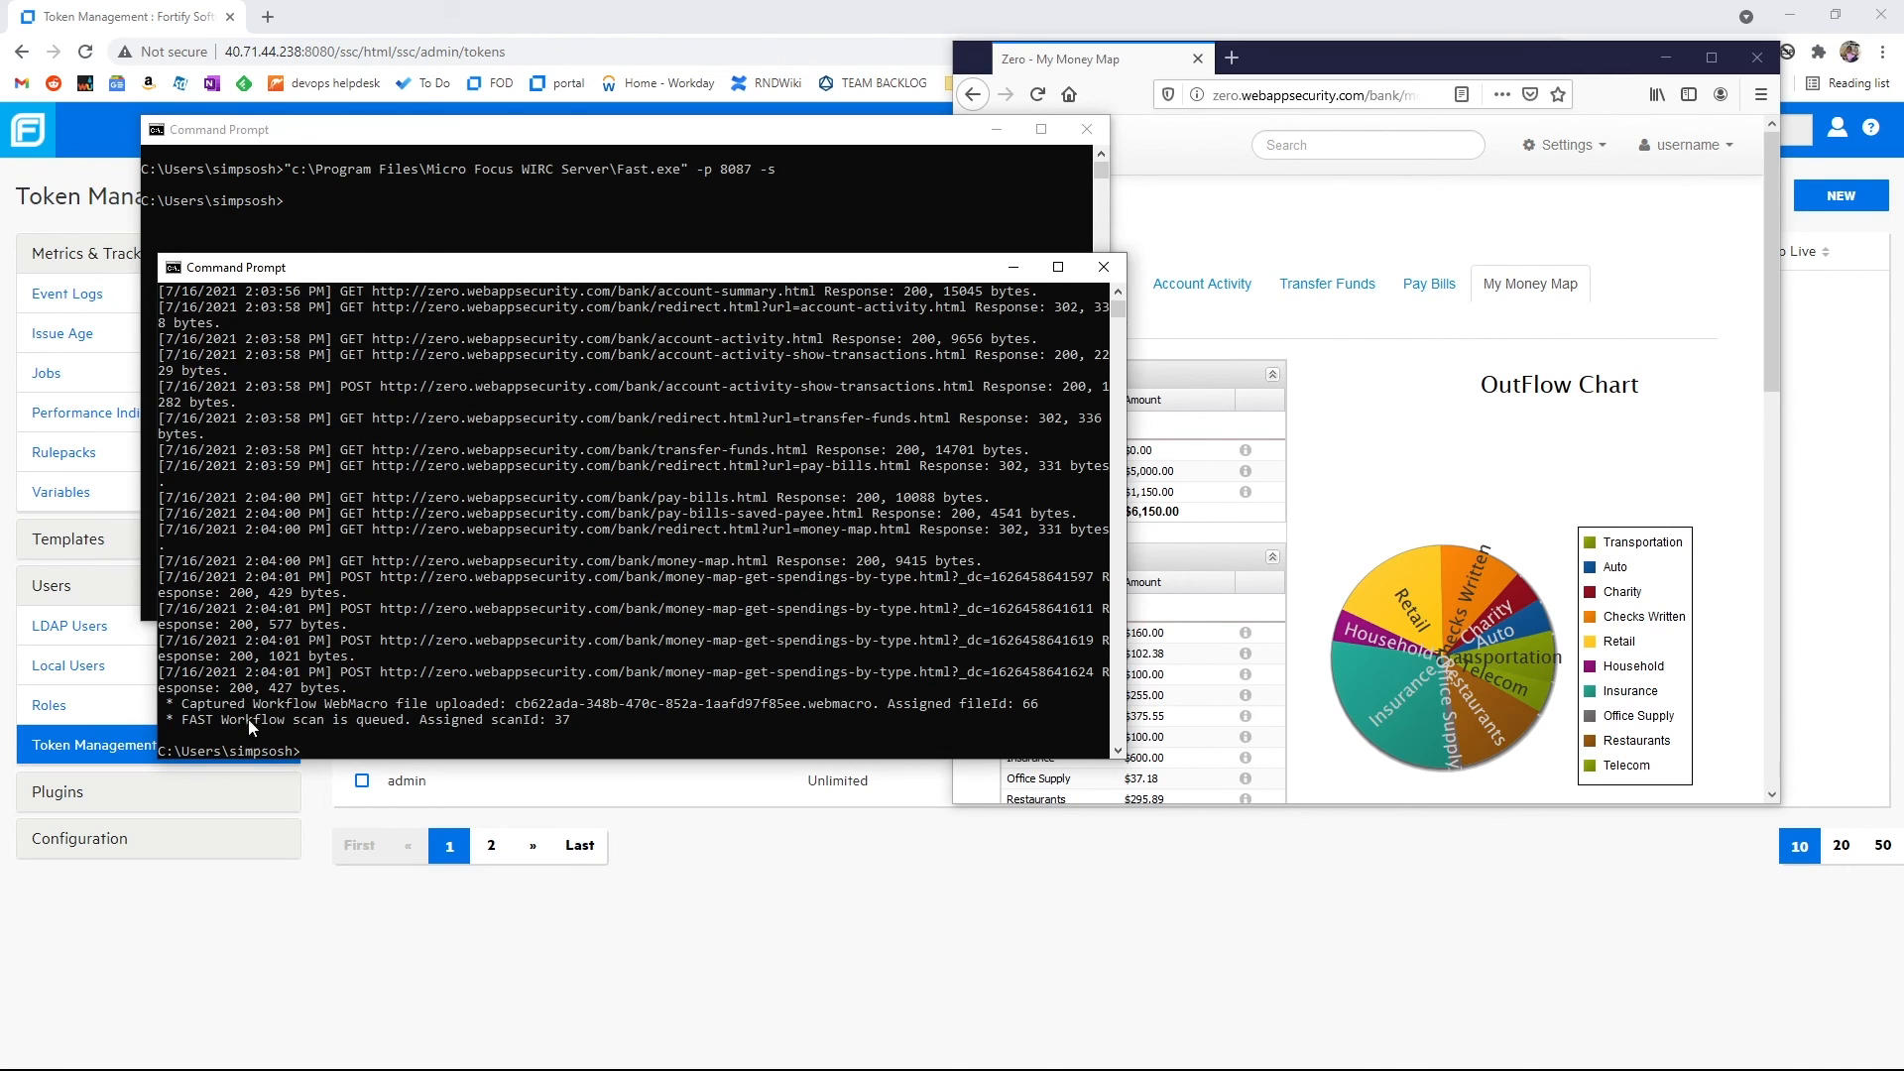
mouse_move(391, 722)
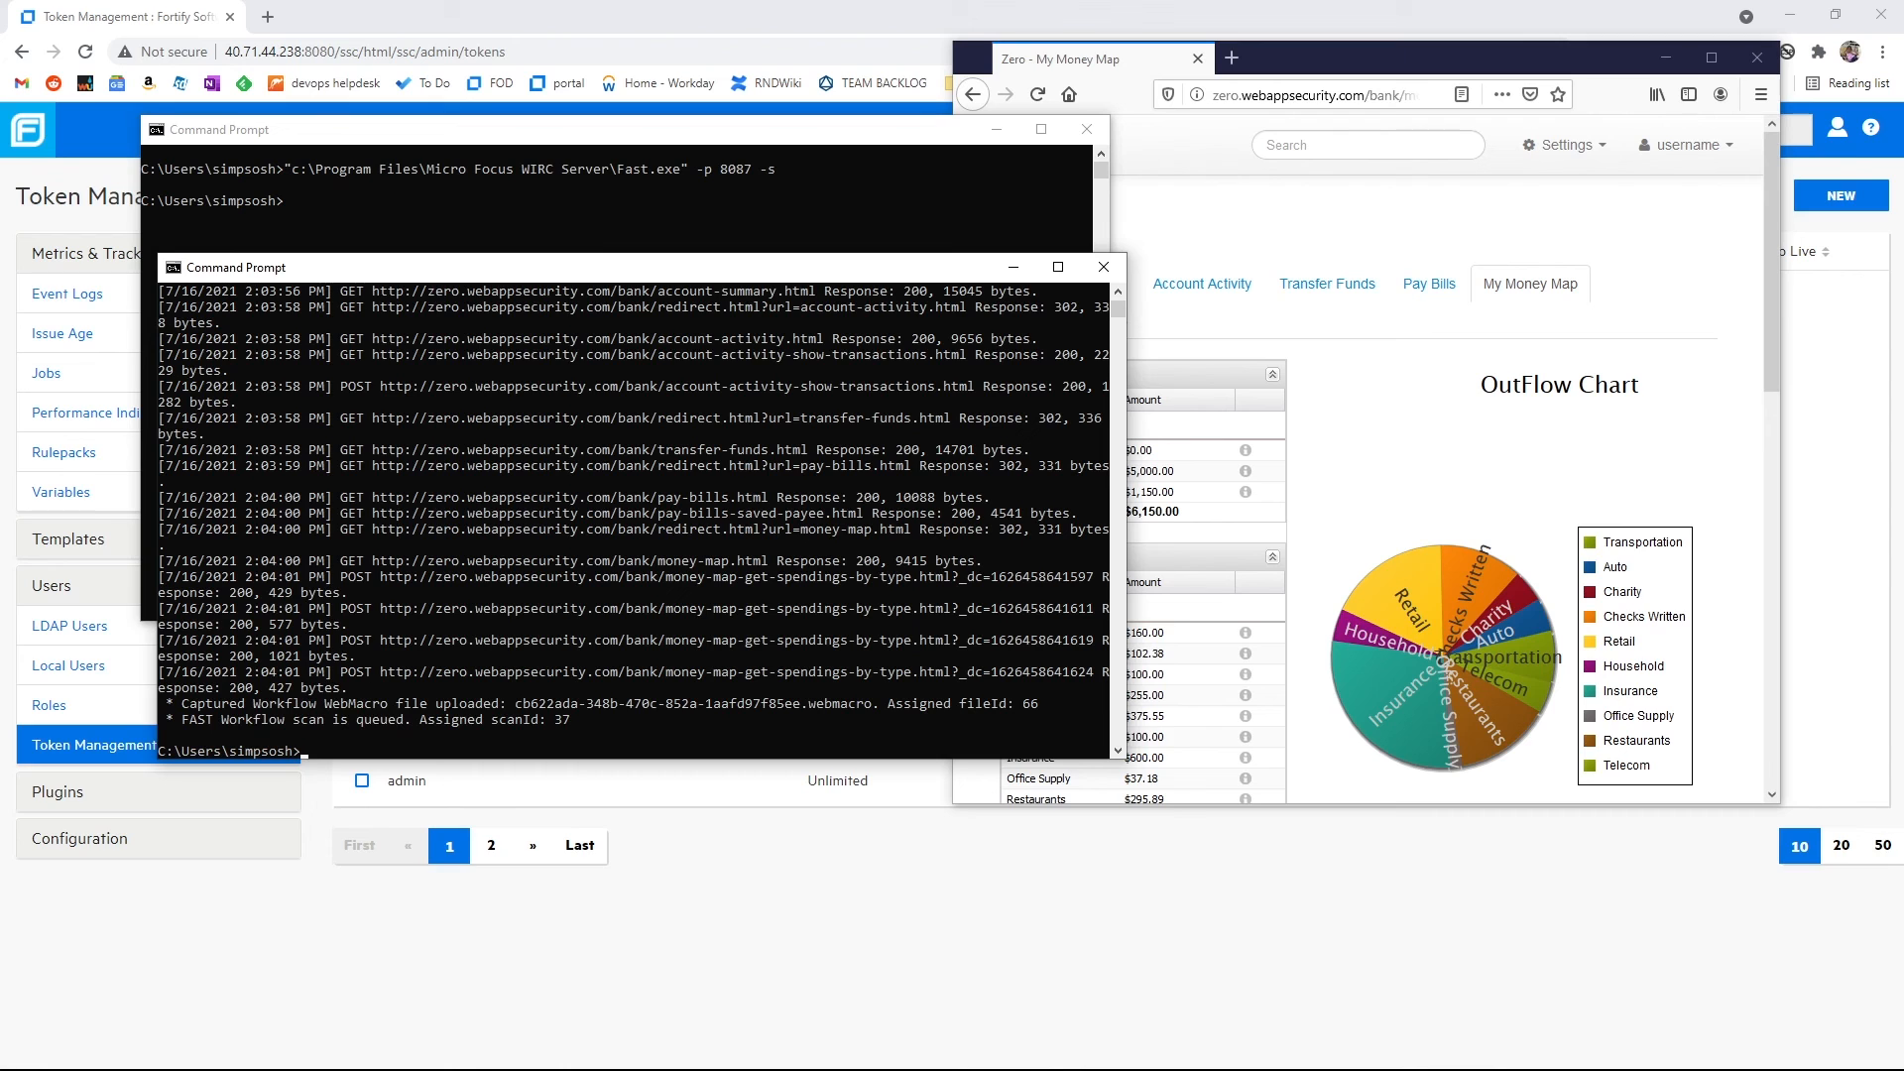
left_click(68, 294)
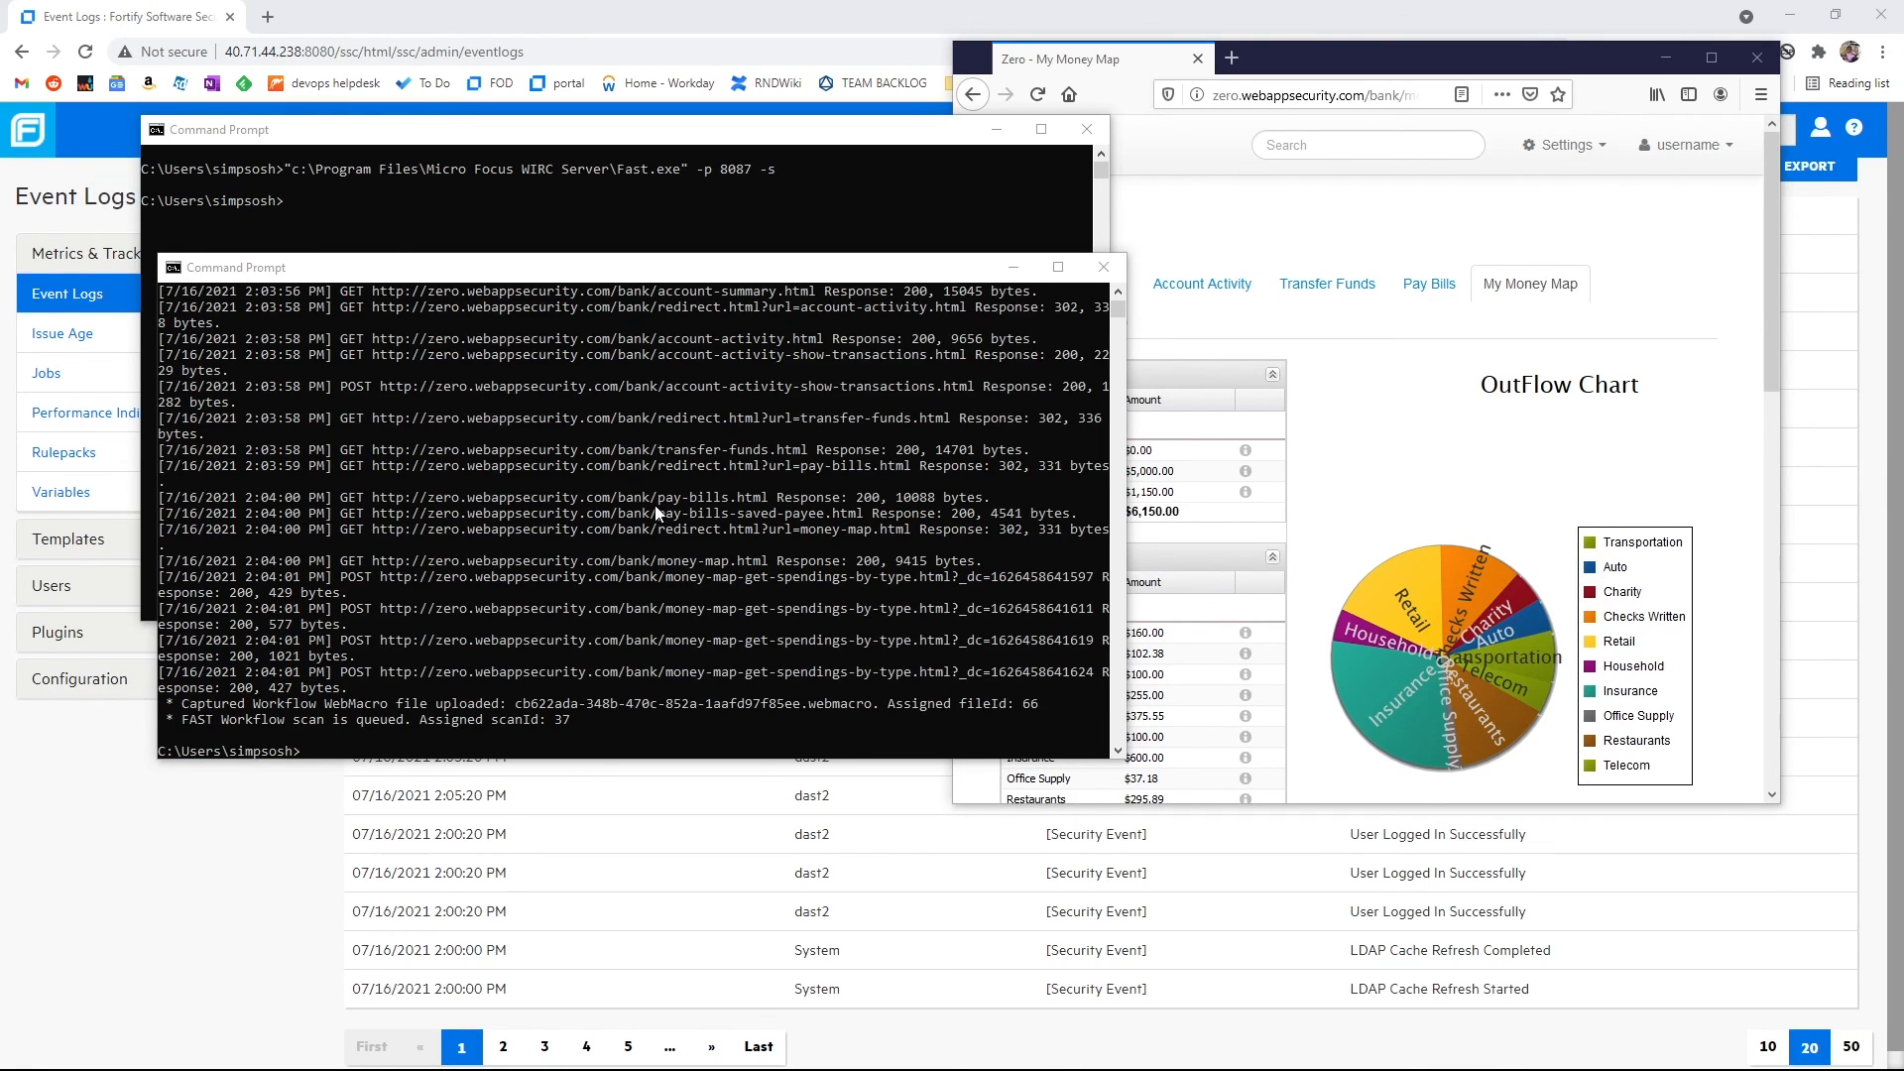
mouse_move(139, 869)
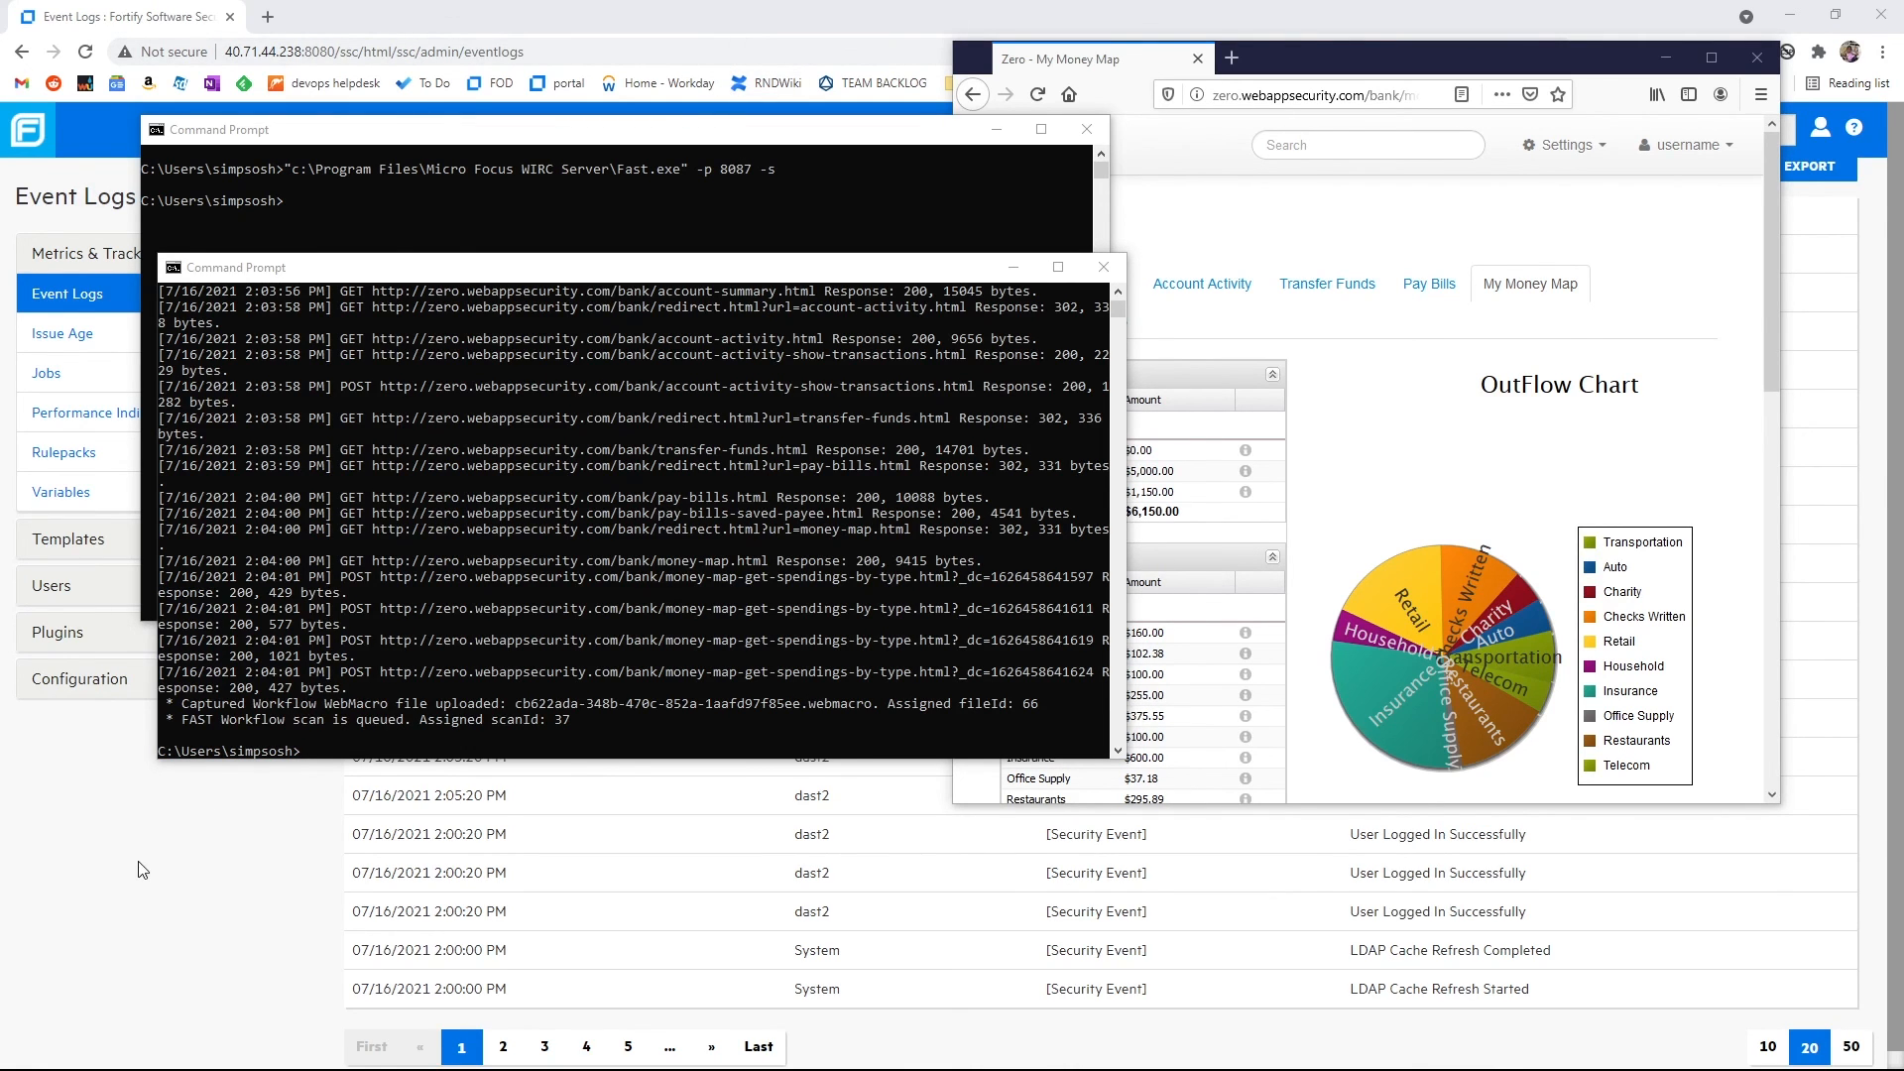
left_click(849, 131)
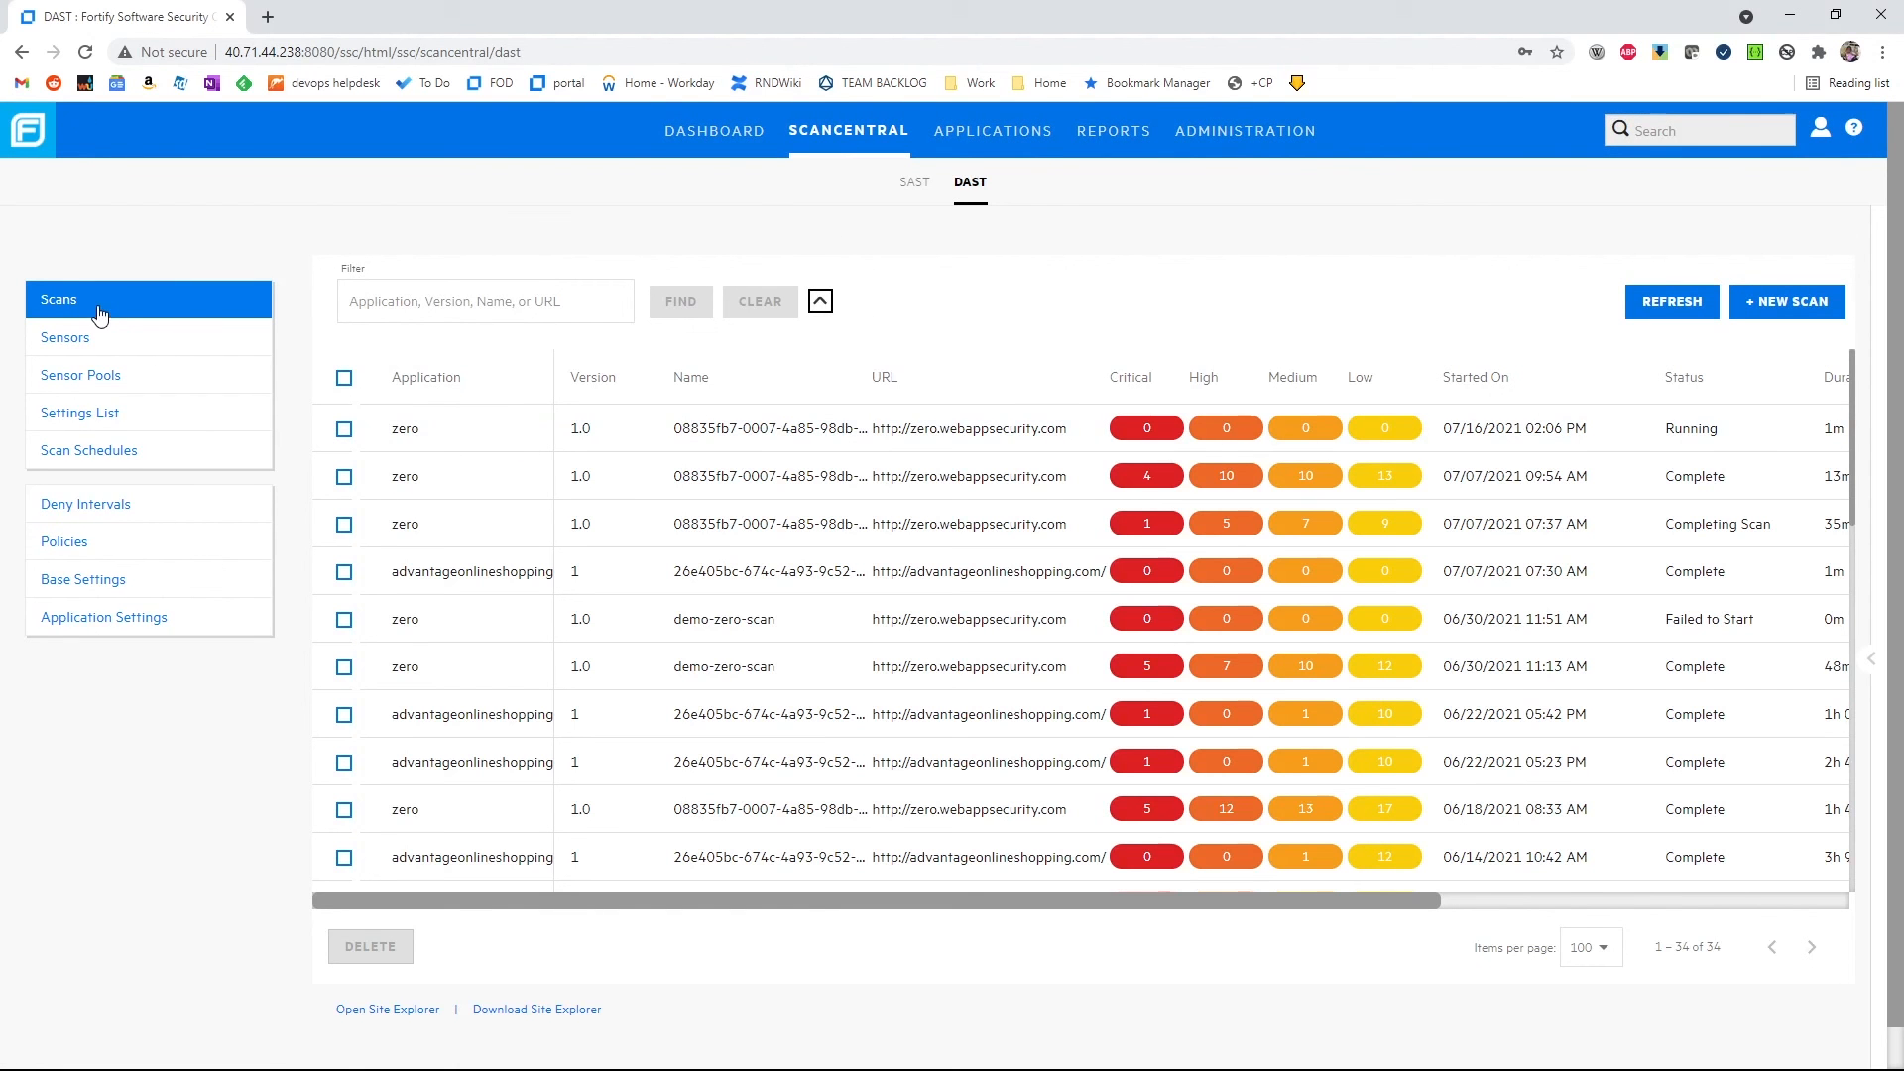
mouse_move(1603, 468)
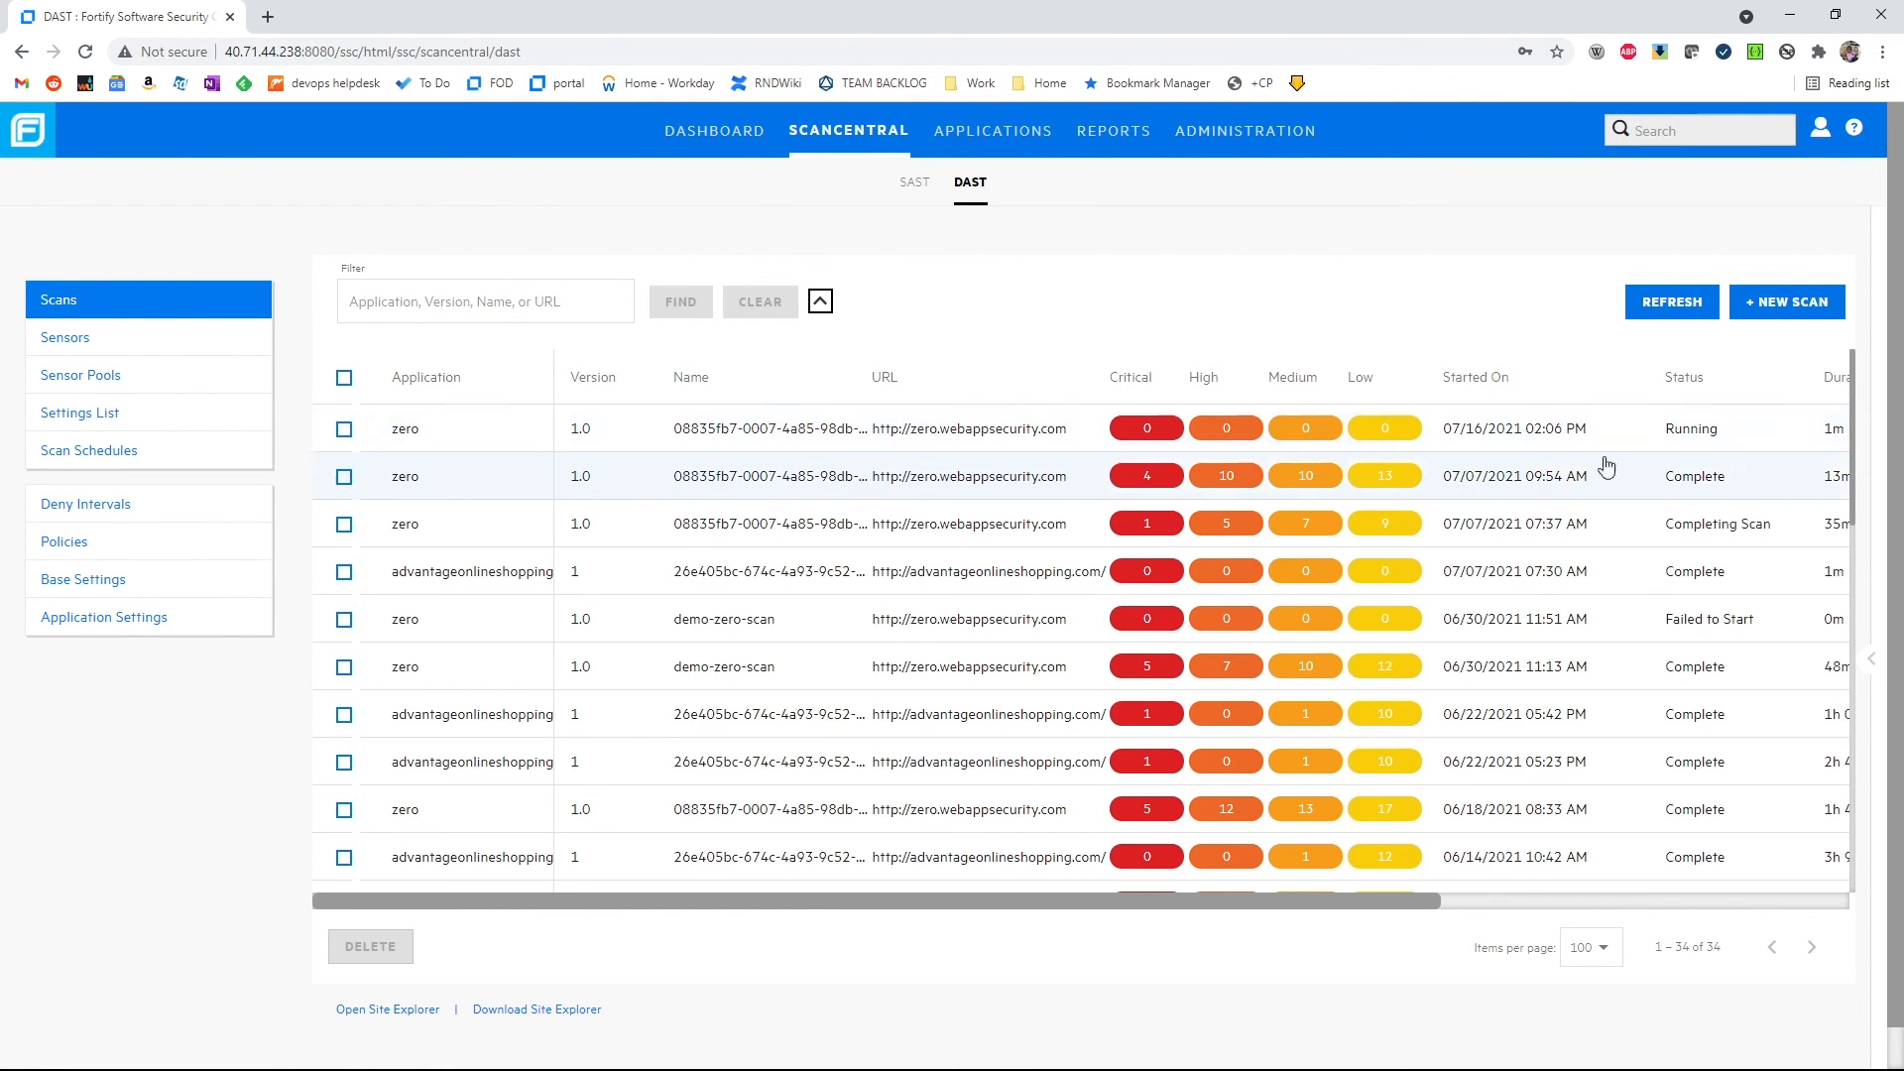
mouse_move(1706, 431)
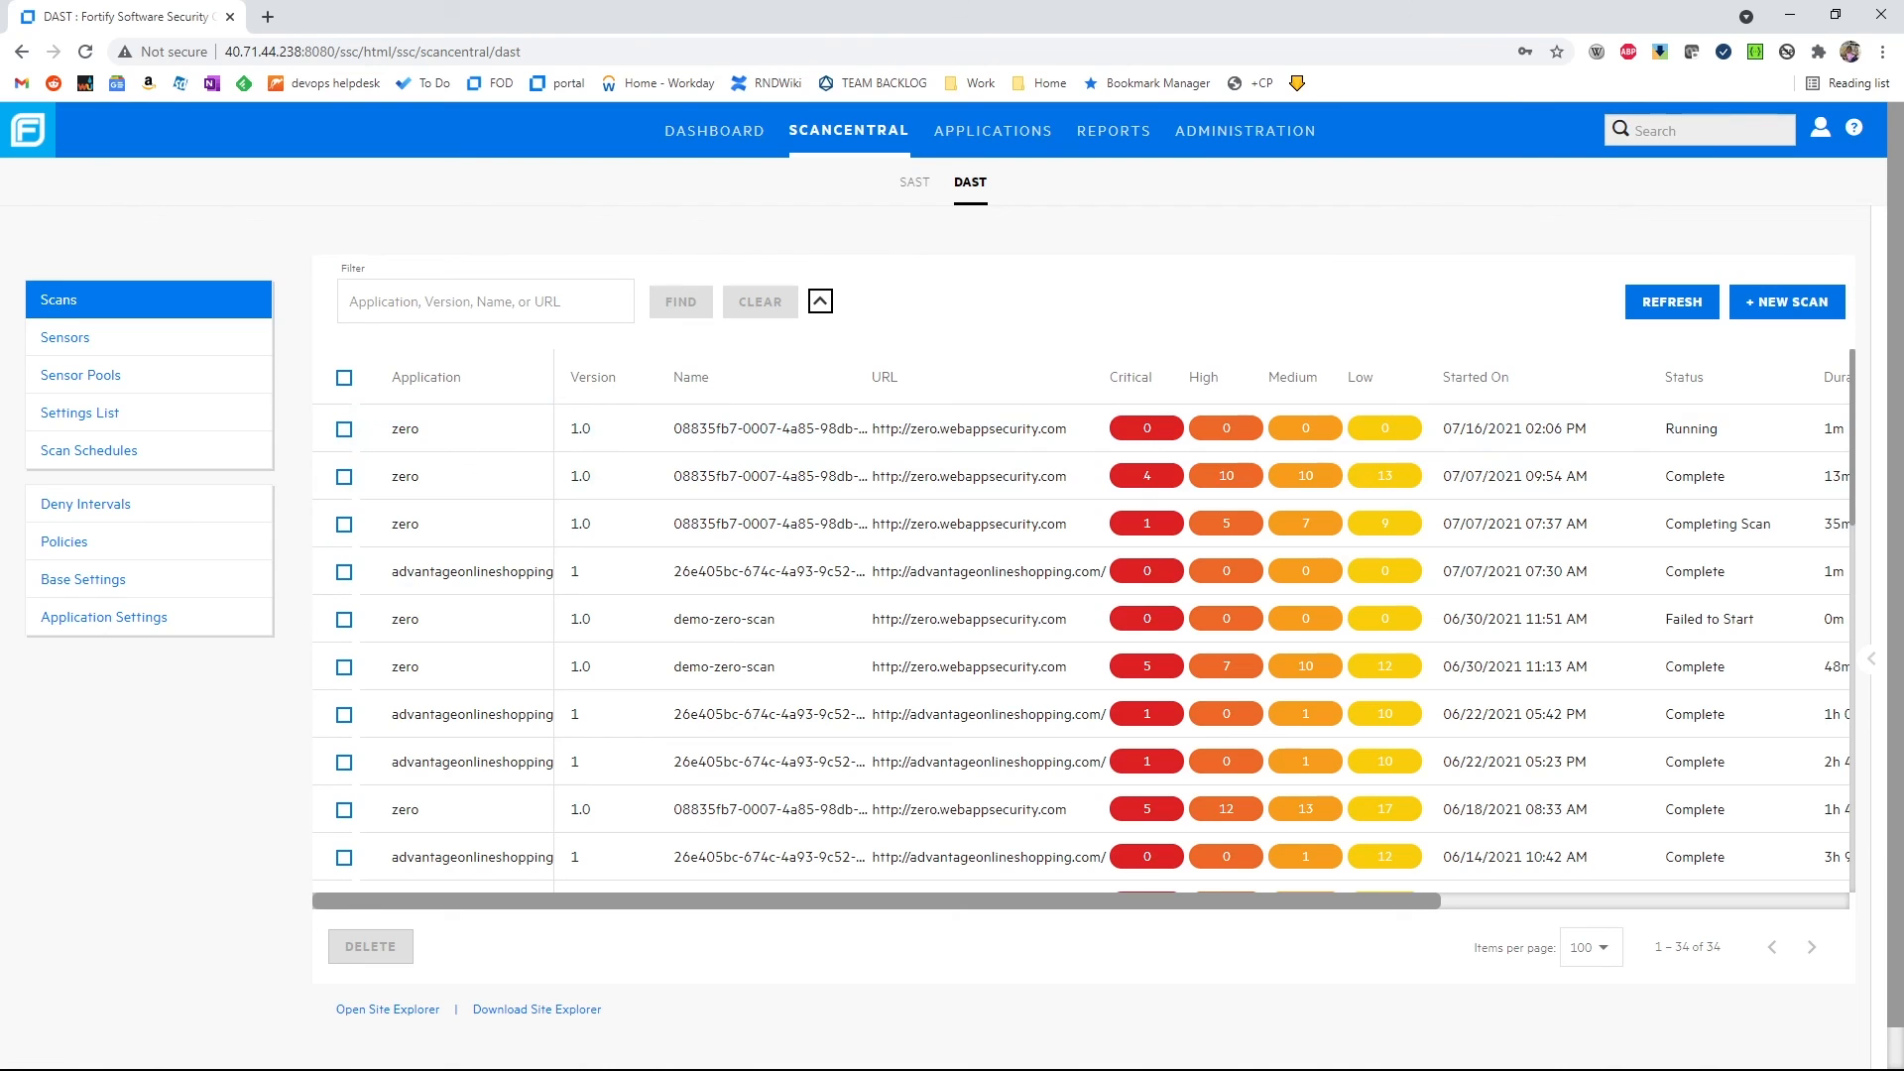
Refresh the ScanCentral DAST scans list so the 07/16/2021 zero 1.0 scan shows Complete with 4 critical, 11 high findings
left_click(1671, 301)
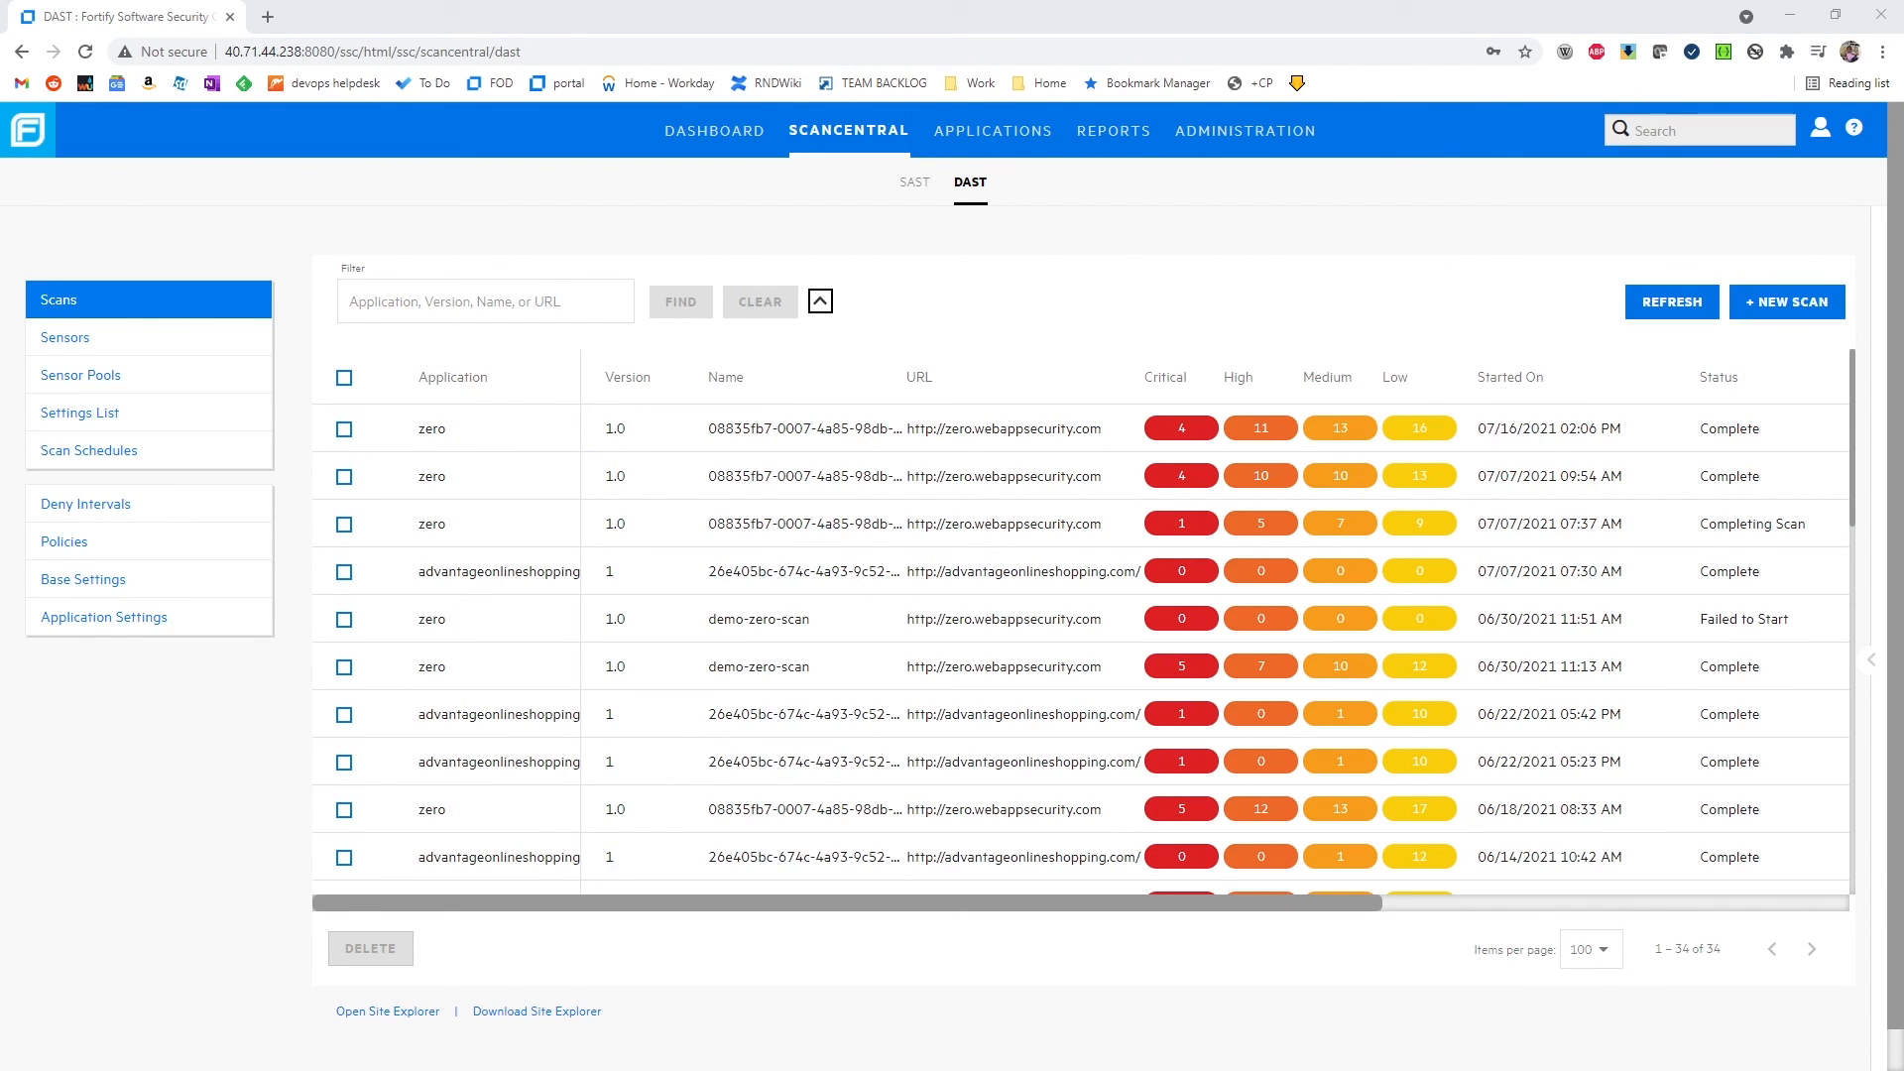